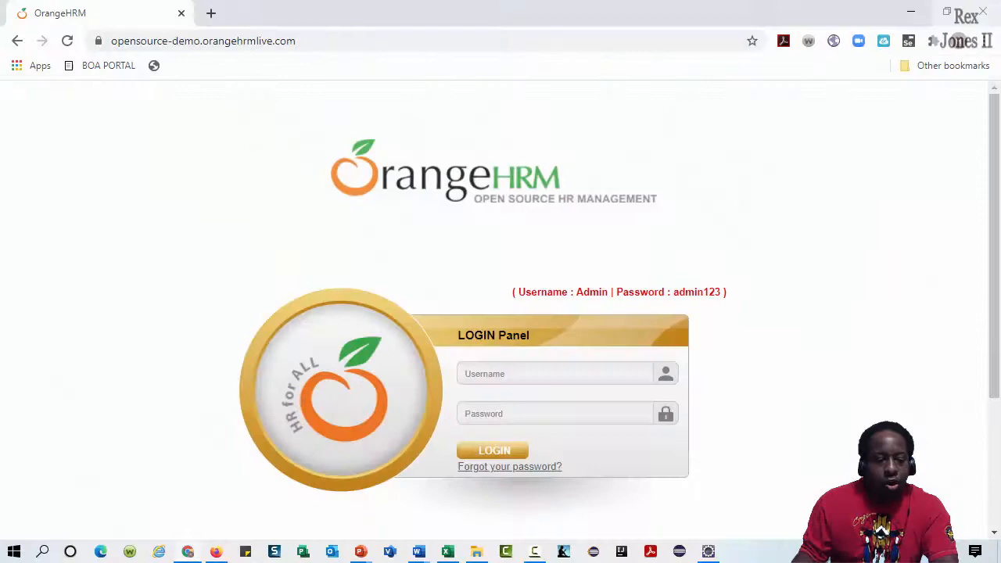
mouse_move(510, 225)
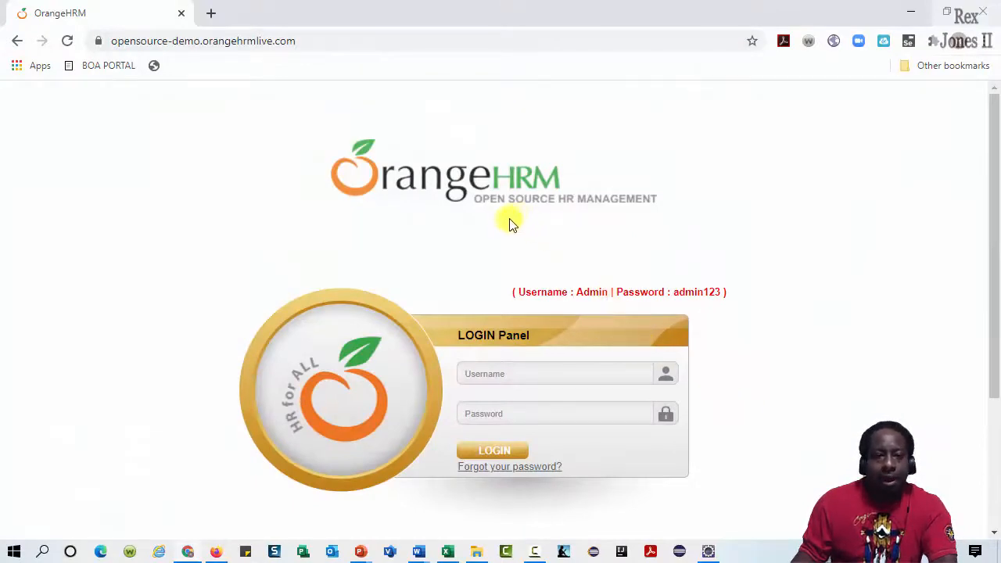
mouse_move(321, 205)
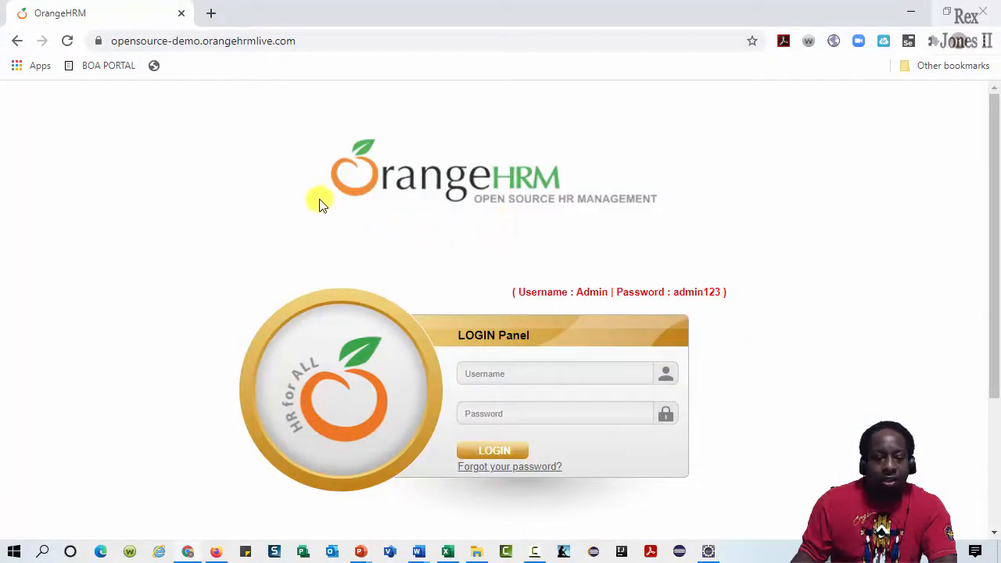
mouse_move(460, 246)
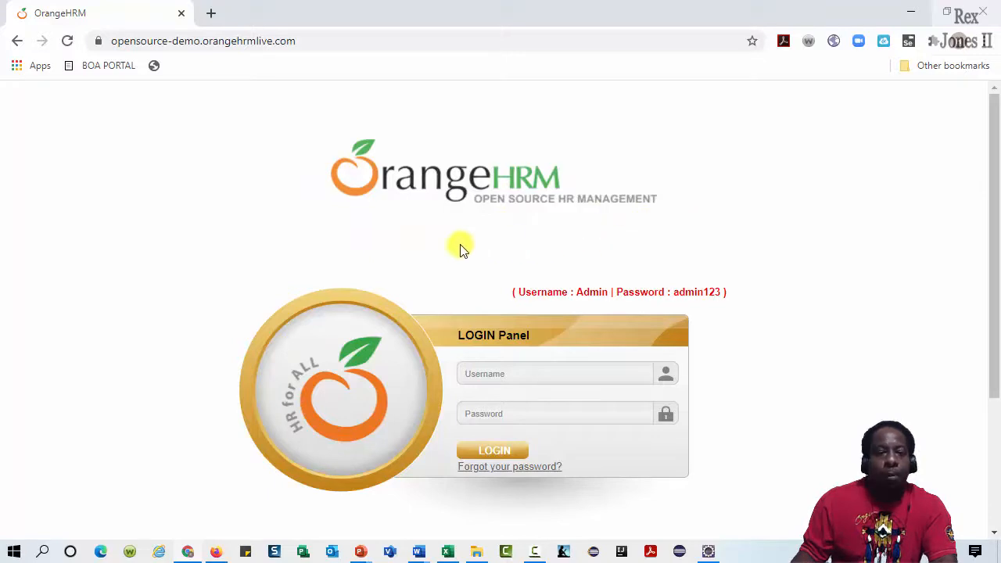
mouse_move(288, 350)
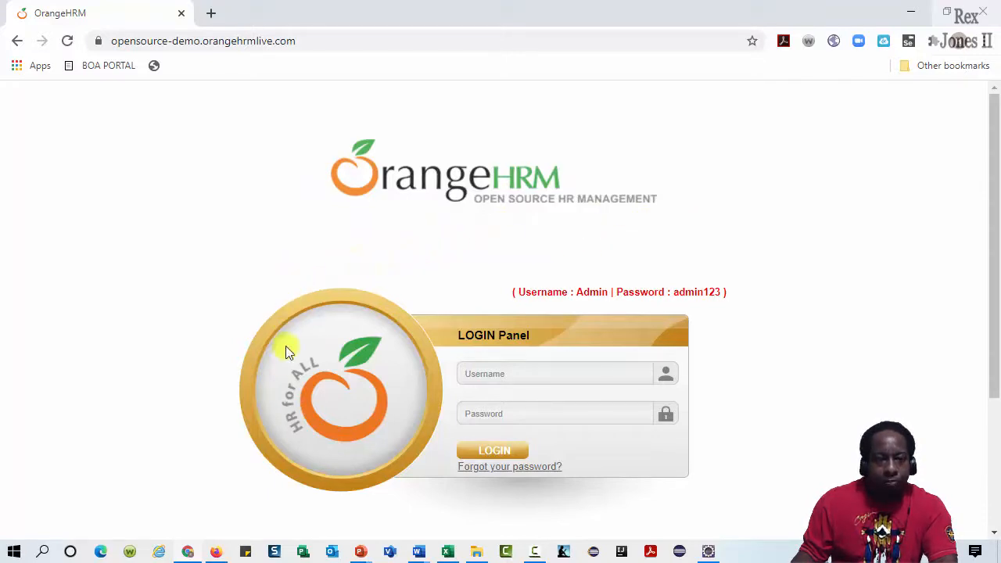
mouse_move(724, 391)
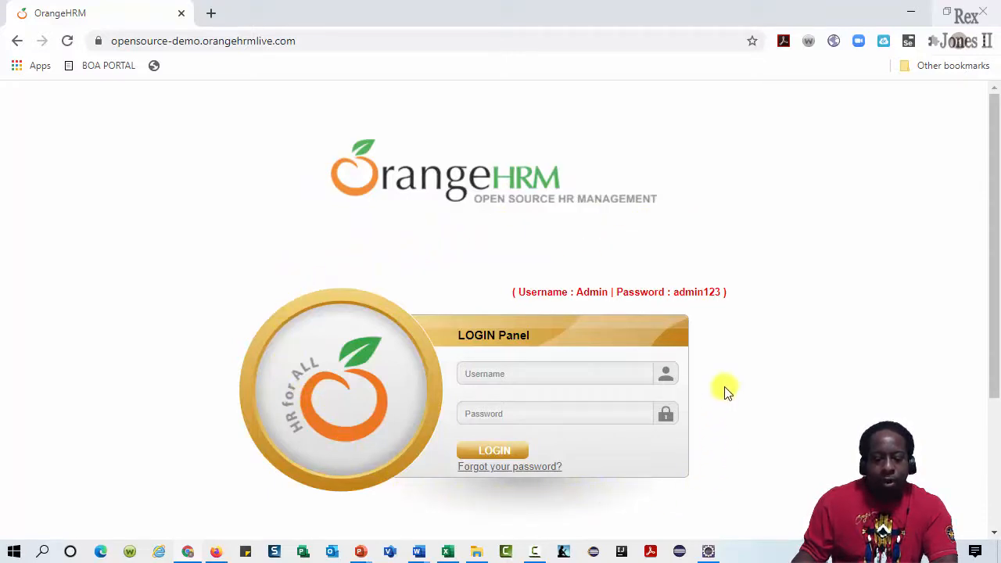
mouse_move(462, 297)
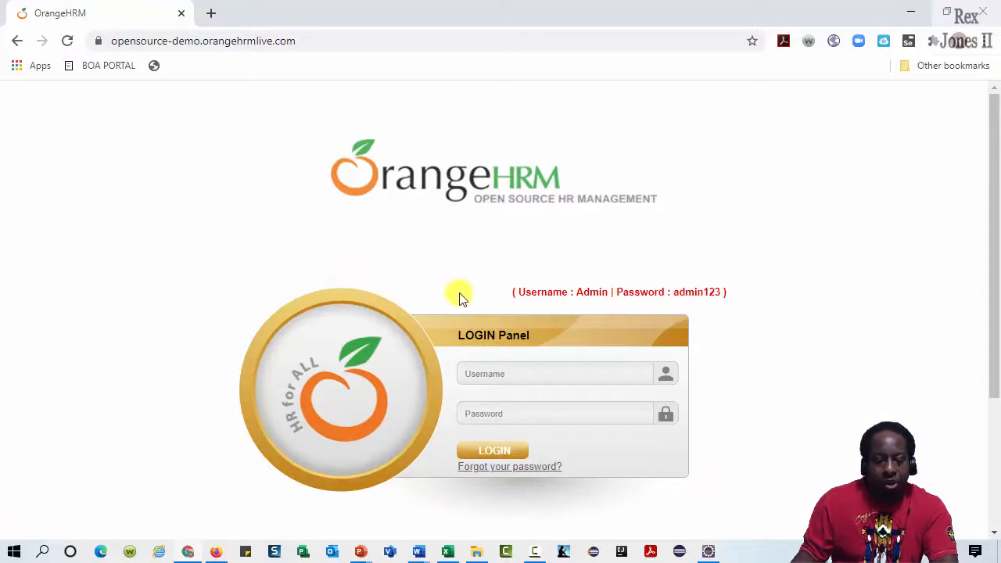
mouse_move(535, 413)
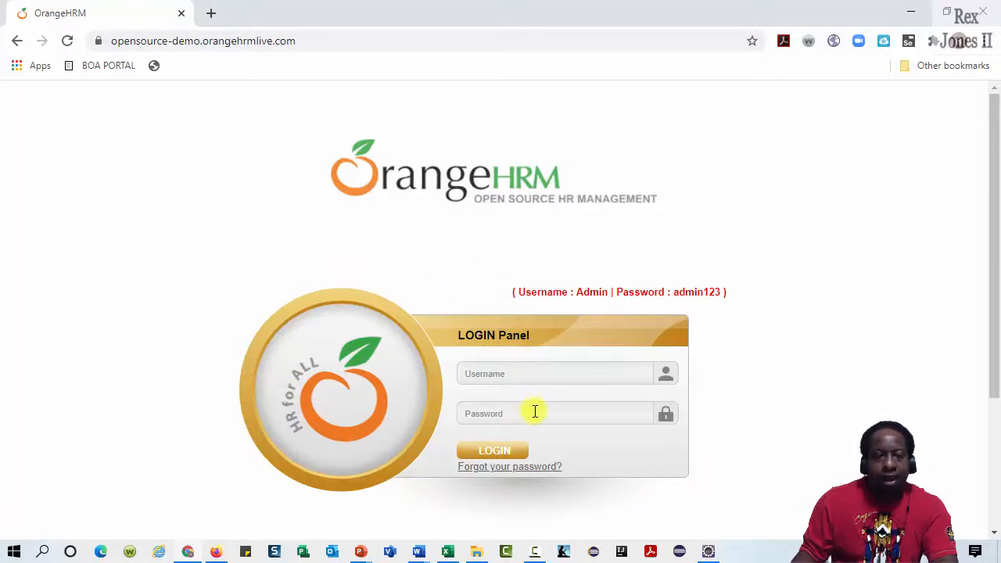
mouse_move(535, 472)
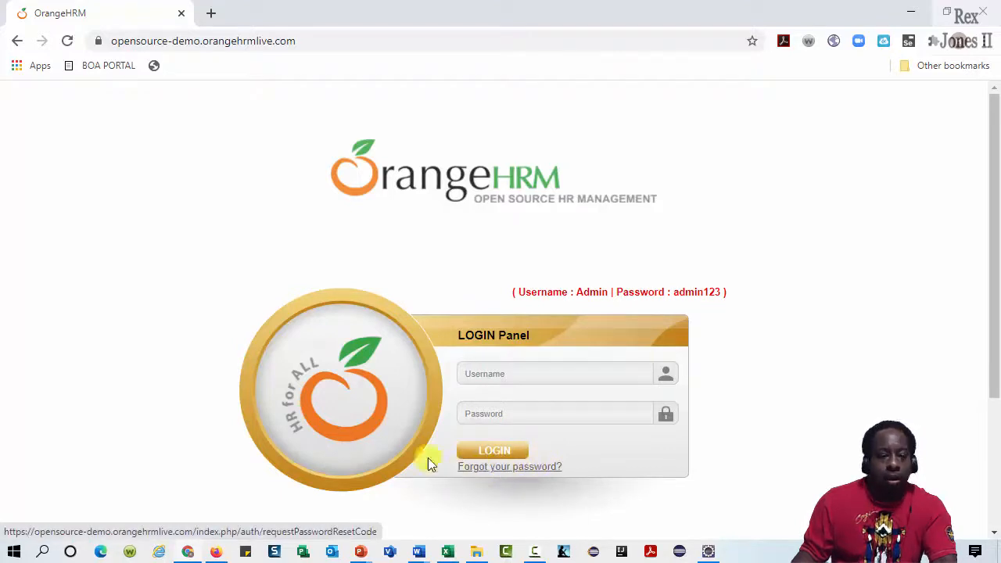
mouse_move(460, 354)
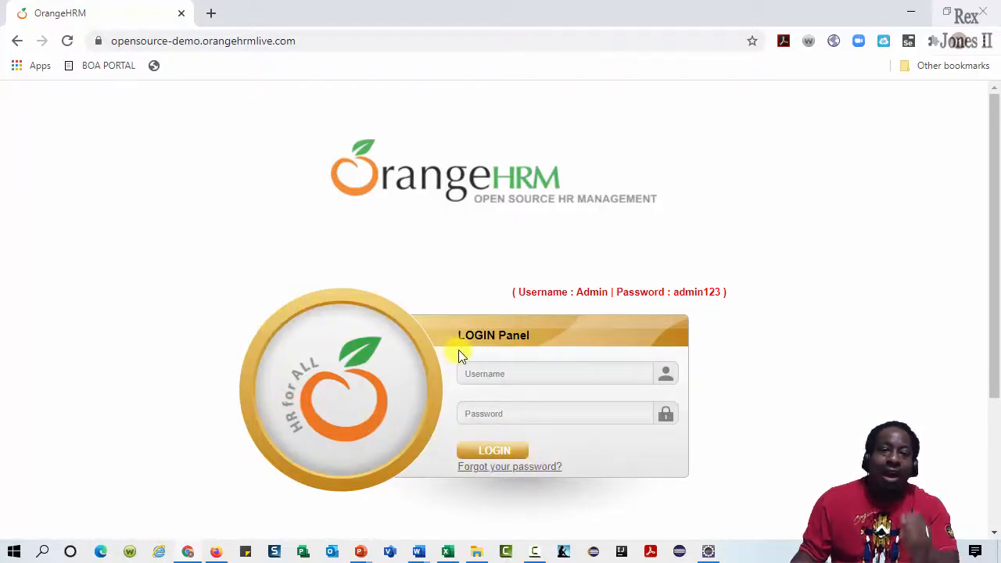
mouse_move(465, 278)
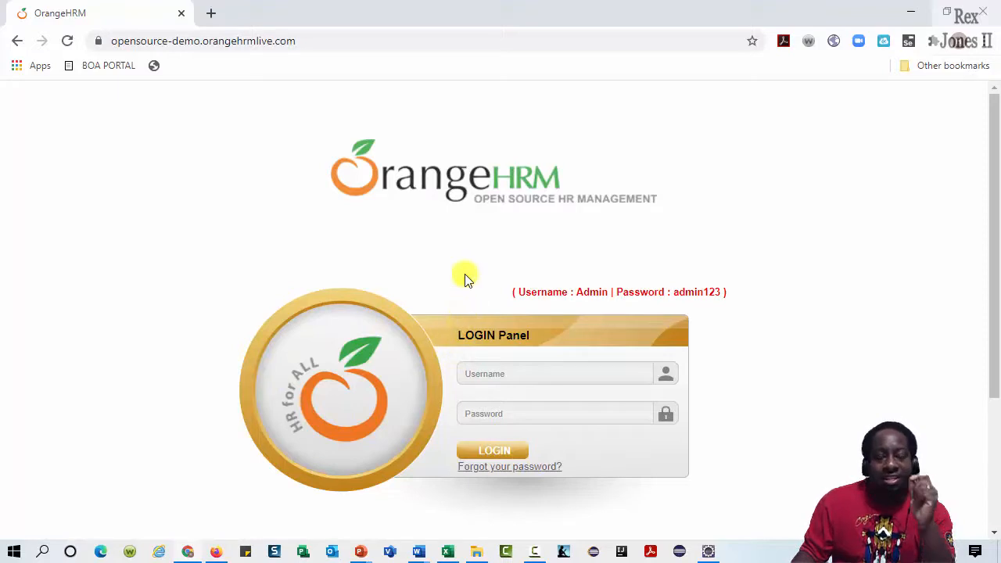
mouse_move(419, 260)
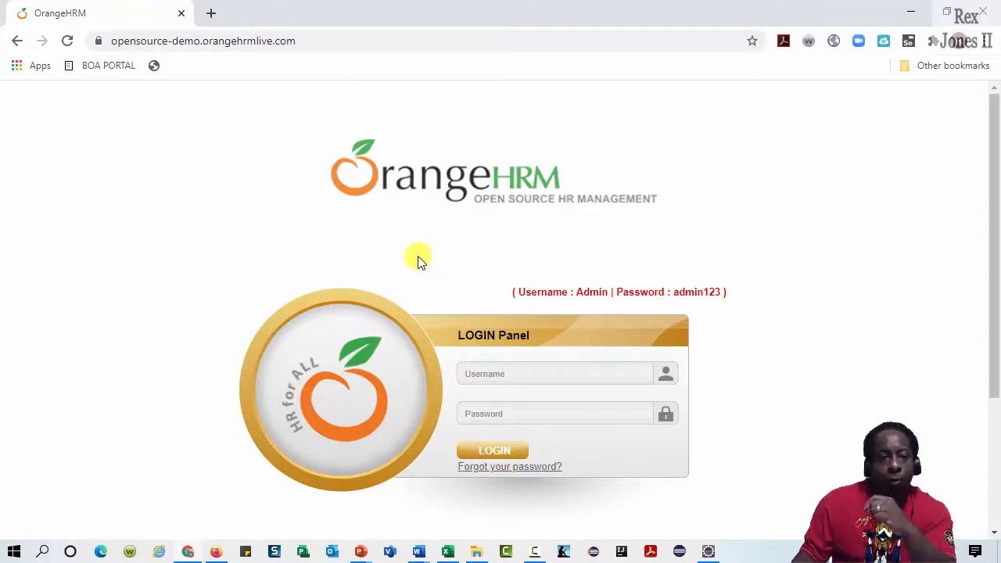
- Inspect the OrangeHRM logo in DevTools and search for #divLogo to locate its container
right_click(419, 180)
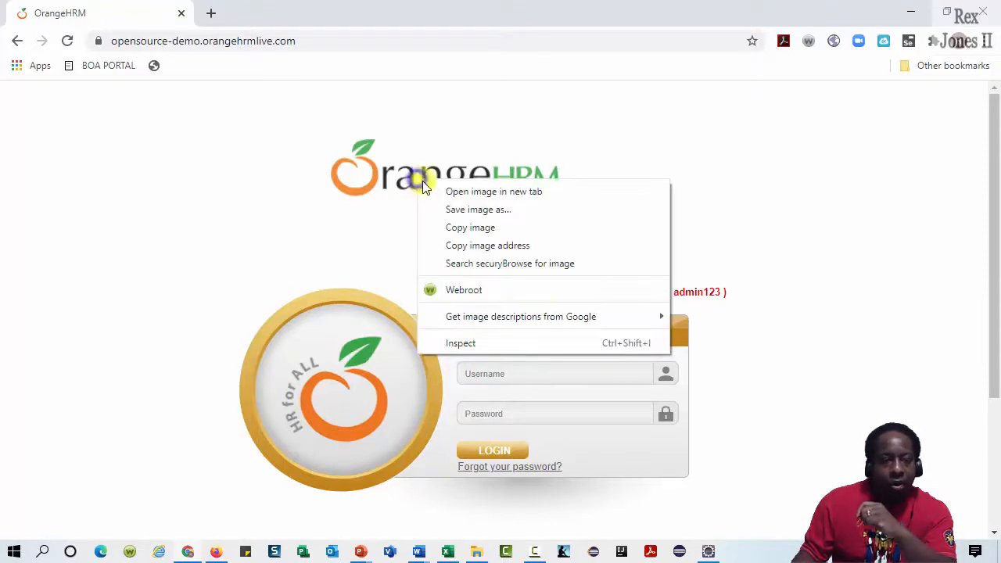
left_click(461, 343)
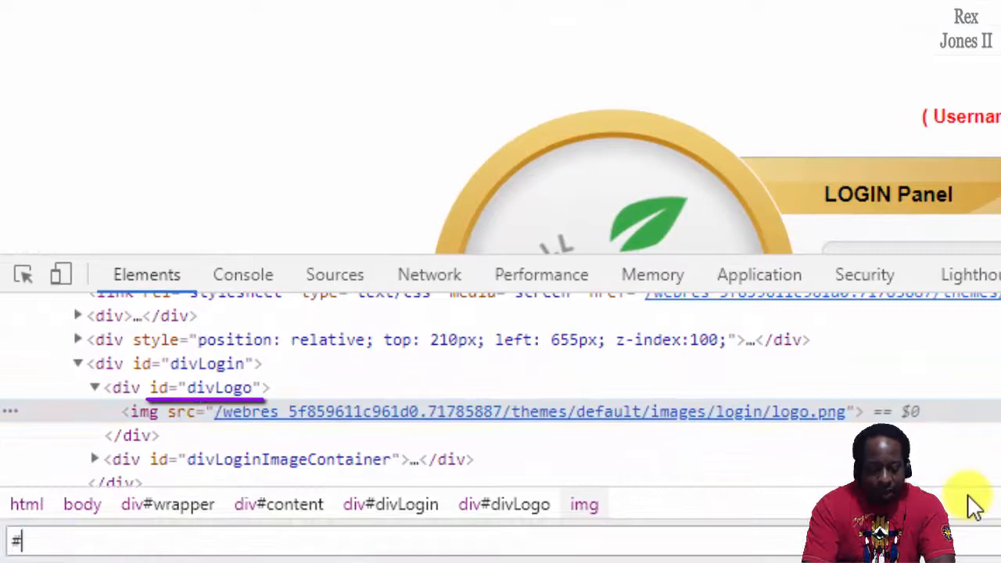
type("divLogo")
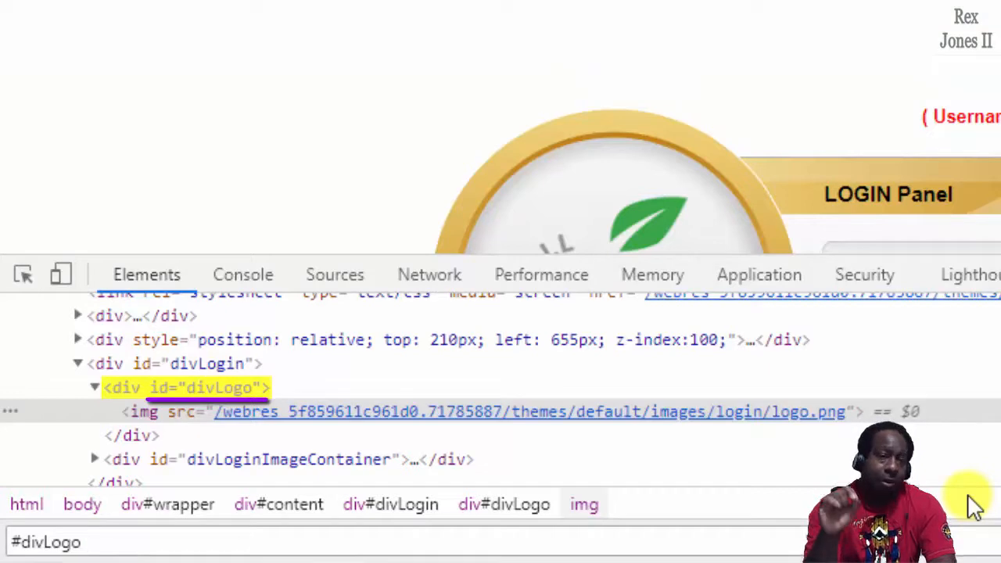
type(">")
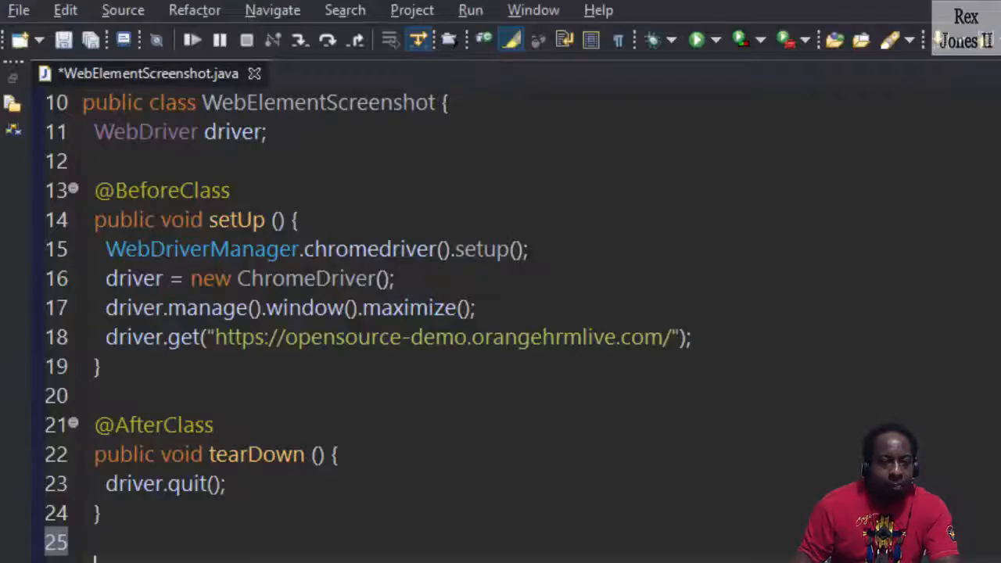
mouse_move(541, 306)
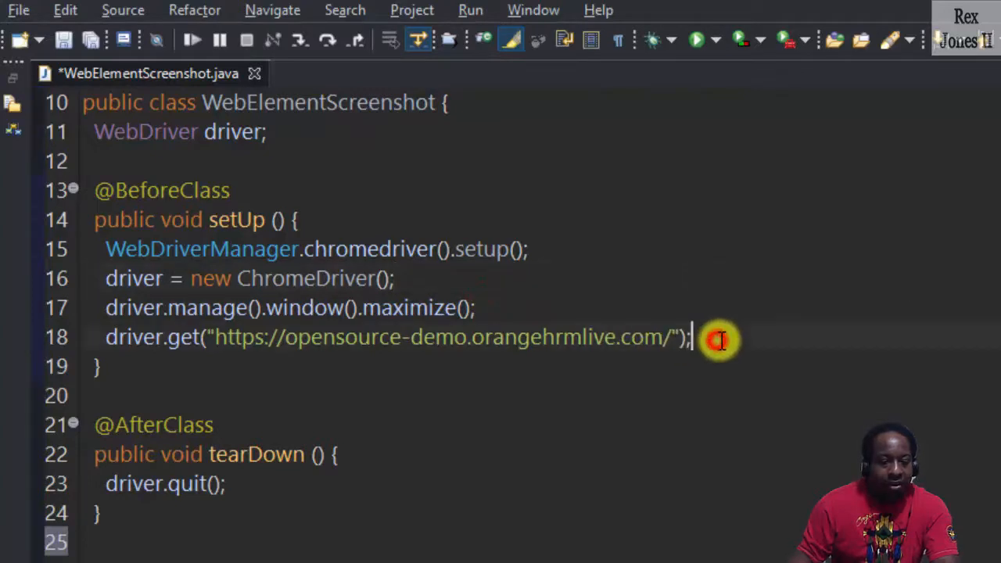
mouse_move(420, 444)
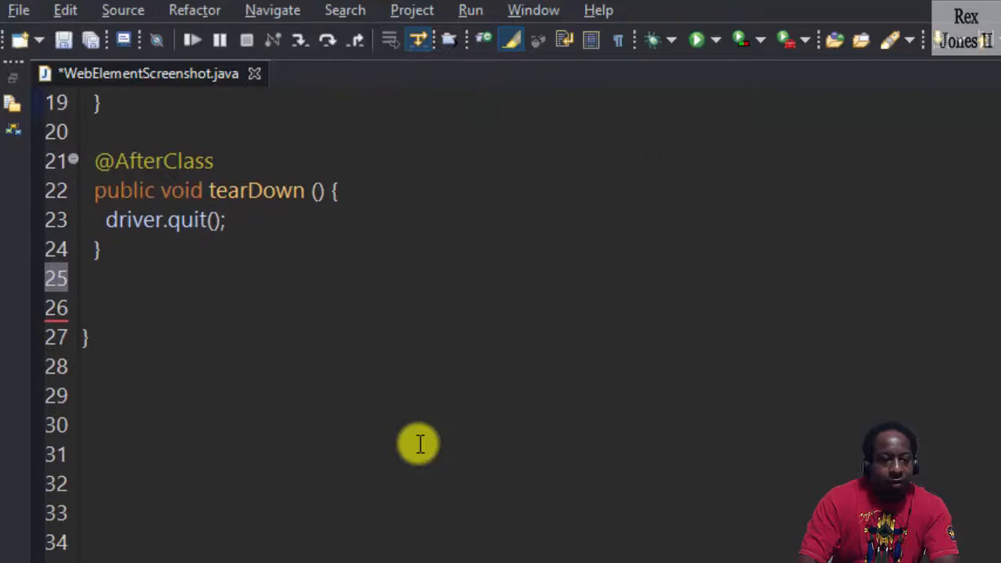
scroll("down", 3)
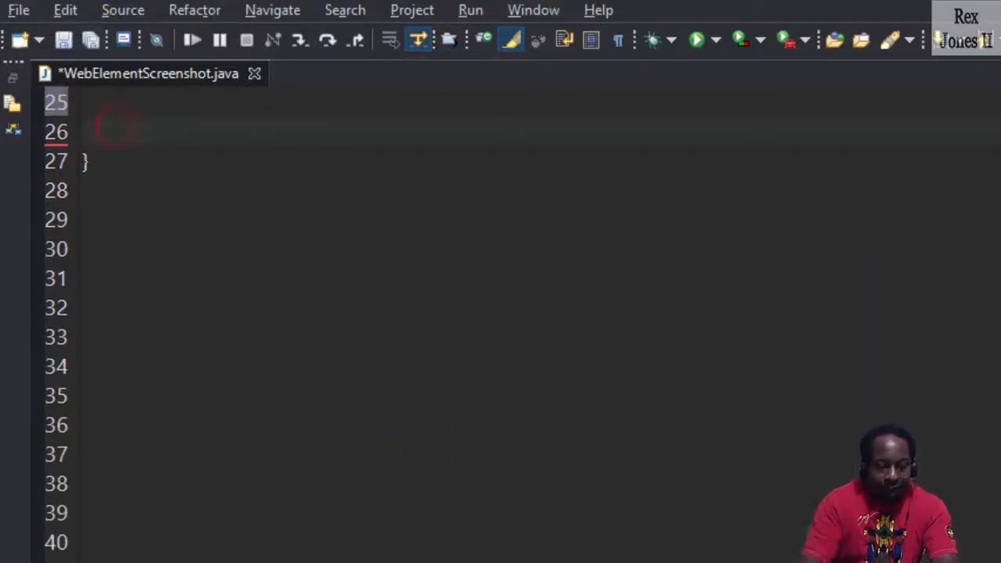
type("@Test")
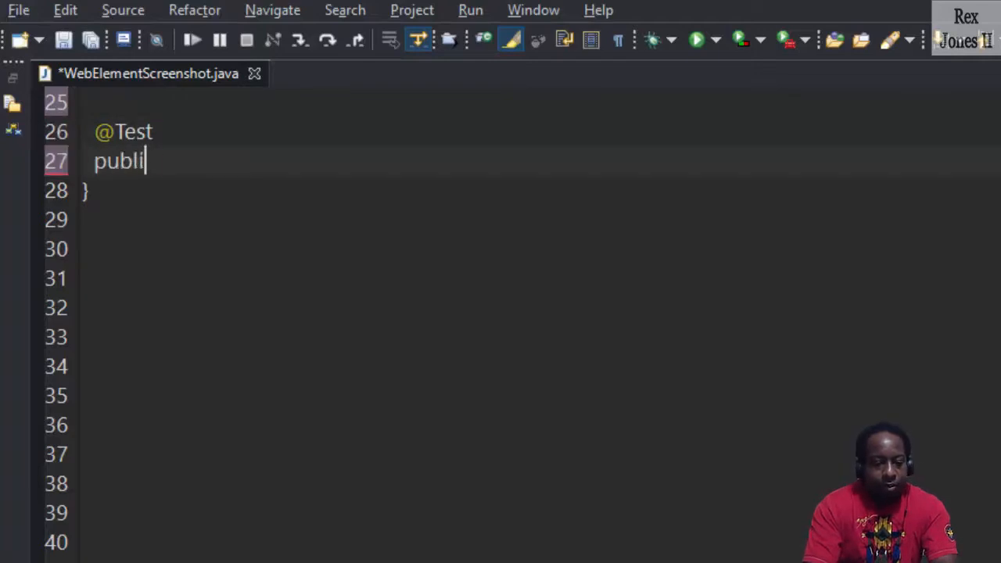
type("c void ta")
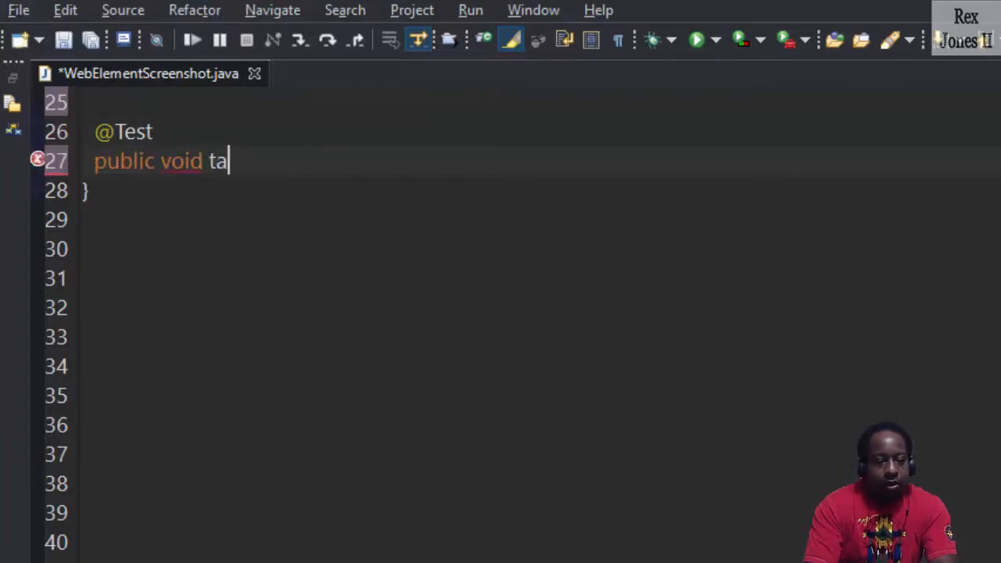
type("keWebElementScreensh")
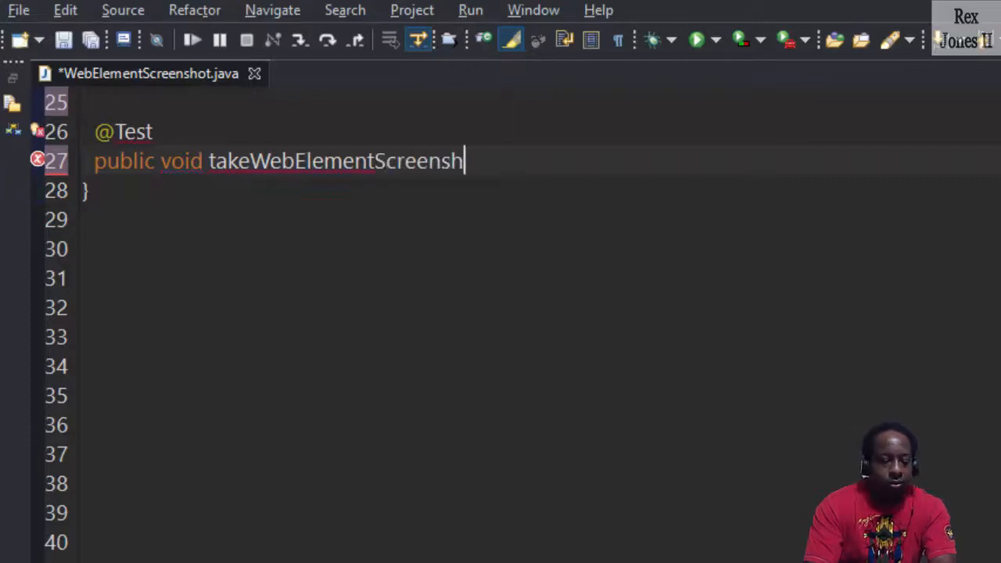
type("ot () {")
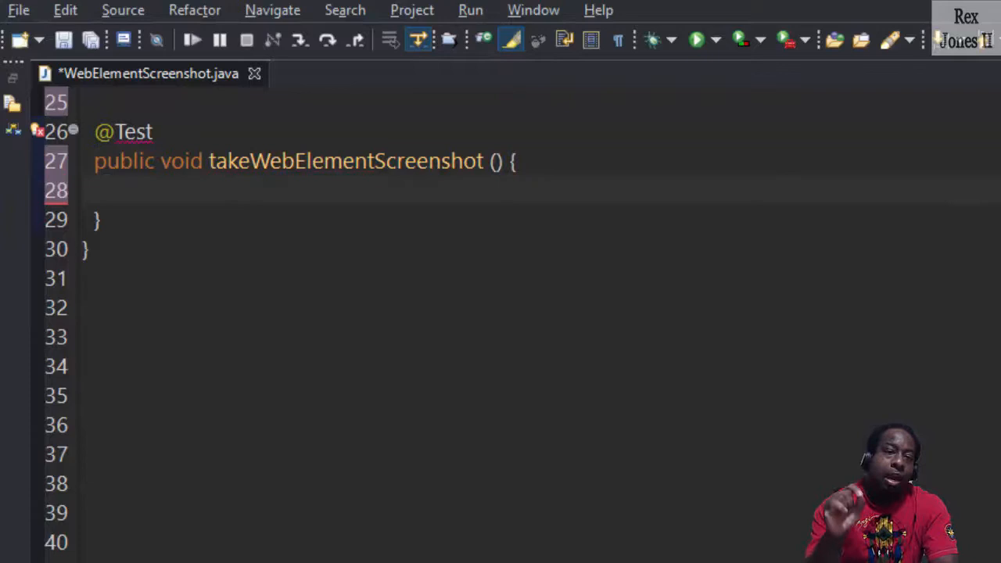
- Declare WebElement logoOrangeHRM found by the CSS selector '#divLogo > img'
type("WebEl")
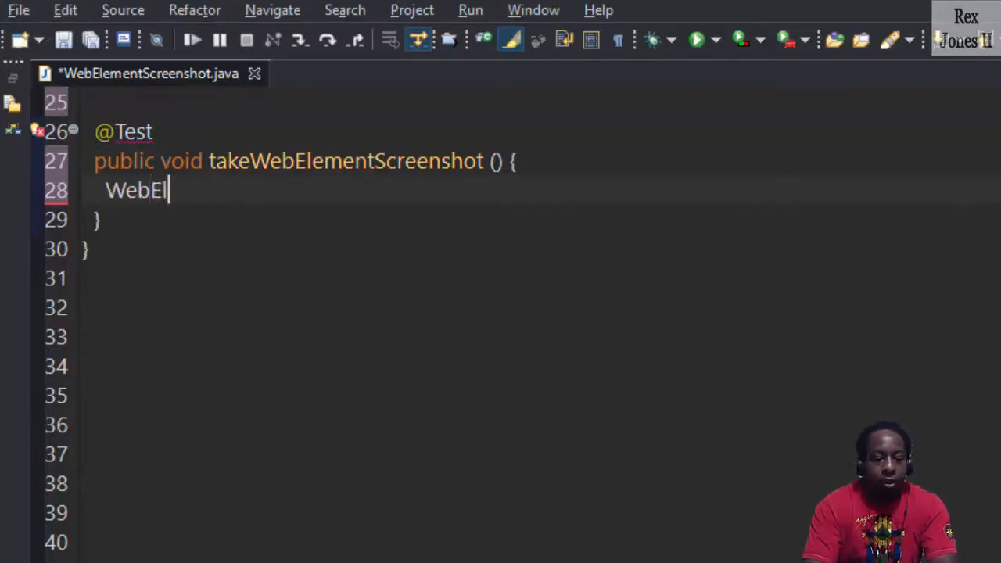
type("ement l")
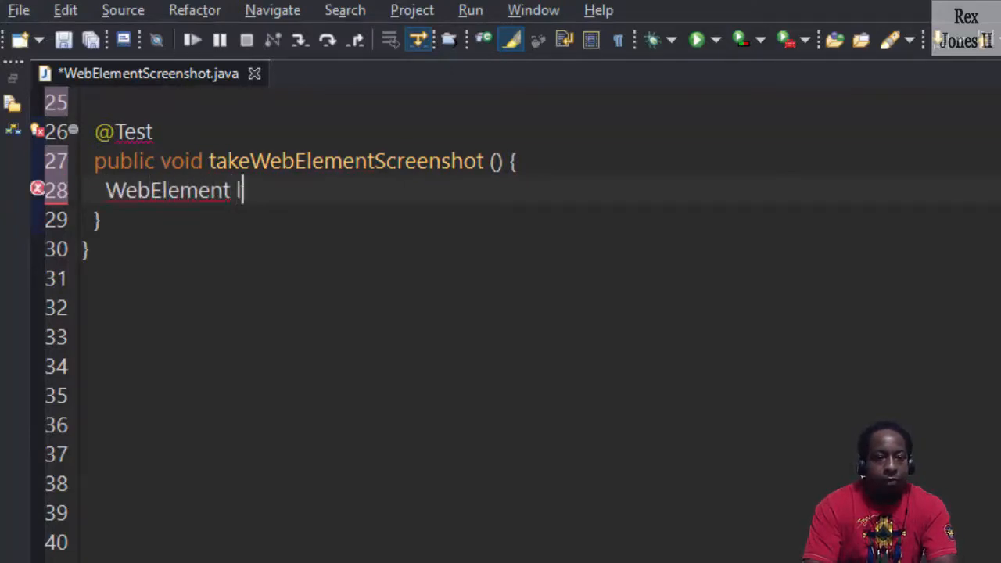
type("logoOrangeH")
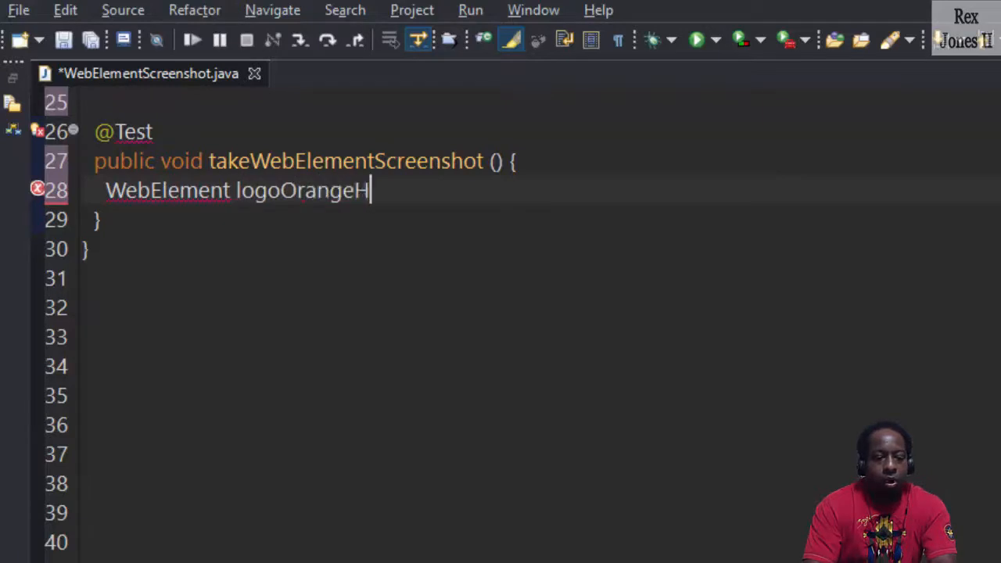
type("RM = driver.findElement(By.cssSelector(\"")
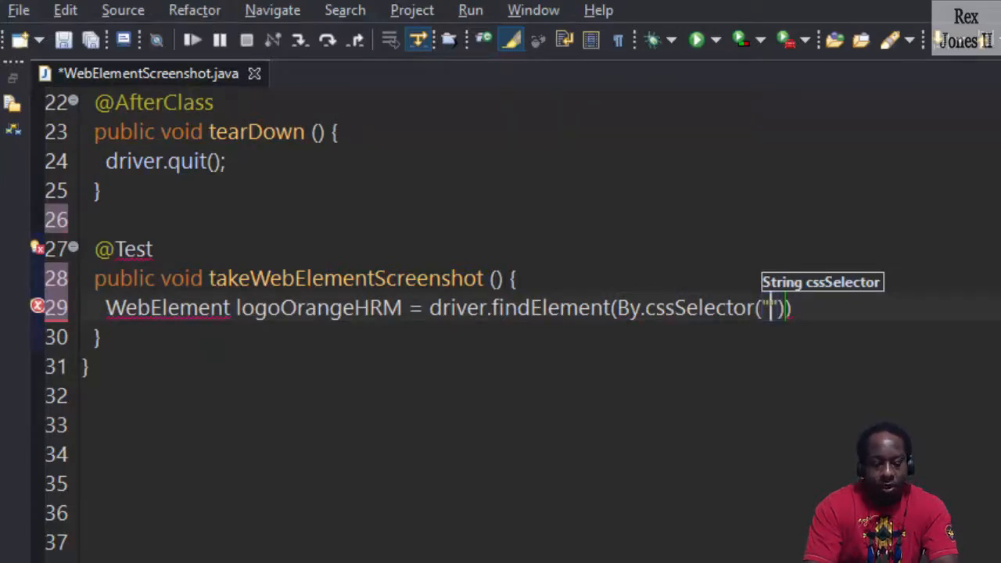
type("#ivLo")
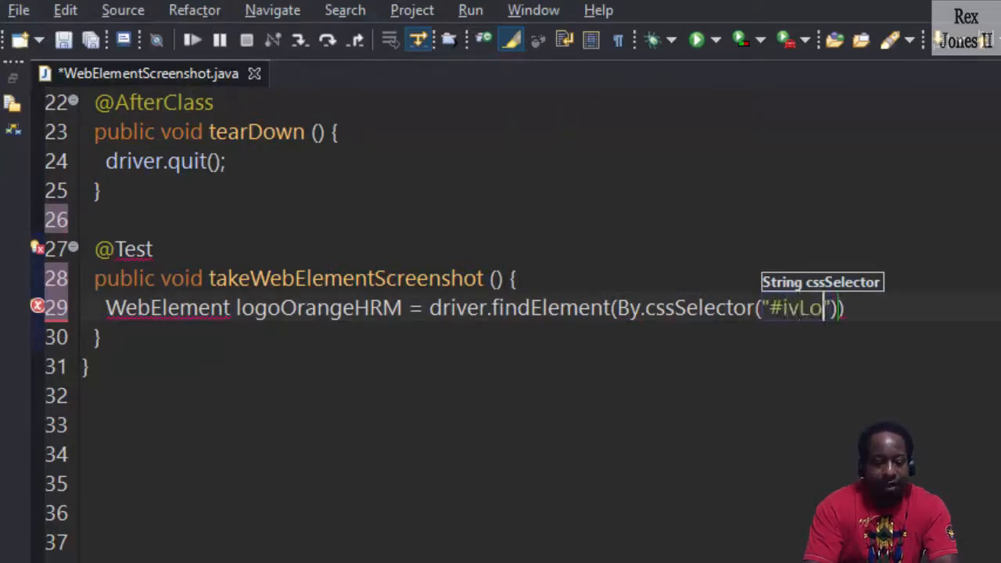
type("divLogo")
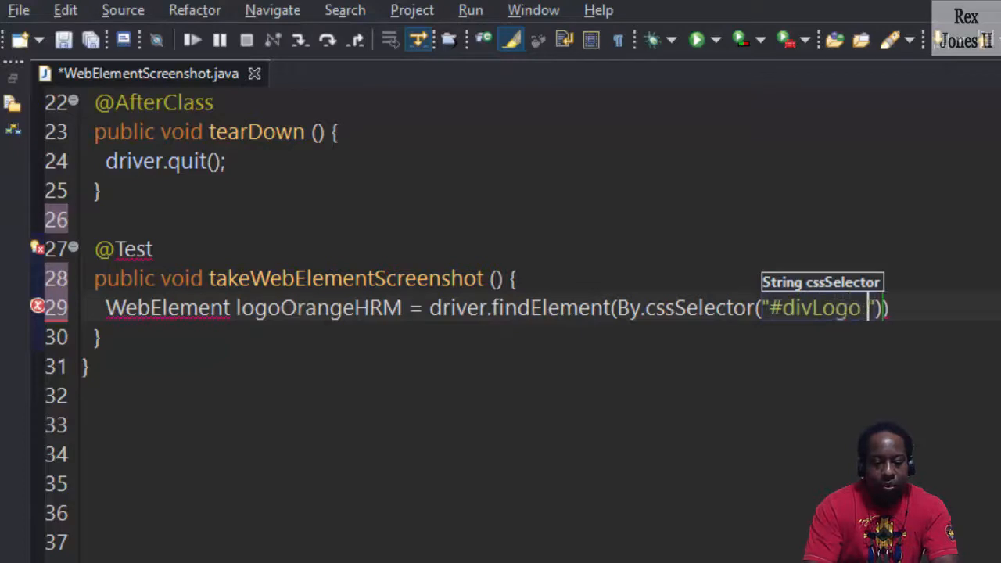
type("> im")
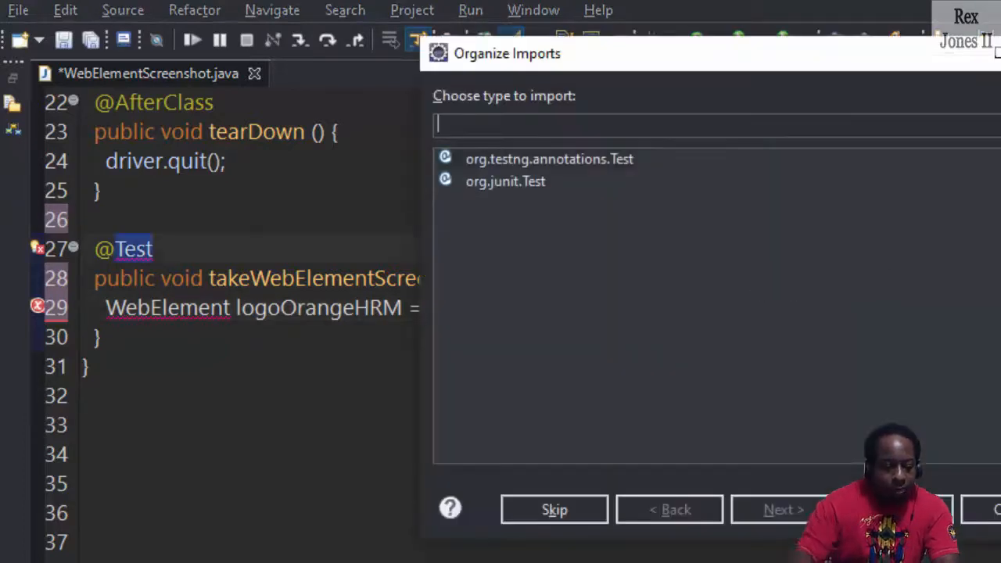
mouse_move(500, 152)
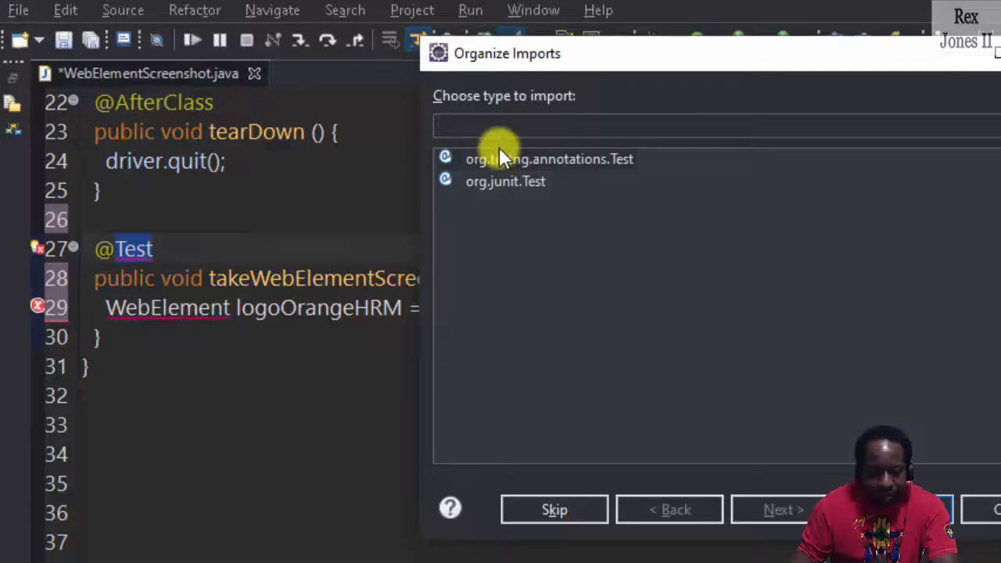
- Import org.testng.annotations.Test and complete the logoOrangeHRM locator line
left_click(554, 509)
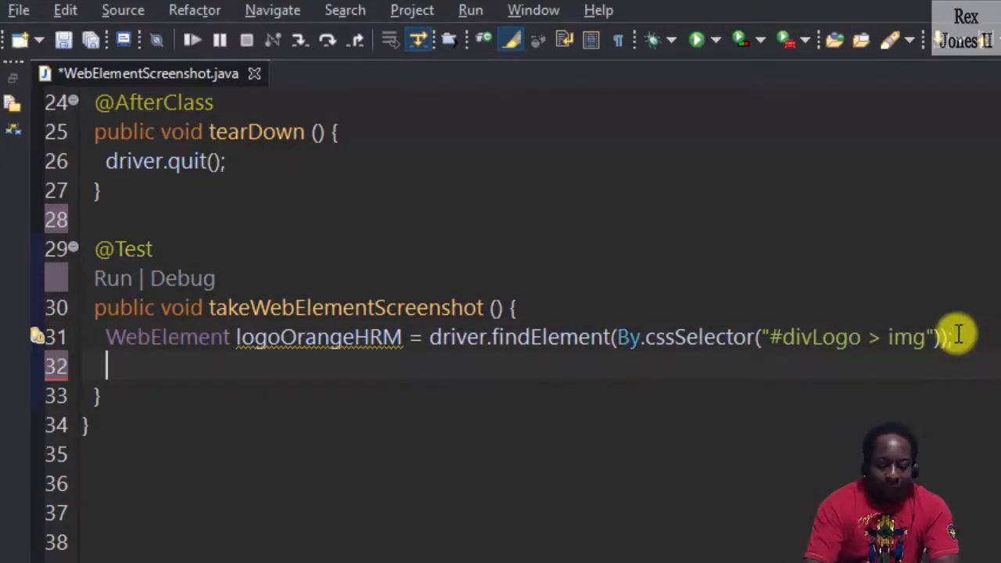
- Call logoOrangeHRM.getScreenshotAs(OutputType.FILE) in the test method
type("logoOrangeHRM.")
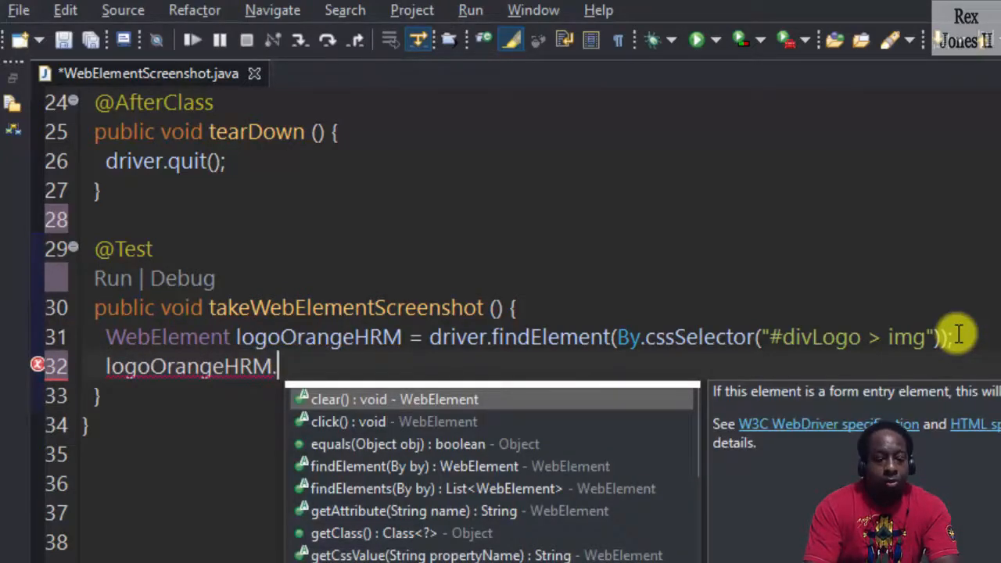
type("getsc")
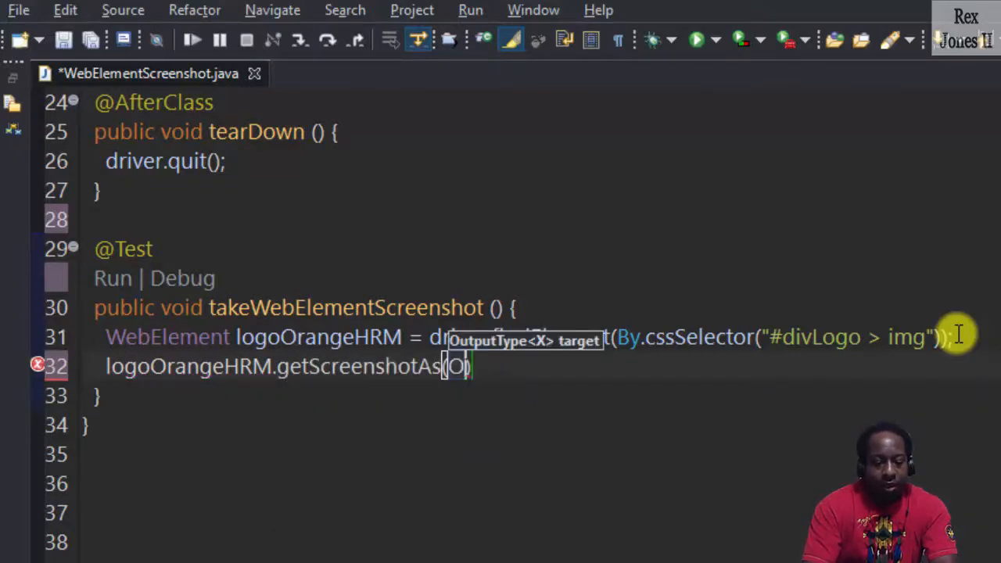
type("utputType.FILE")
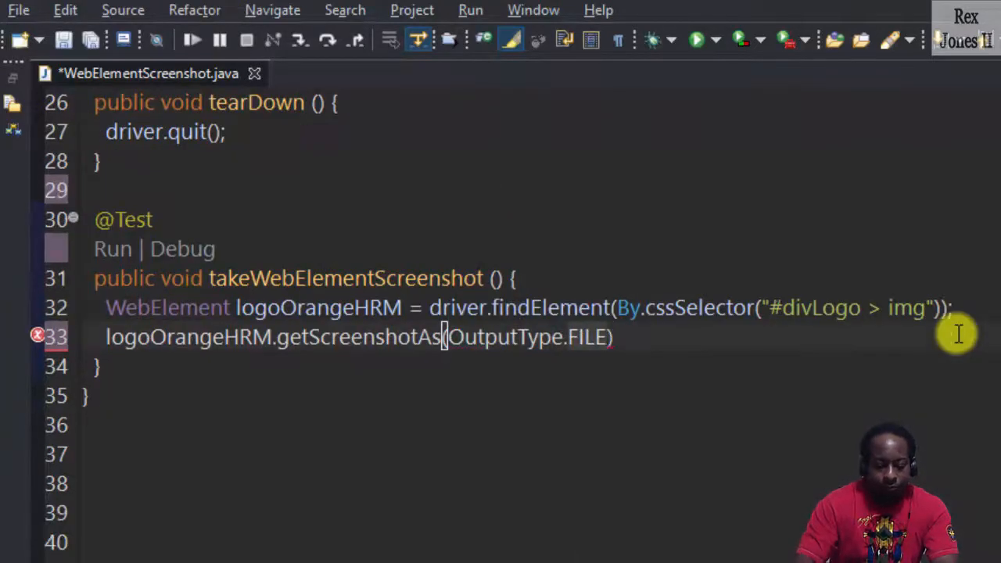
type(";")
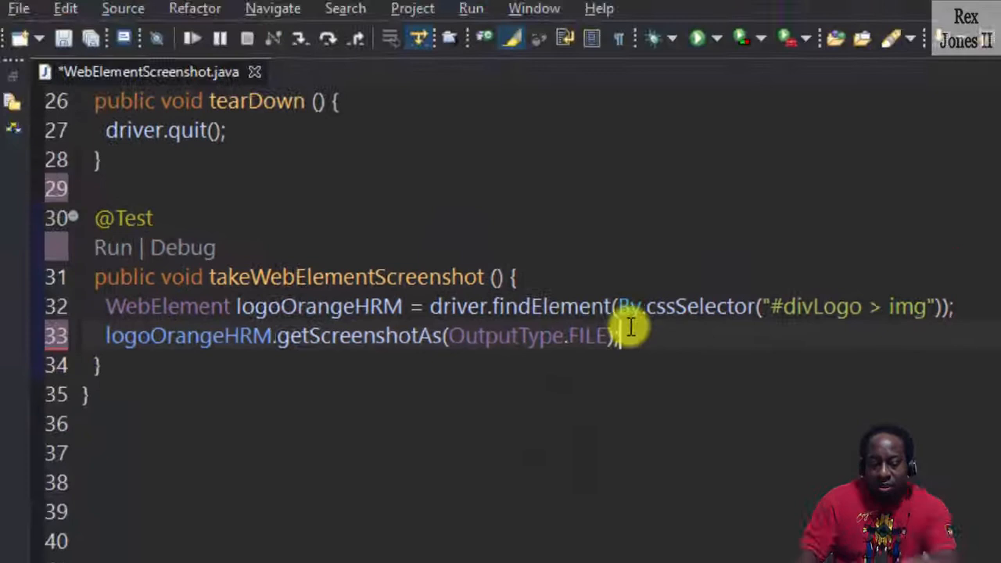
- Assign the getScreenshotAs result to a File named source
type("File")
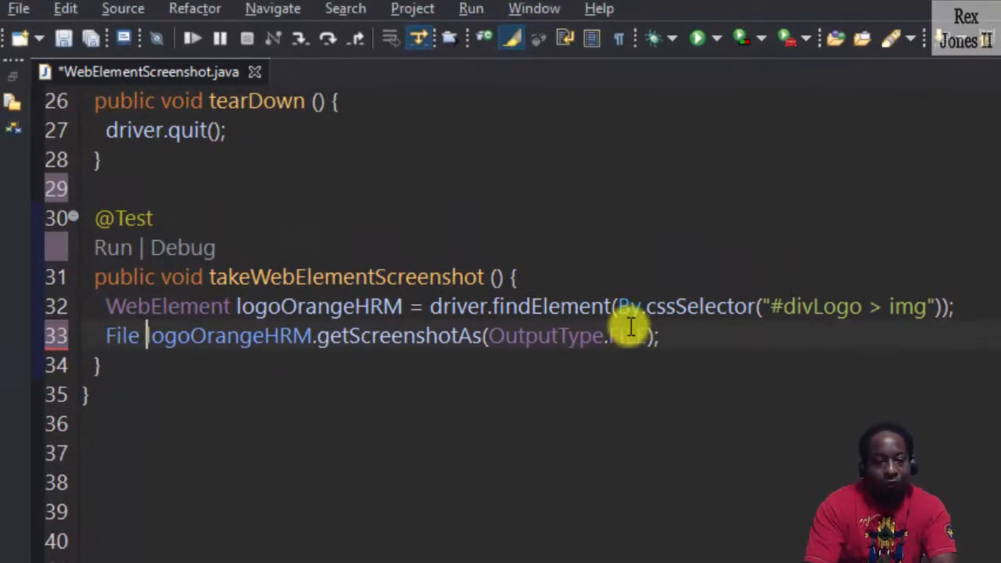
type("source =")
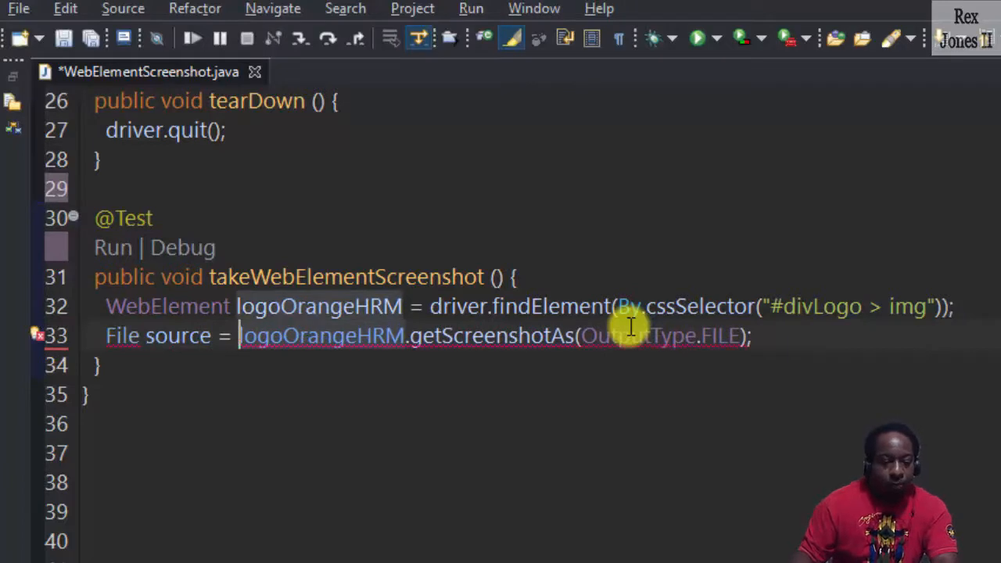
scroll("up", 3)
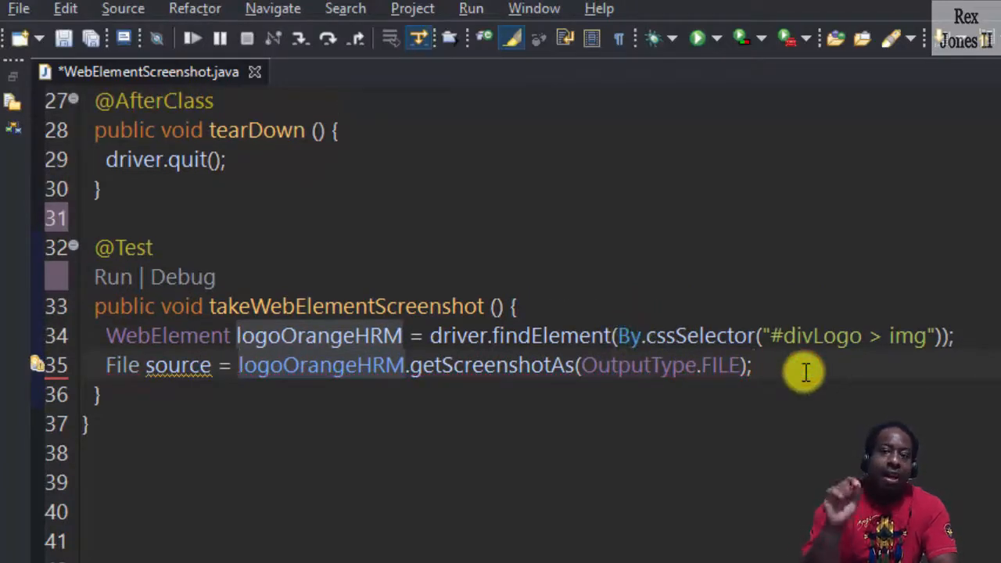
- Declare File destination = new File("Orange HRM Logo.png")
type("Fil")
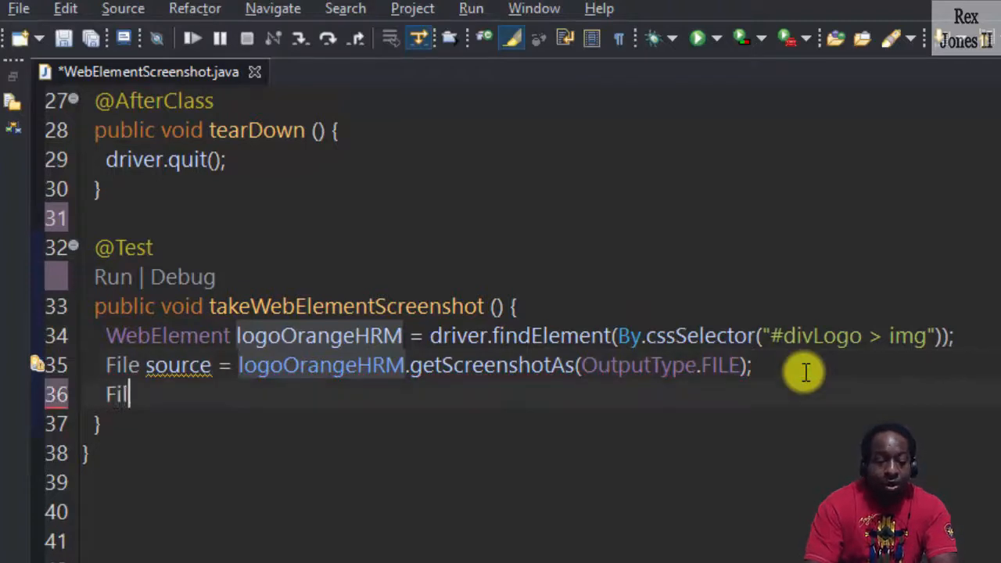
type("e des")
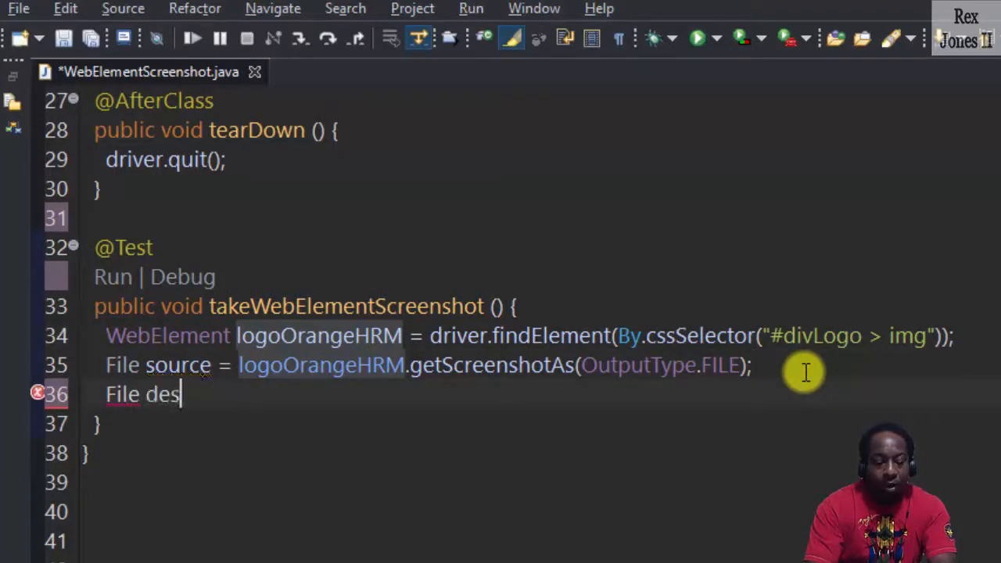
type("tination")
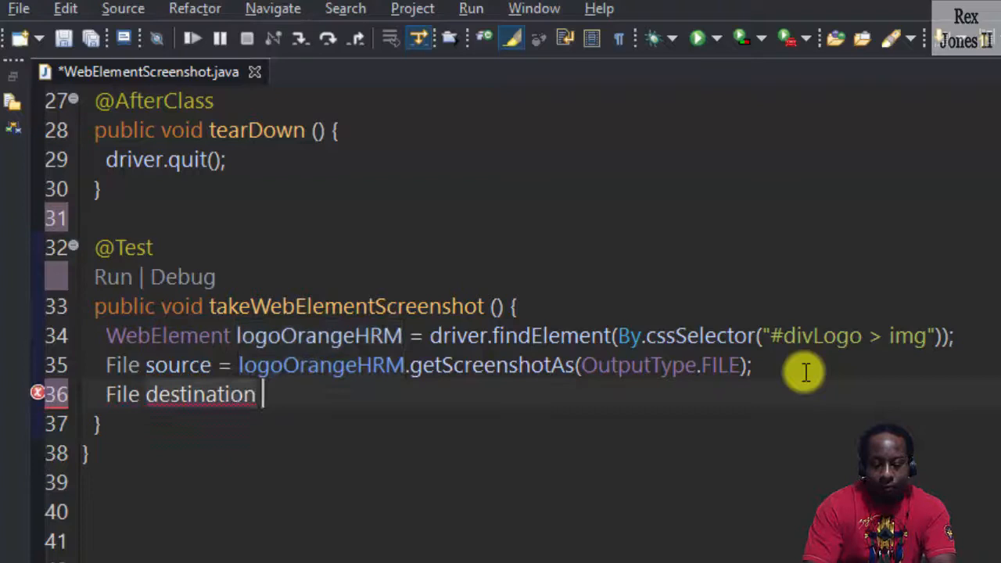
type("= new File")
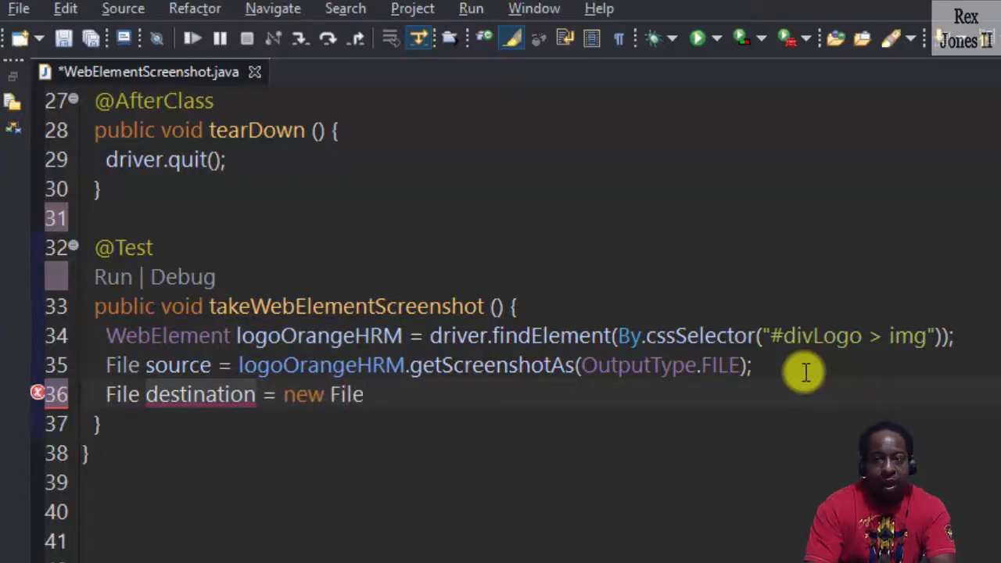
type("();")
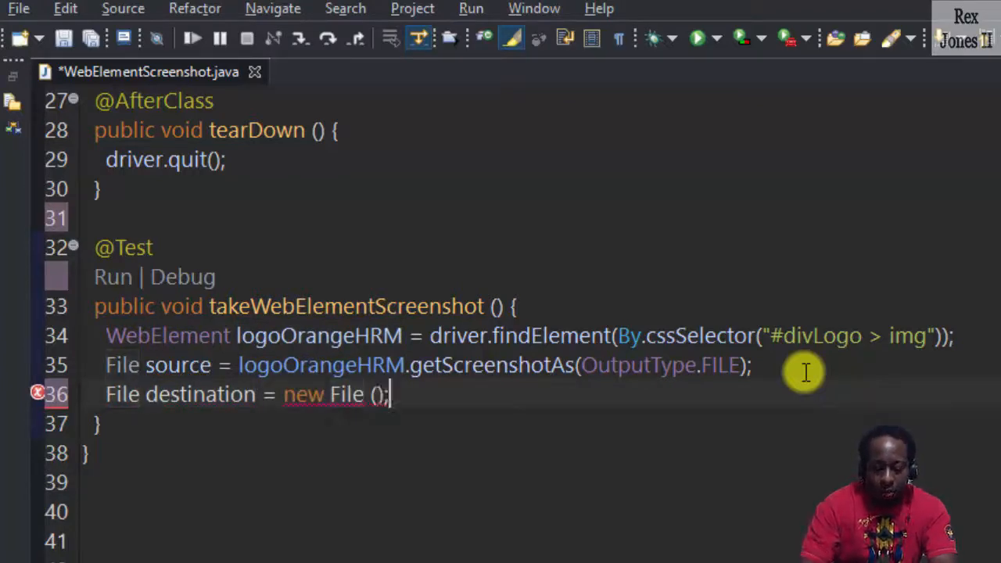
type("\"Or")
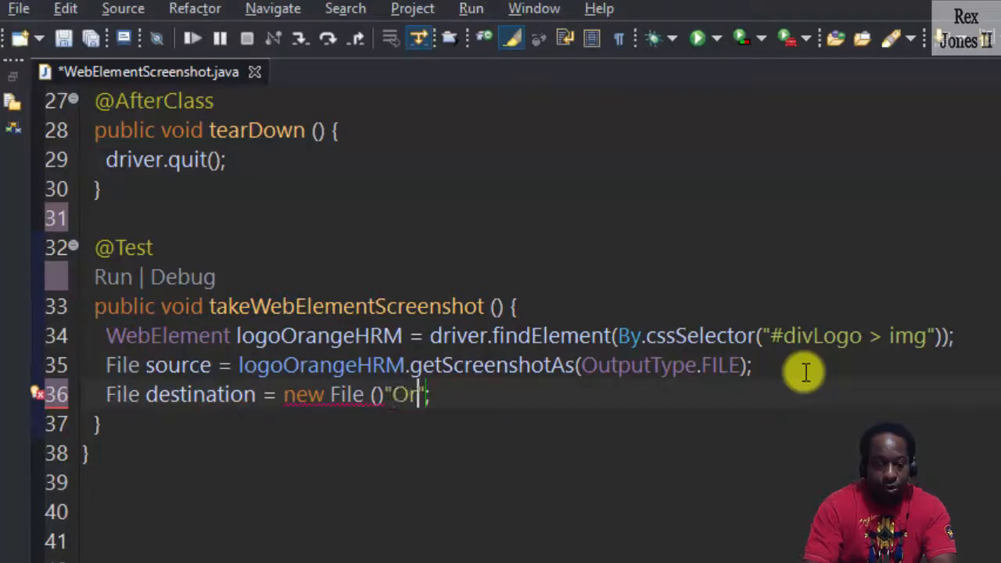
key("Backspace")
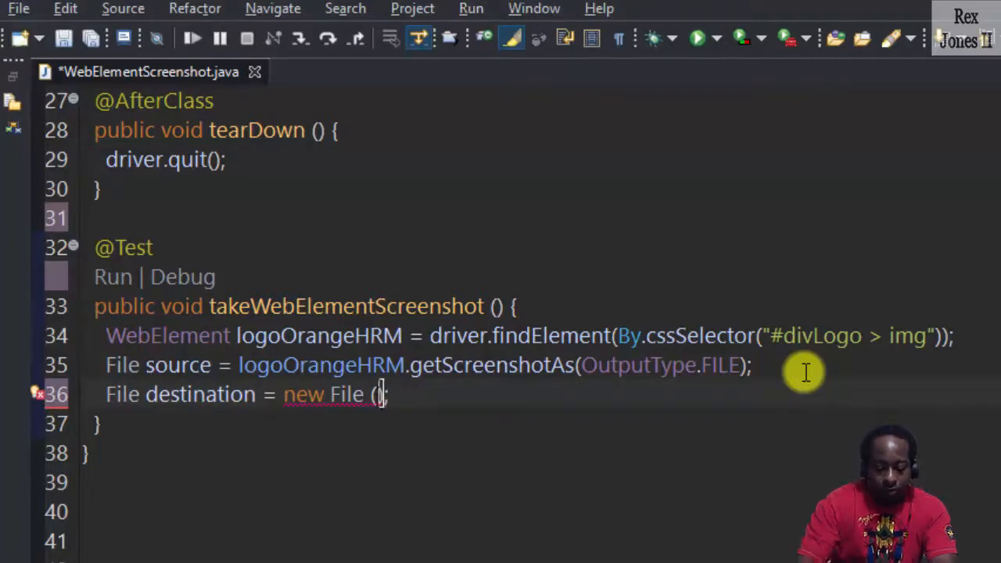
type("\"")
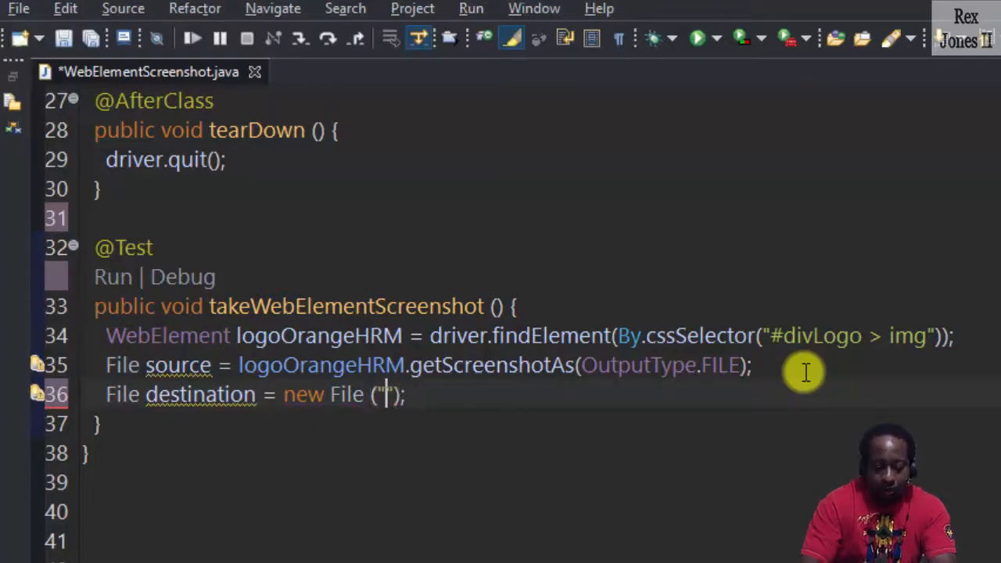
type("Orange HRM")
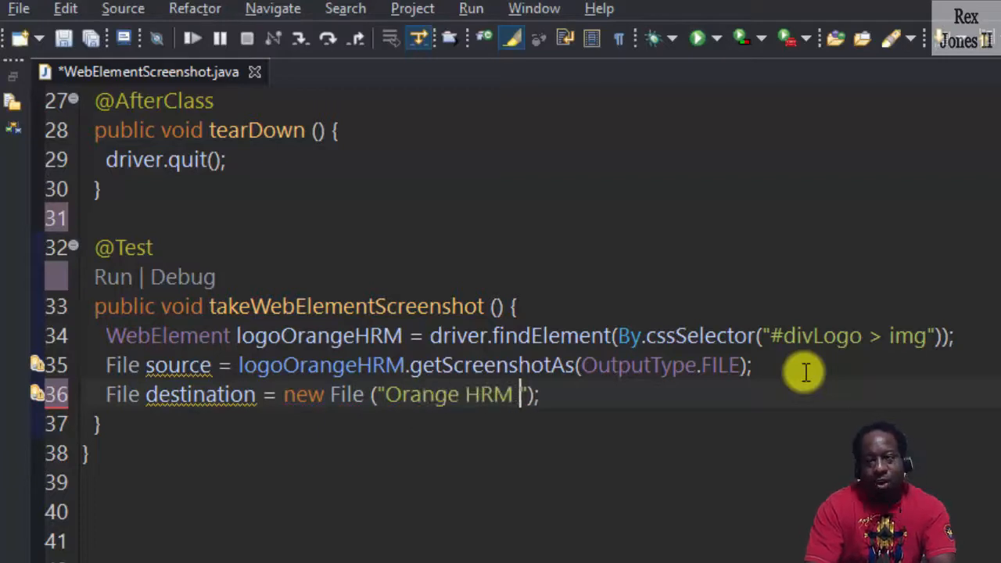
type("Logo.p")
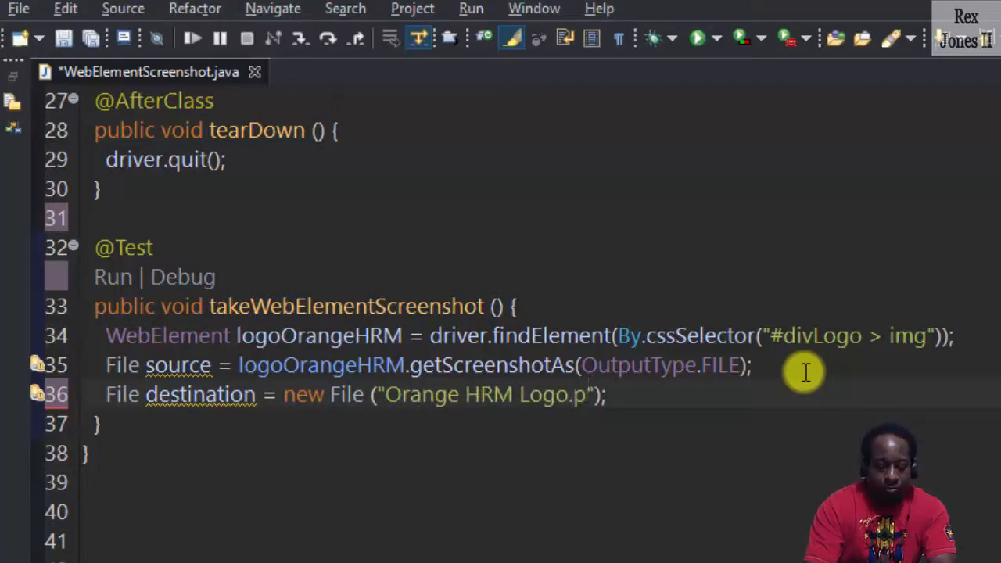
type("ng")
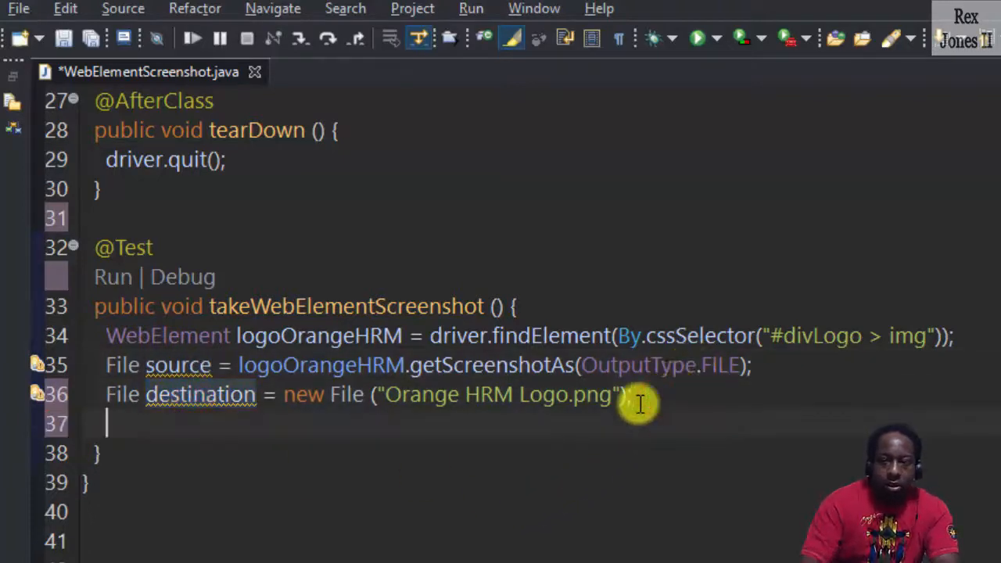
- Add FileUtils.copyFile(source, destination) to write the logo screenshot to disk
type("FileUtil")
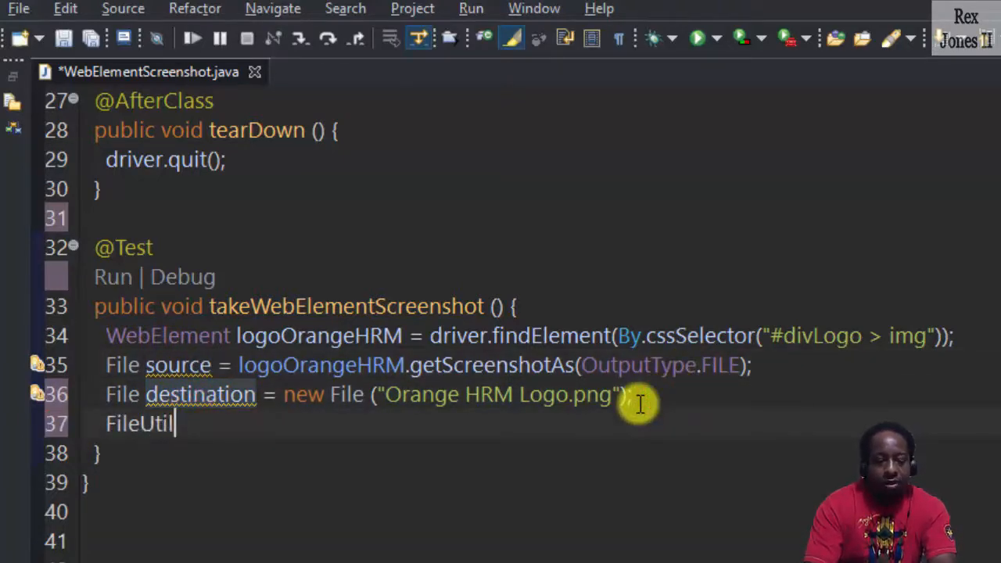
type("s.")
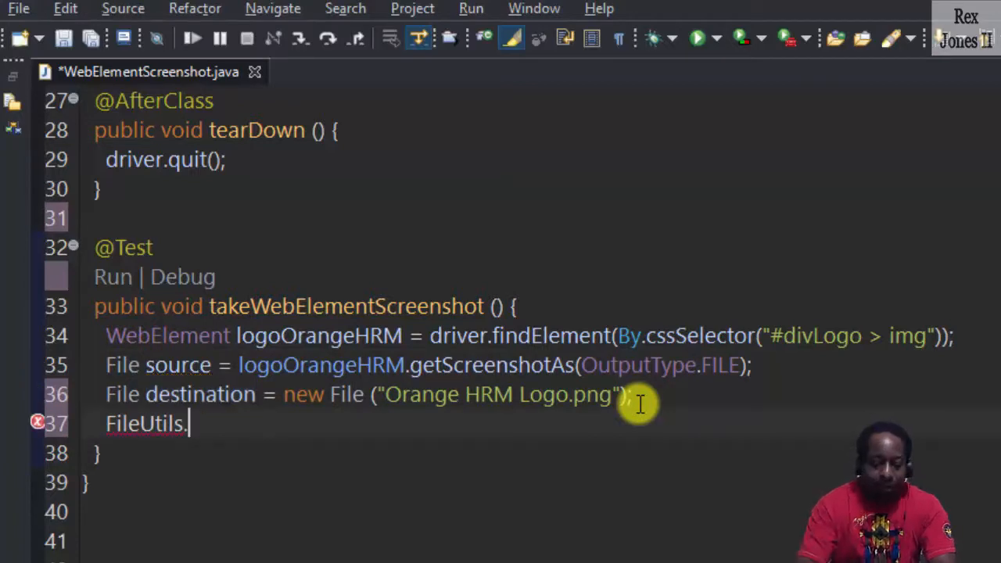
type("copy")
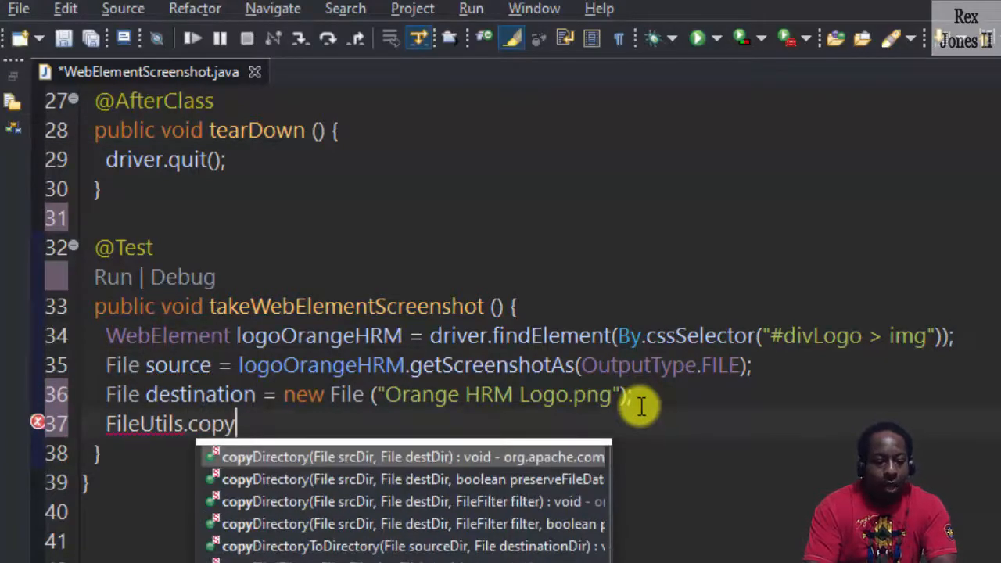
type("File(sou, destFile);")
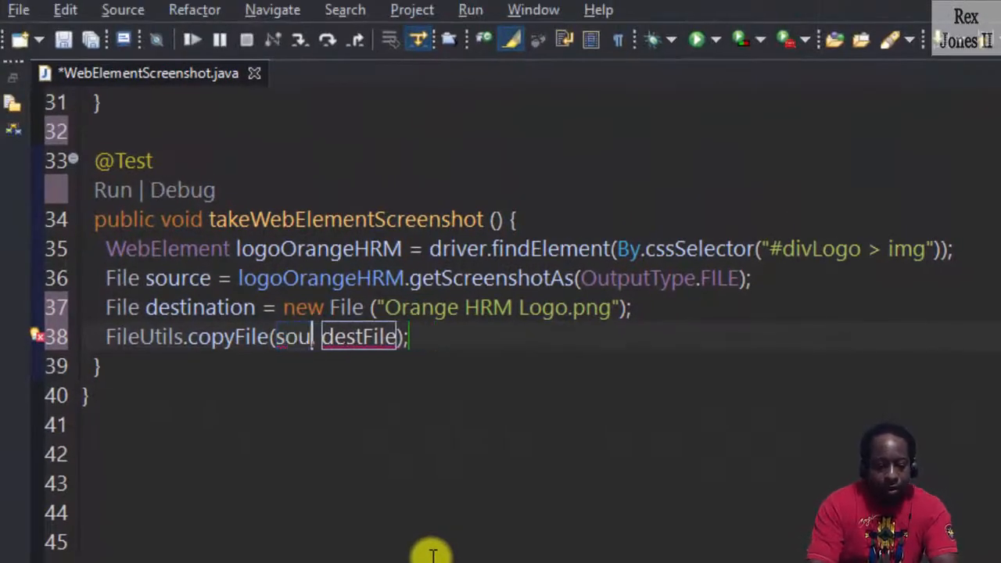
type("rce,")
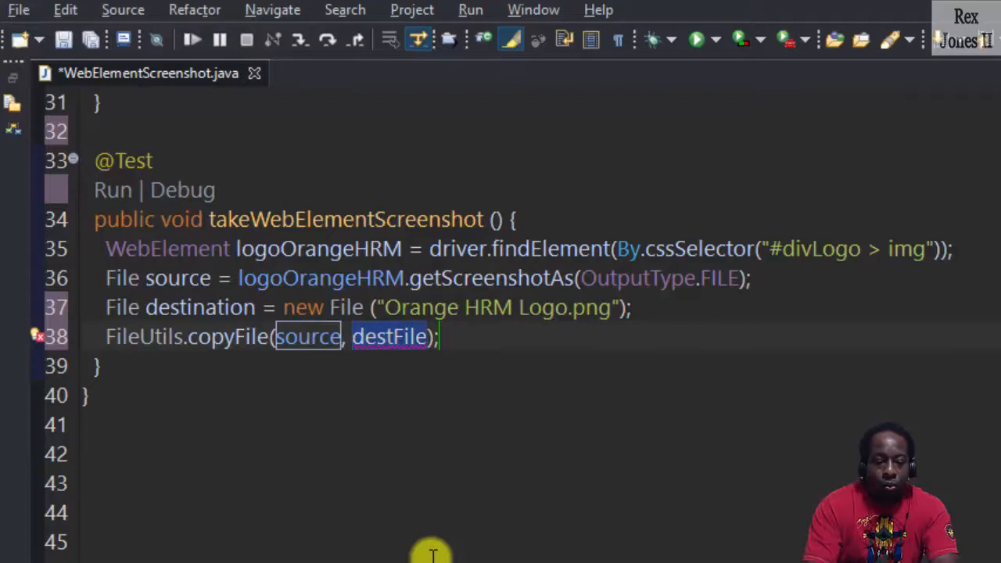
type("destination")
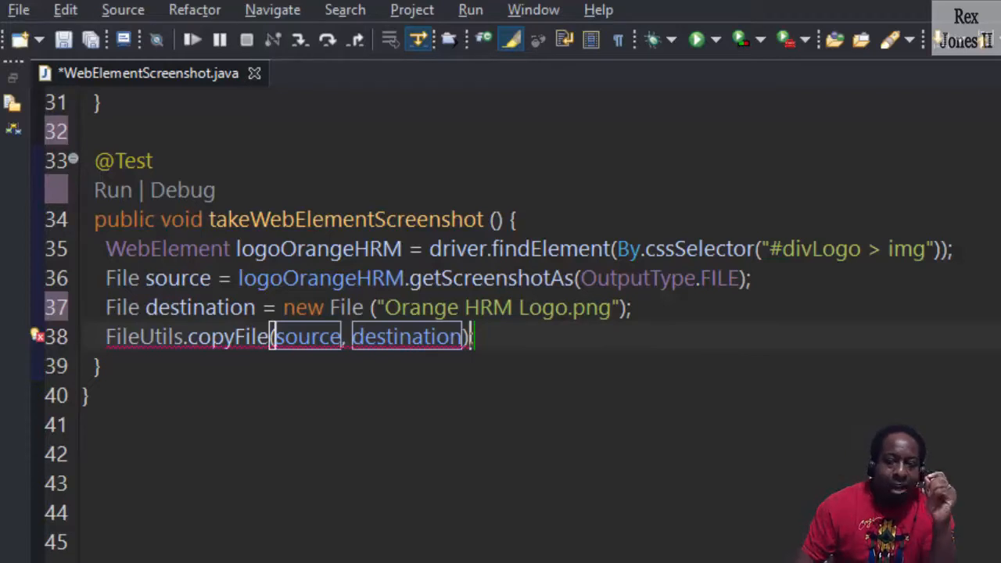
mouse_move(206, 345)
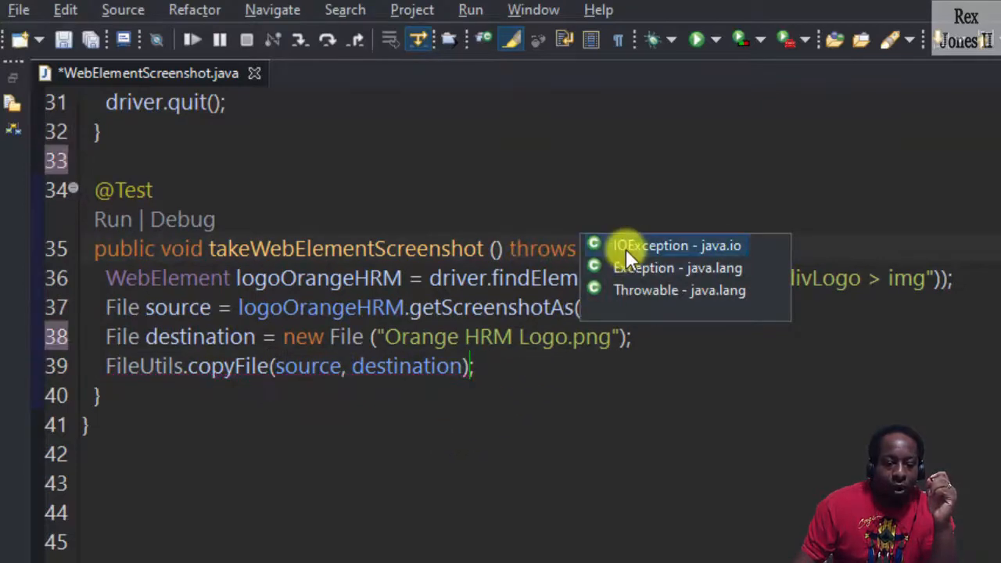
- Declare throws IOException on the test method, save, and run the TestNG test
left_click(678, 245)
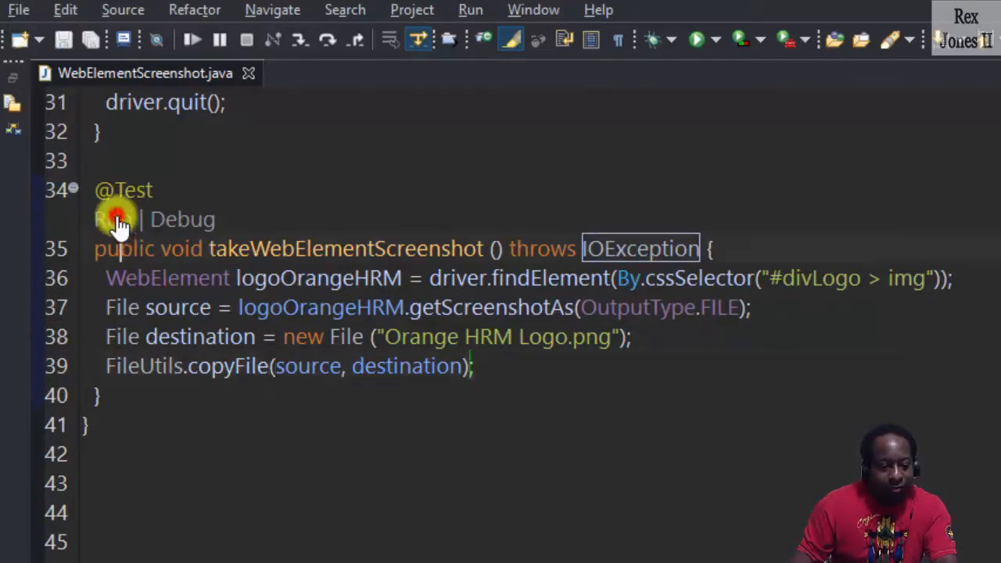
mouse_move(420, 446)
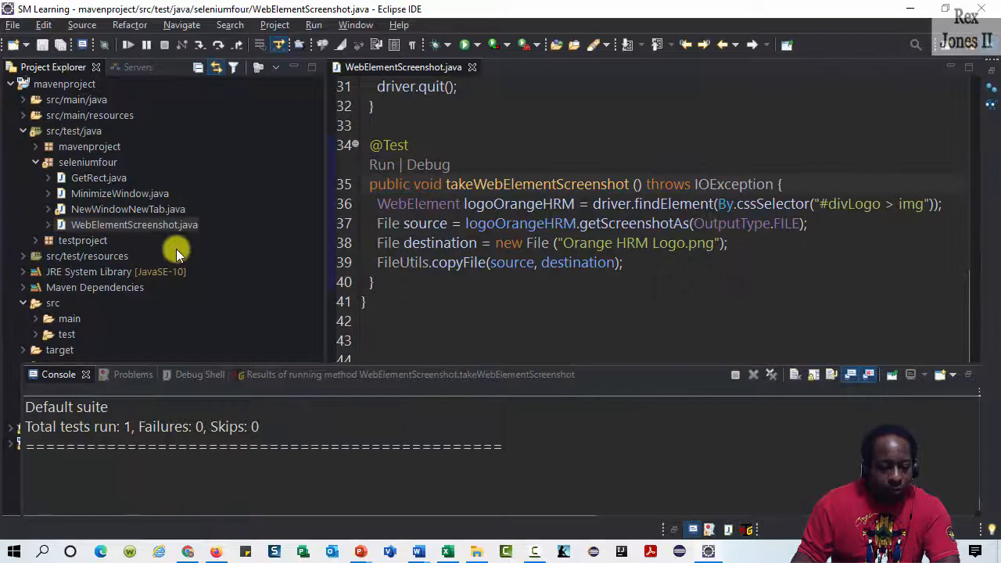
mouse_move(102, 256)
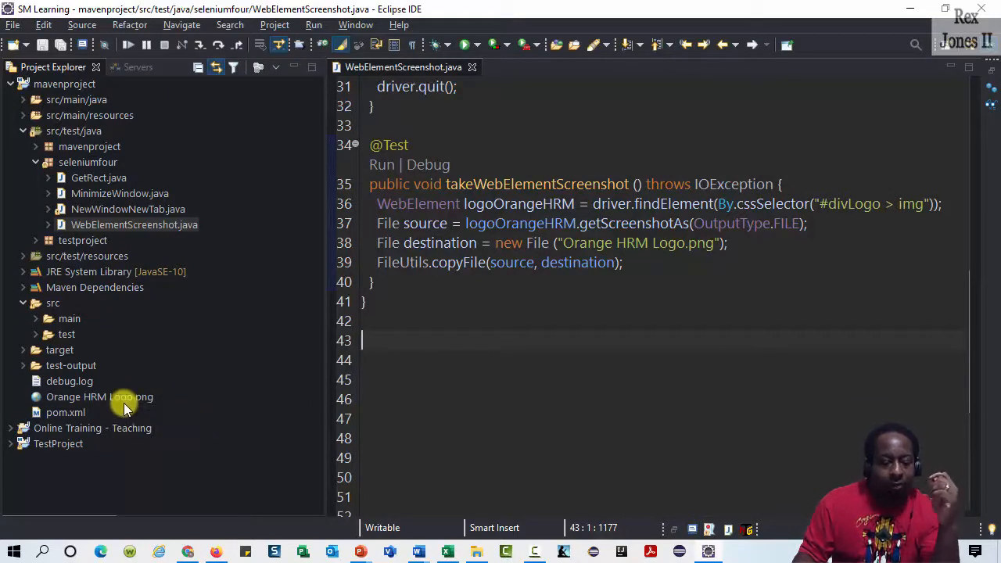
- Refresh mavenproject and open Orange HRM Logo.png to view the captured logo
left_click(100, 397)
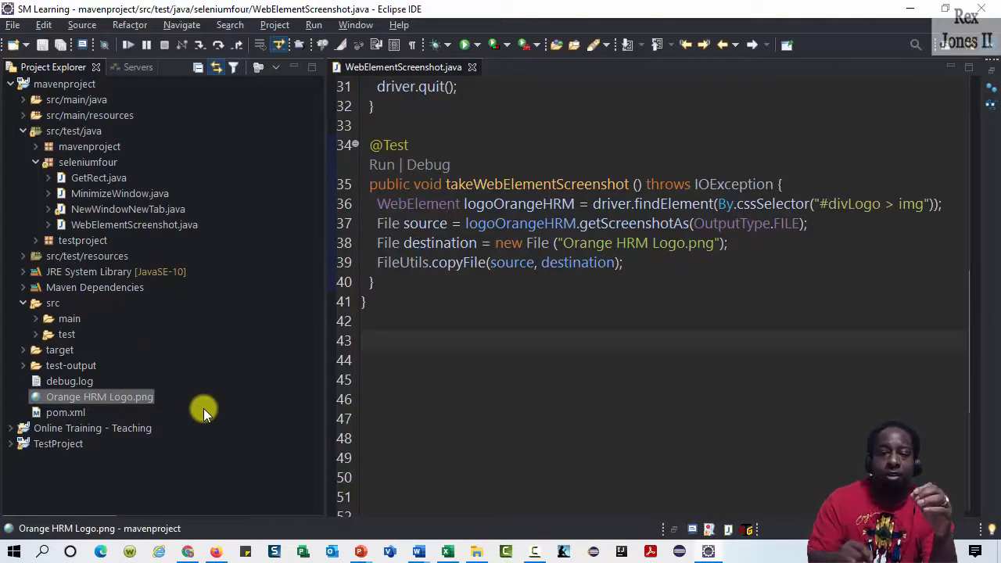
mouse_move(100, 326)
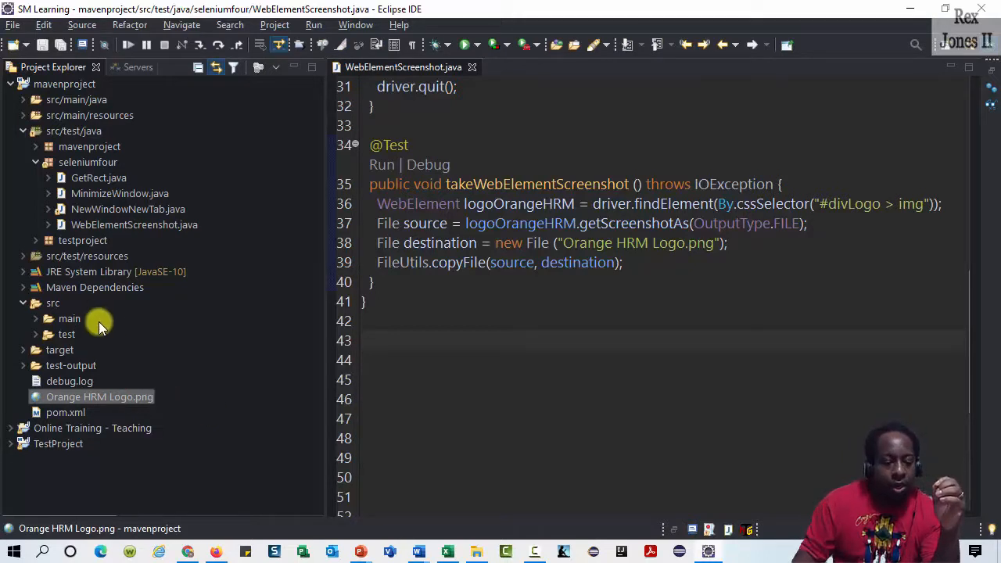
mouse_move(74, 94)
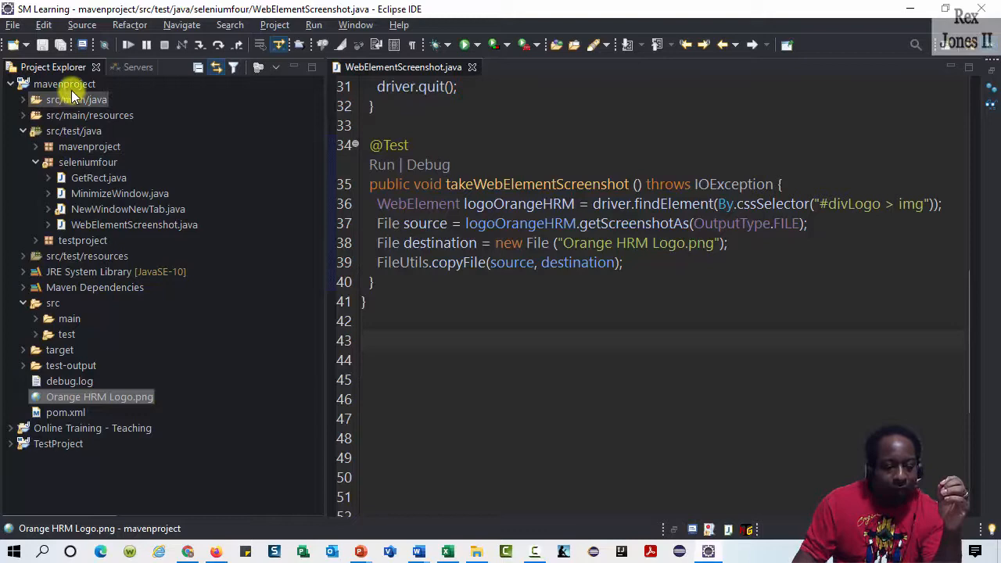
right_click(64, 84)
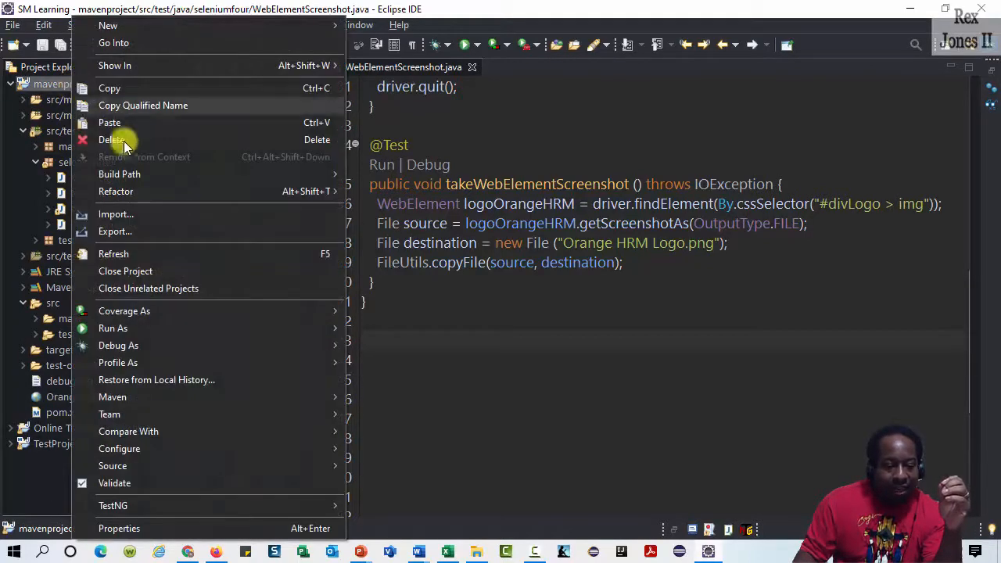
mouse_move(200, 239)
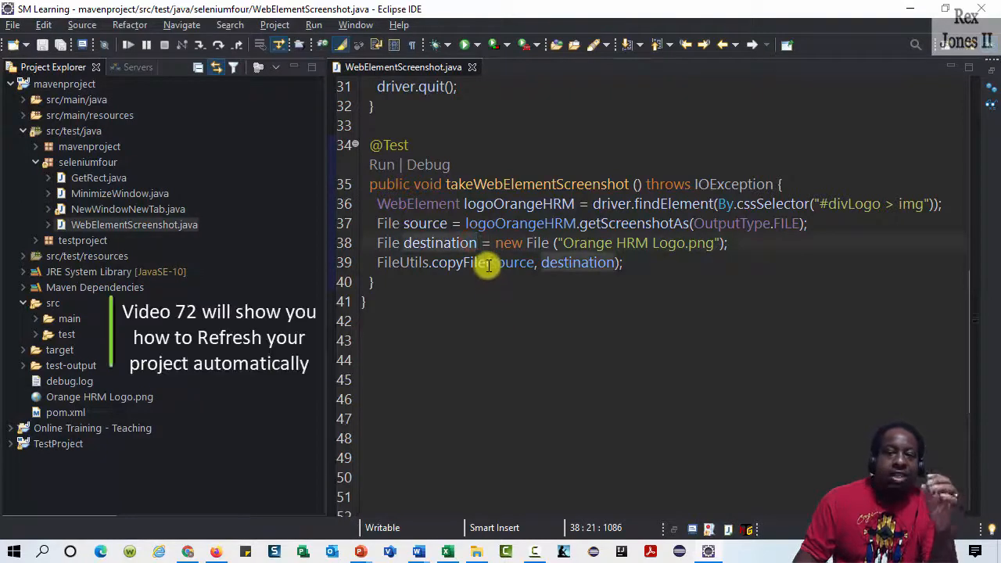
mouse_move(473, 262)
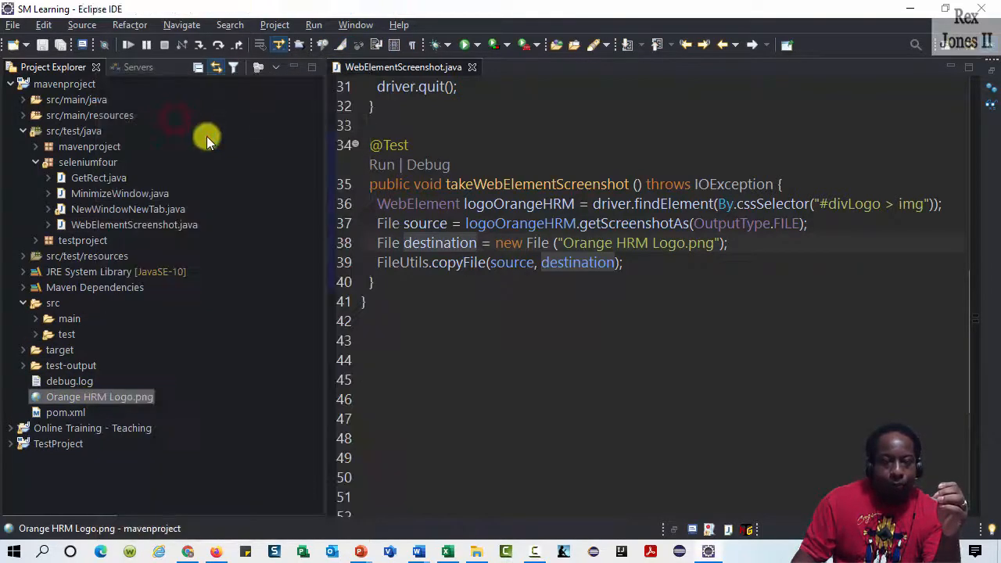
double_click(100, 397)
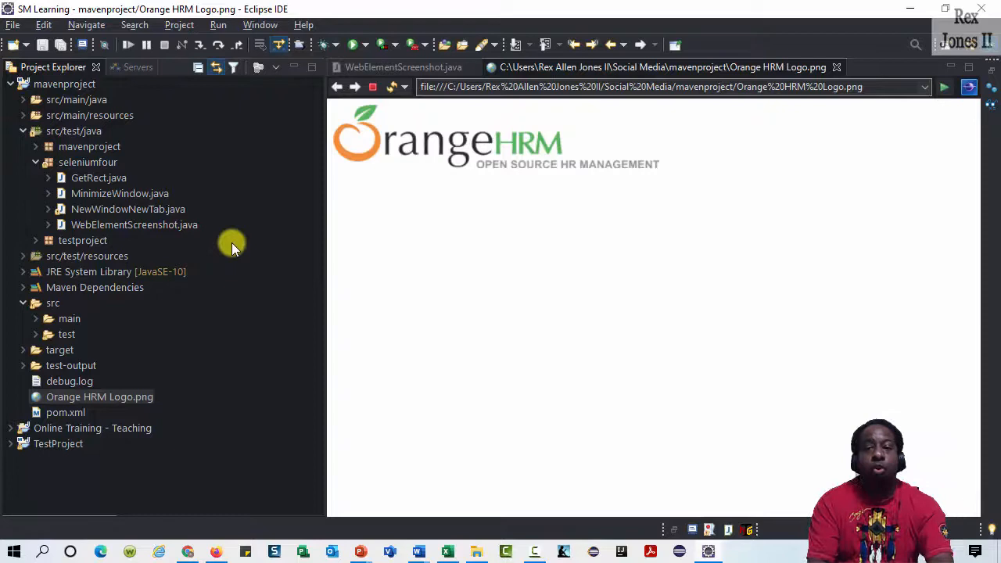
mouse_move(463, 205)
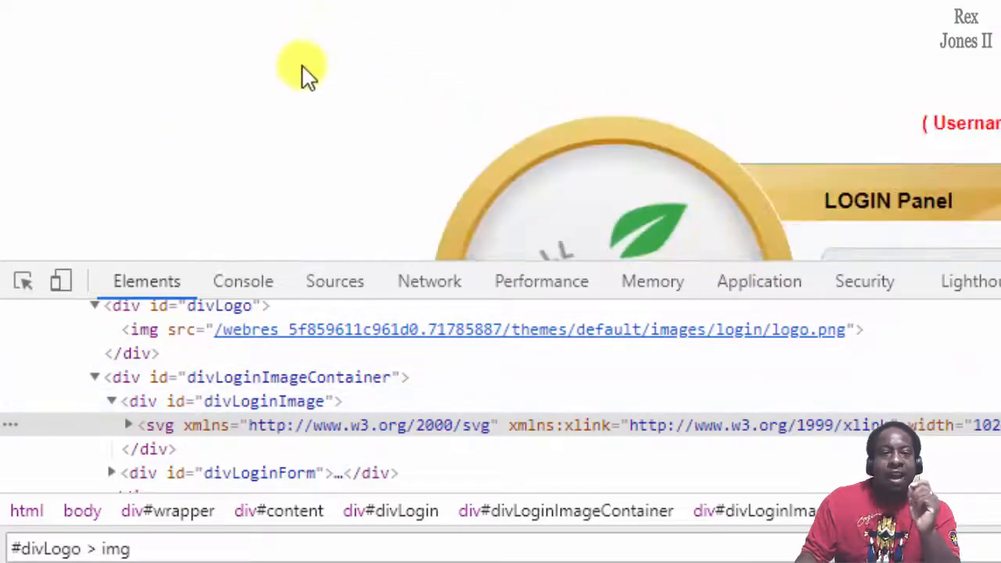
mouse_move(317, 74)
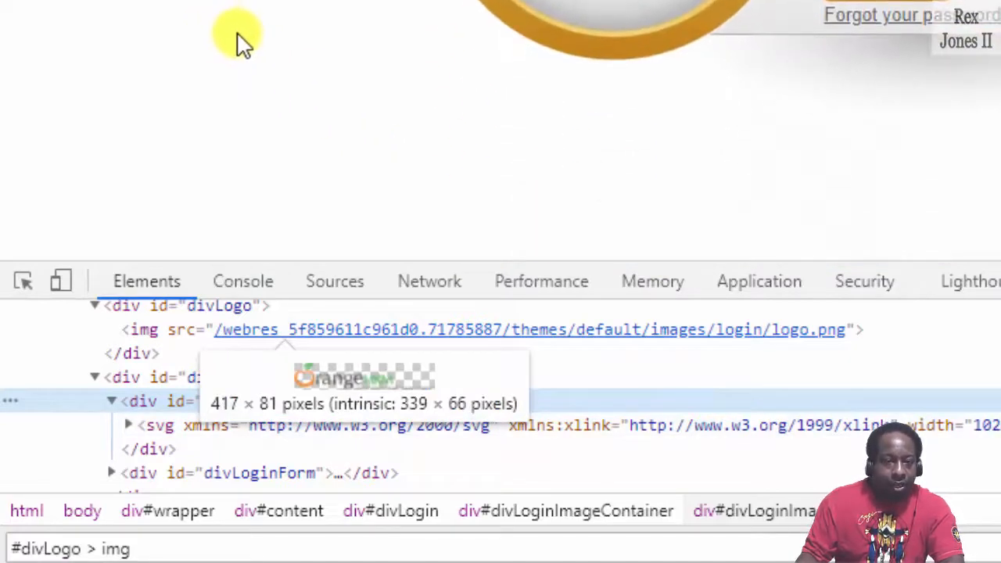
- Inspect the login page footer and highlight the div id="social-icons" container
left_click(24, 281)
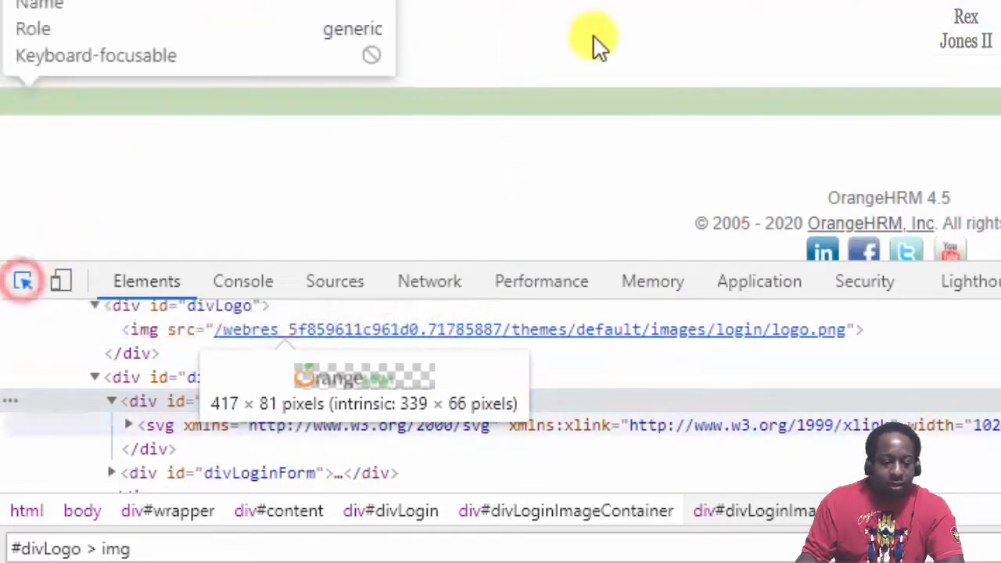
mouse_move(822, 159)
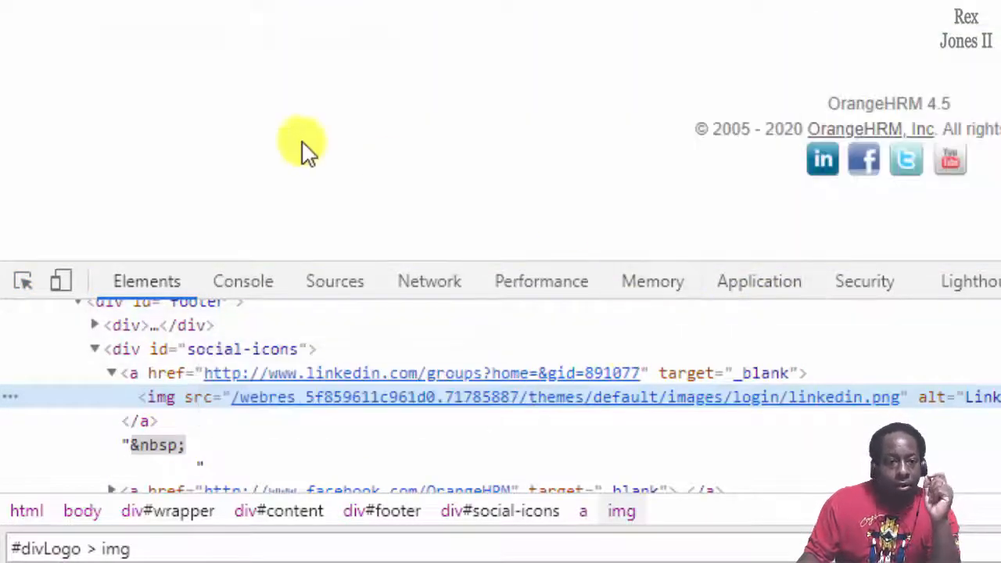
mouse_move(172, 144)
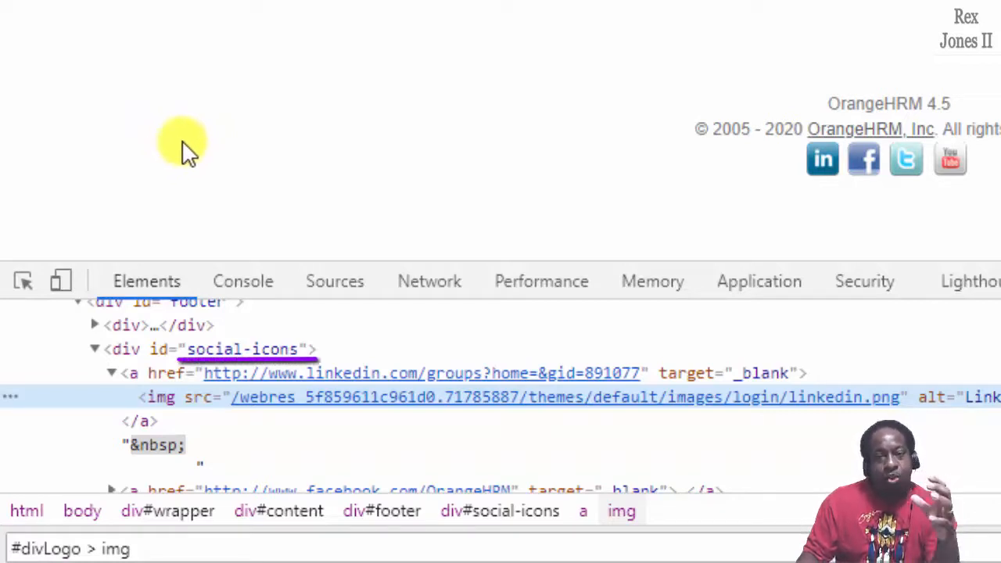
mouse_move(802, 196)
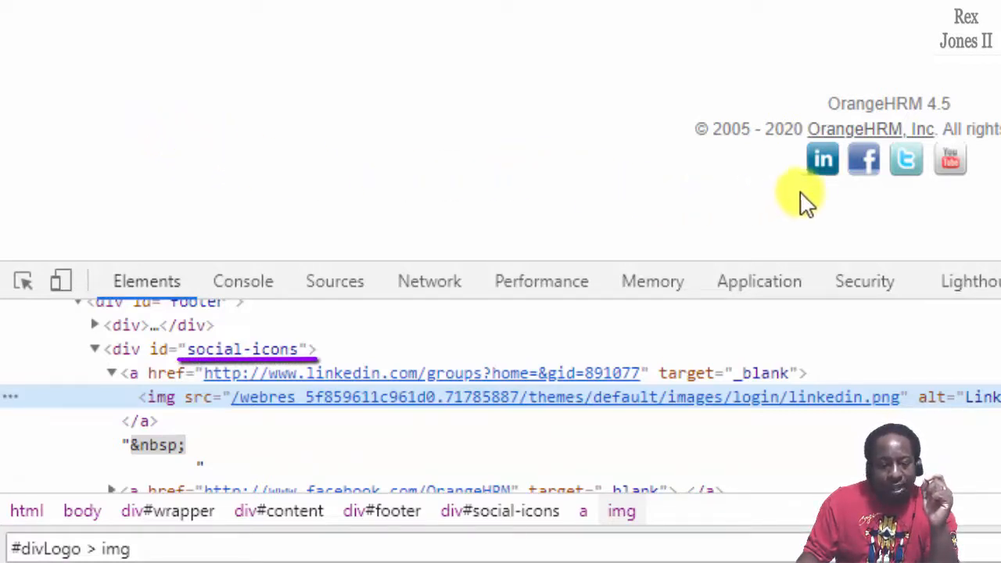
mouse_move(954, 227)
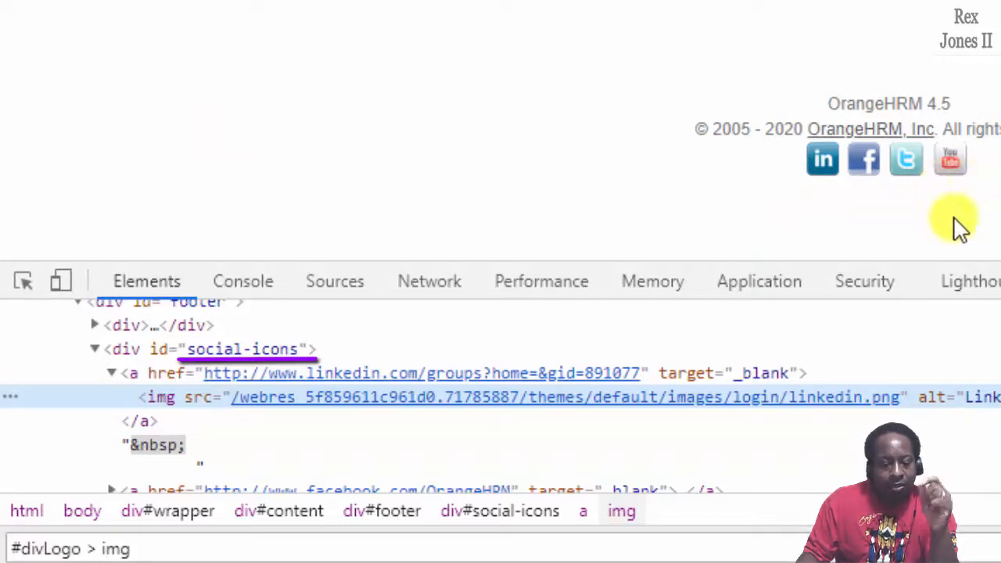
mouse_move(227, 349)
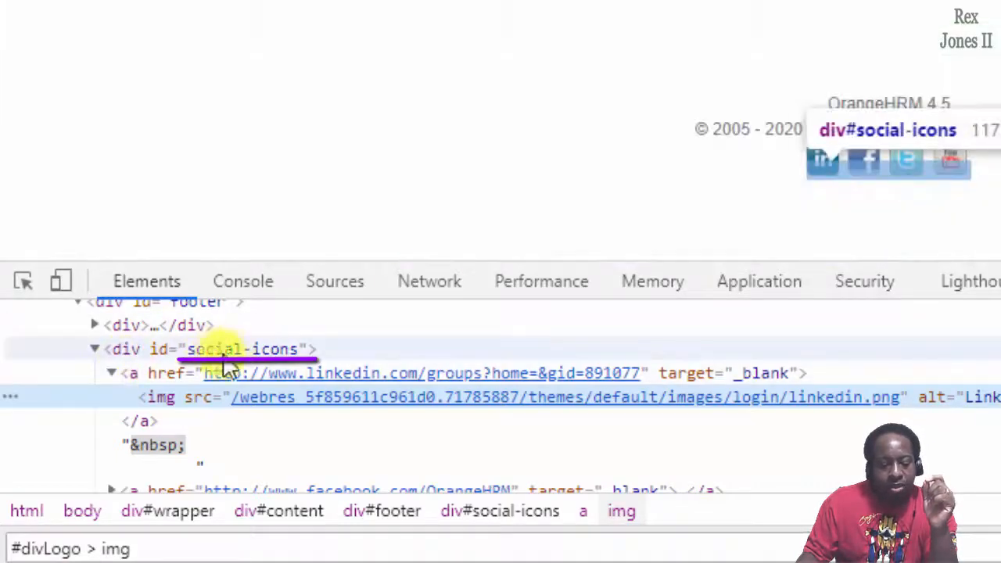
left_click(242, 349)
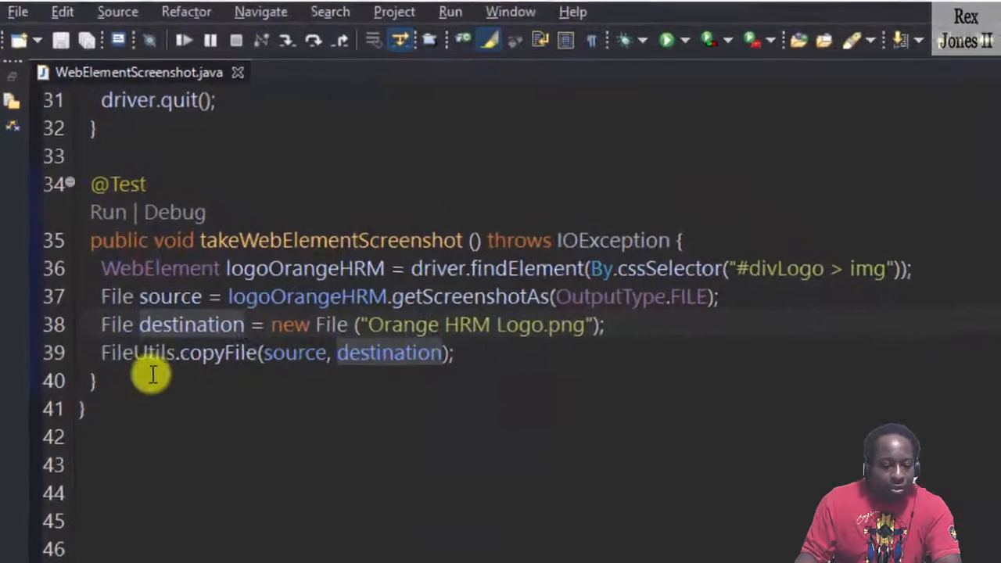
scroll("up", 3)
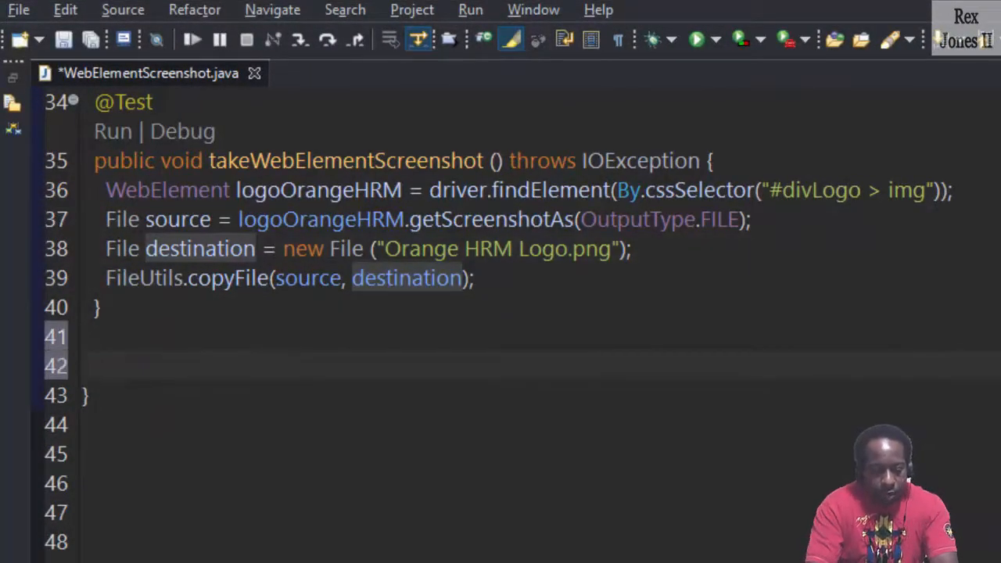
type("@Tes")
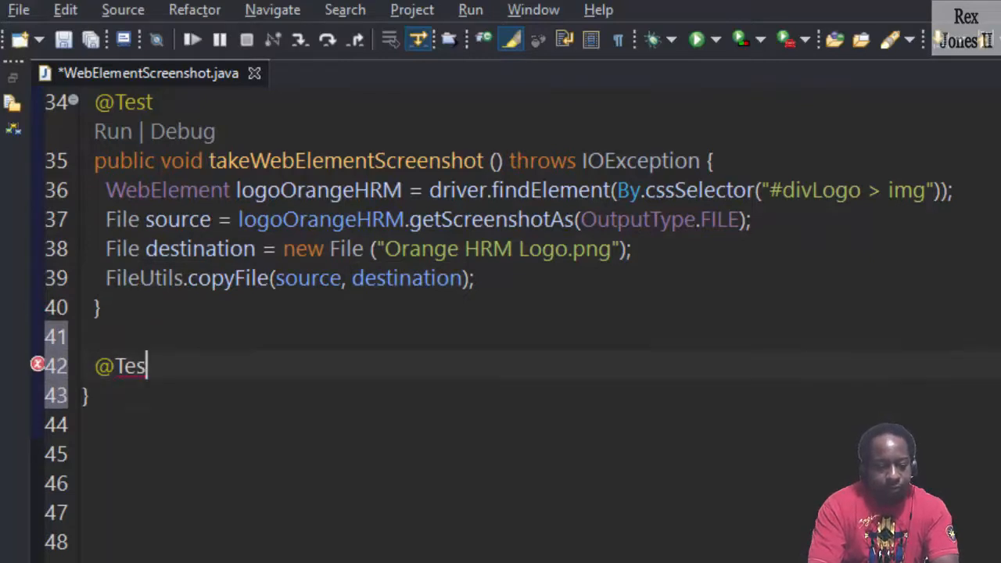
type("public v")
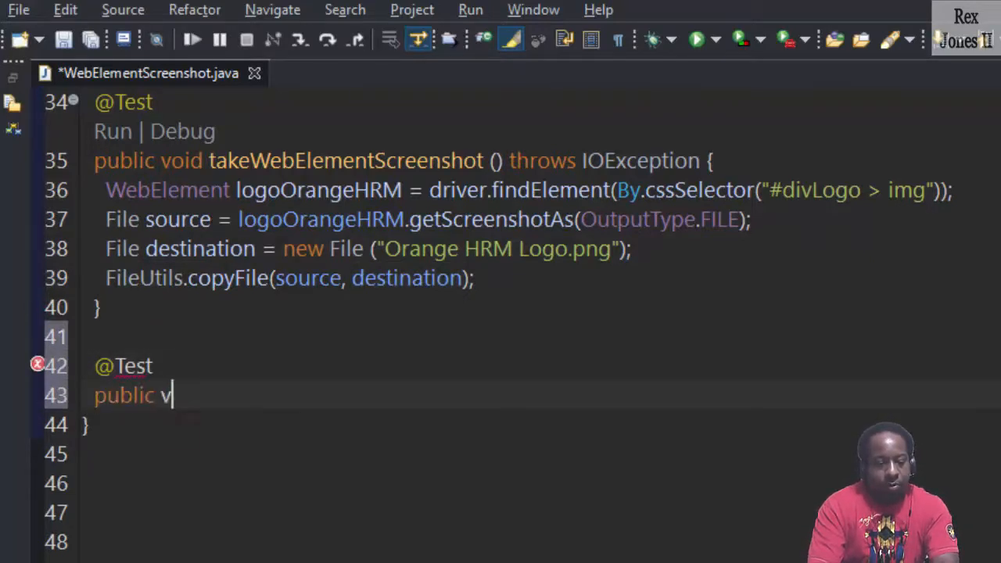
type("oid taek")
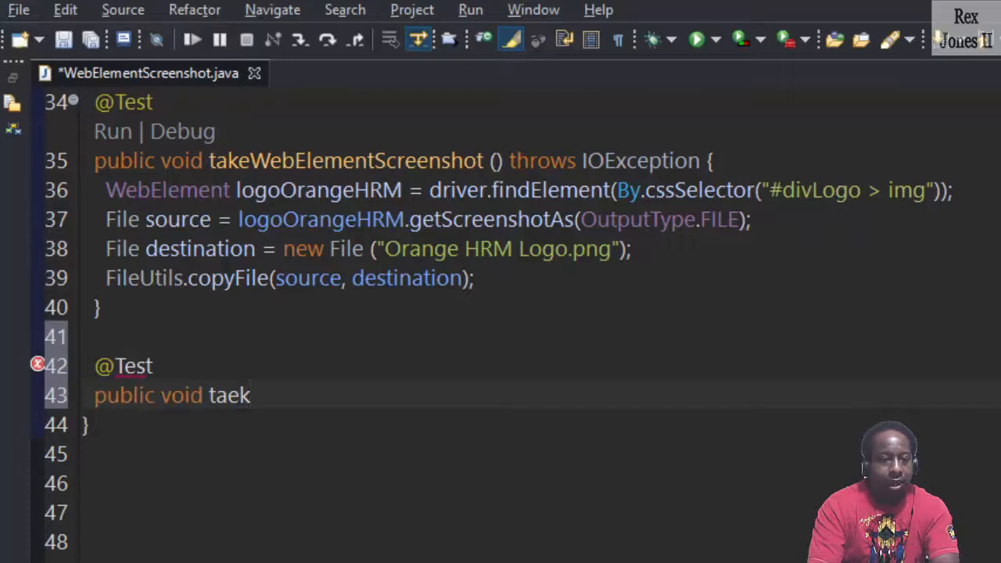
type("akePageSectionScren")
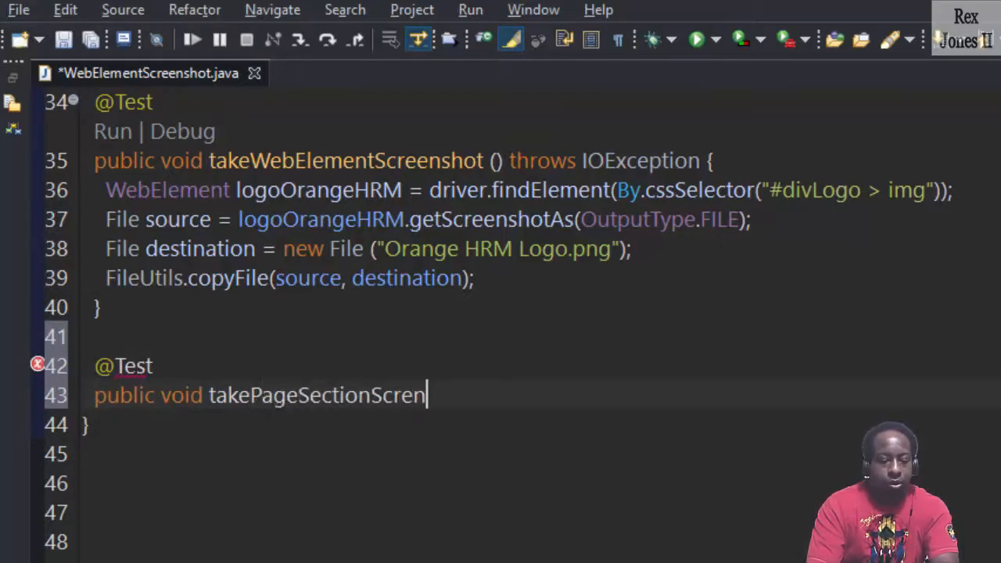
type("sh")
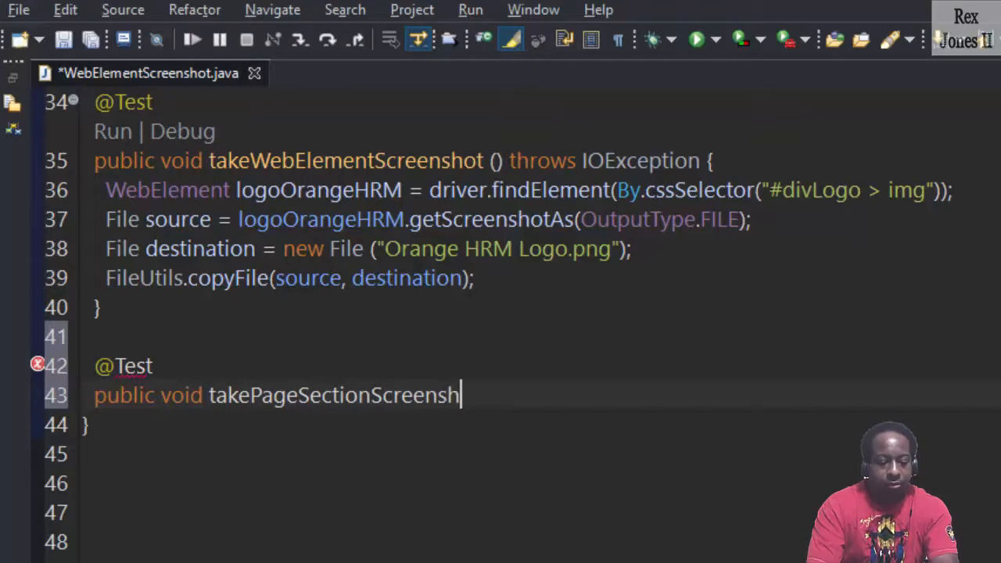
type("ot")
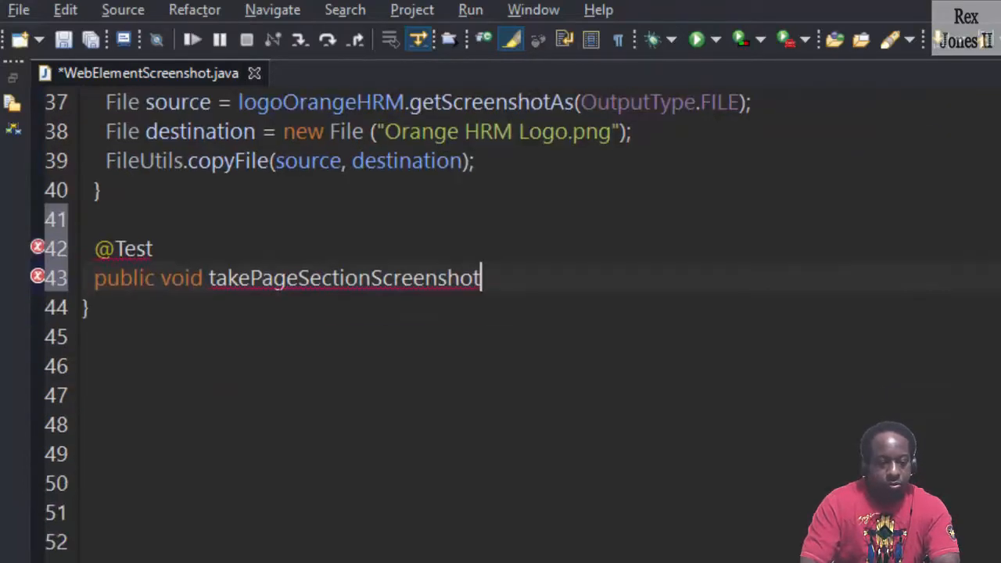
scroll("down", 3)
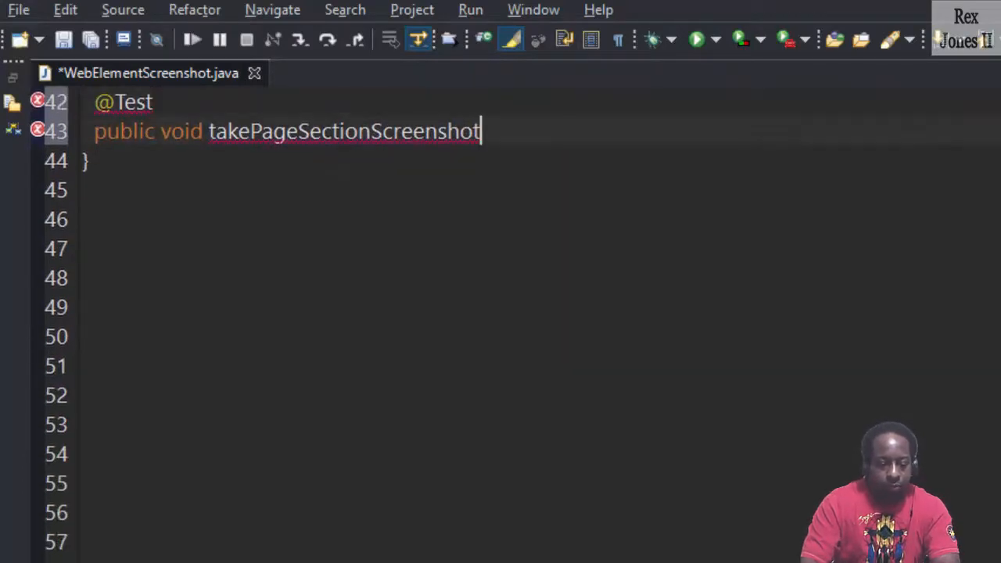
type("() {")
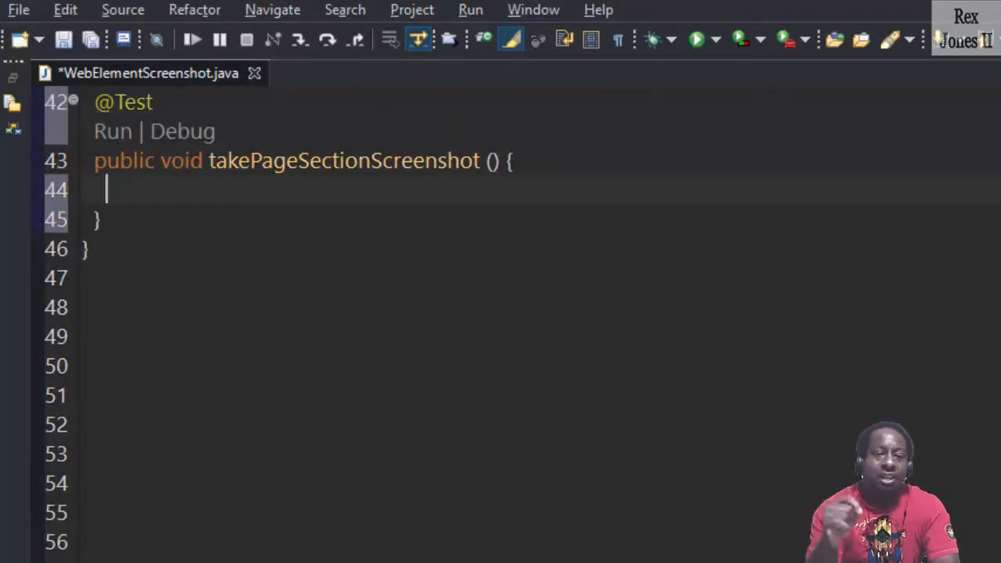
- Declare WebElement pageSectionOrangeHRM found by id "divLoginImage"
type("WebE")
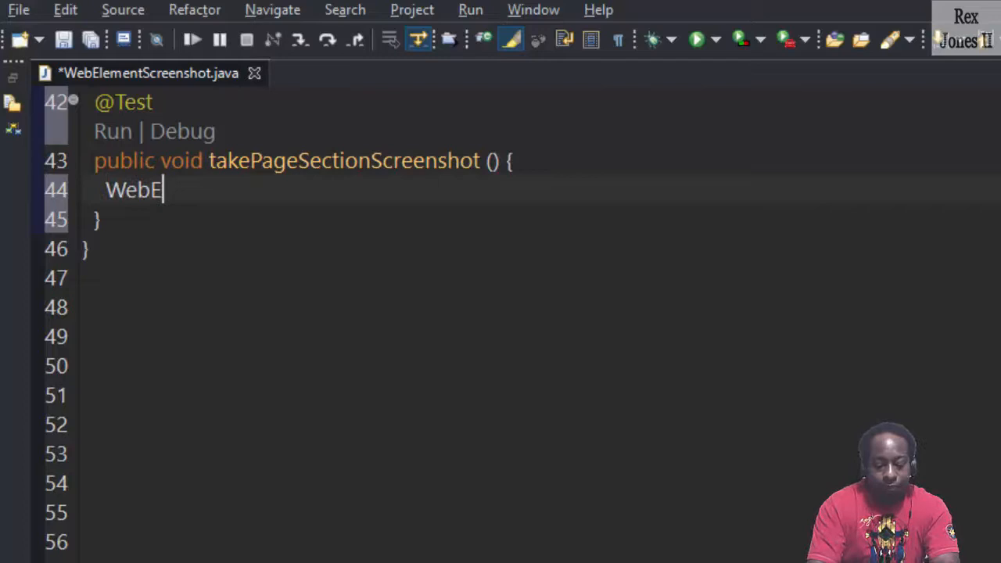
type("lement")
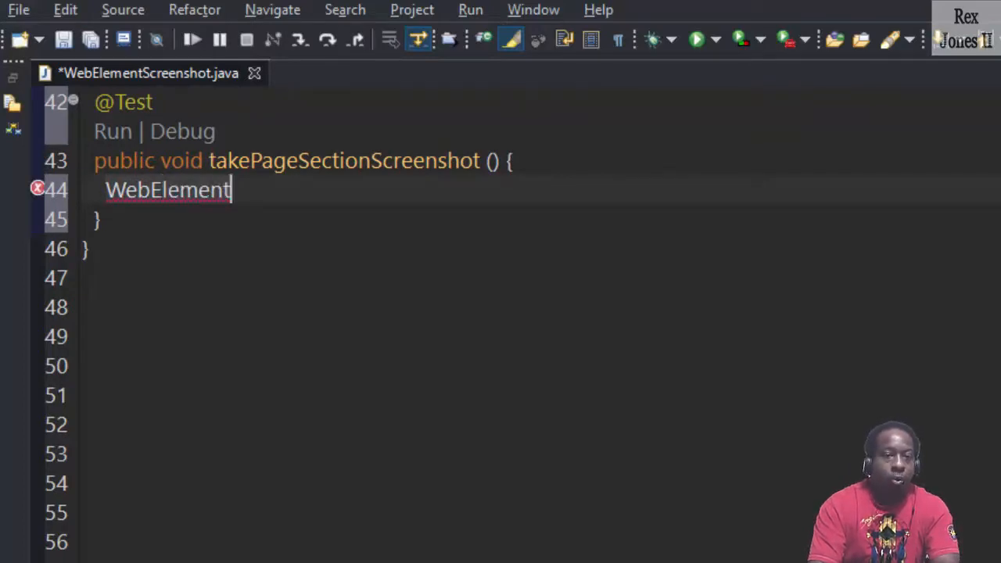
type("page")
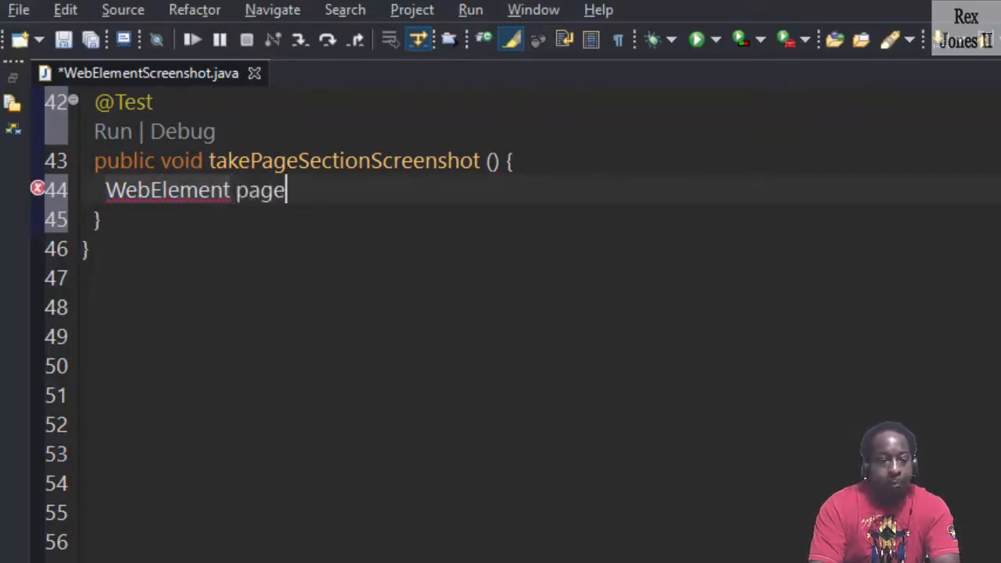
type("SectionSc")
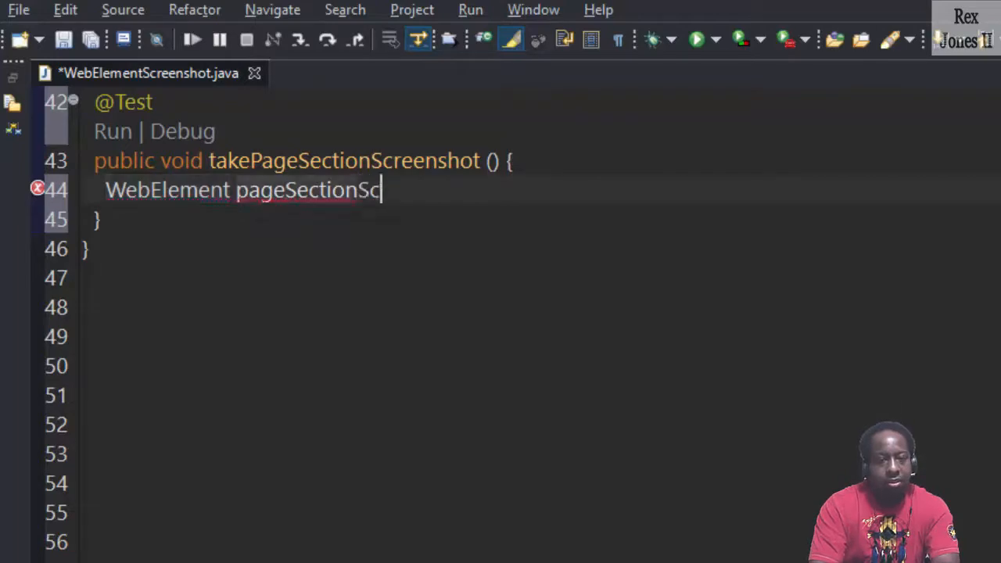
type("OrangeHRM")
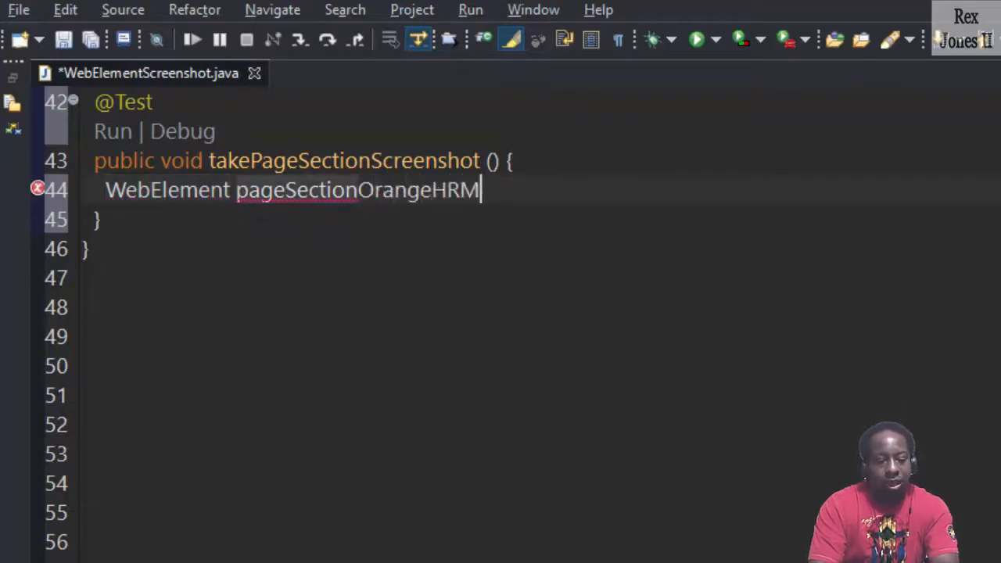
type("= drv")
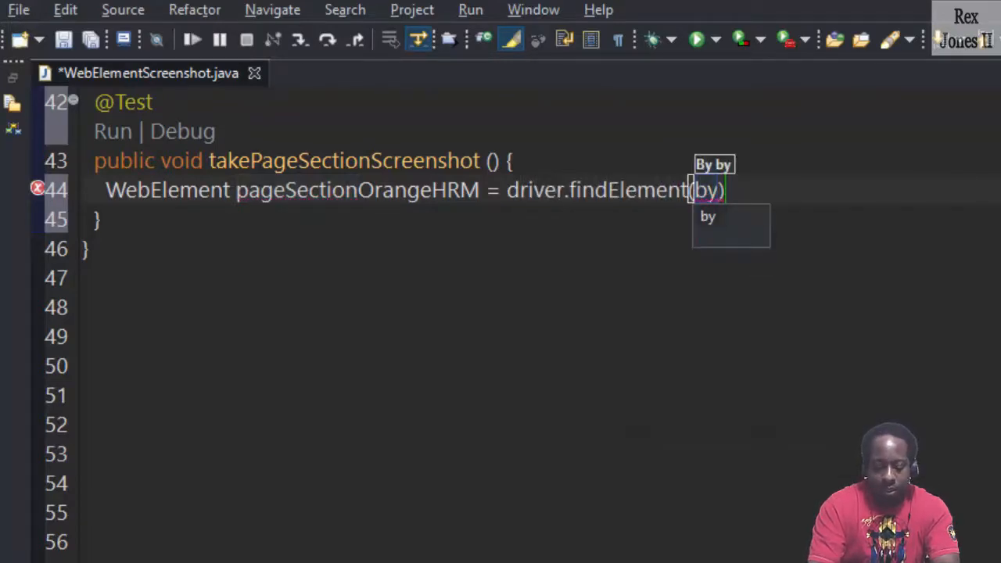
type(".id(\"")
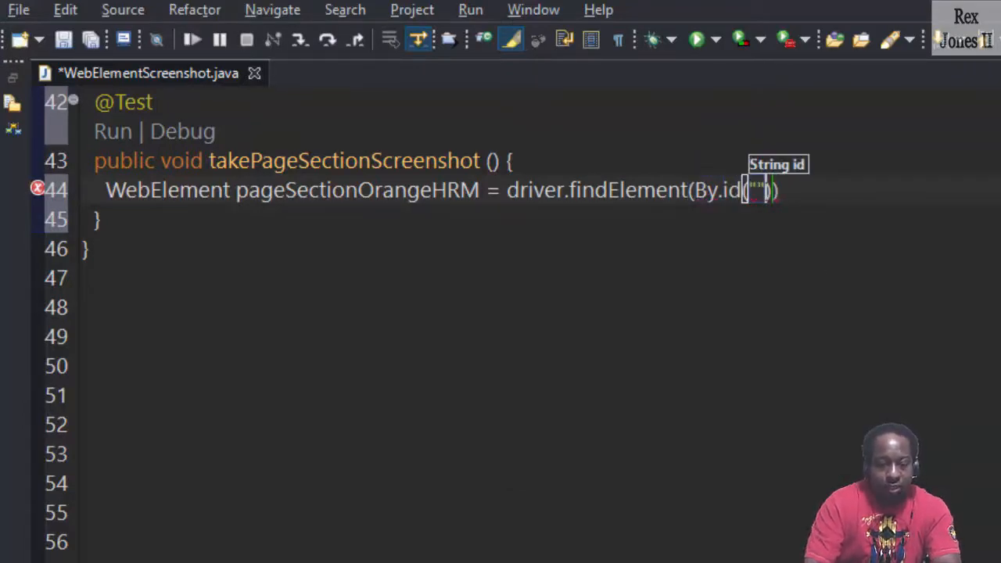
type("iv")
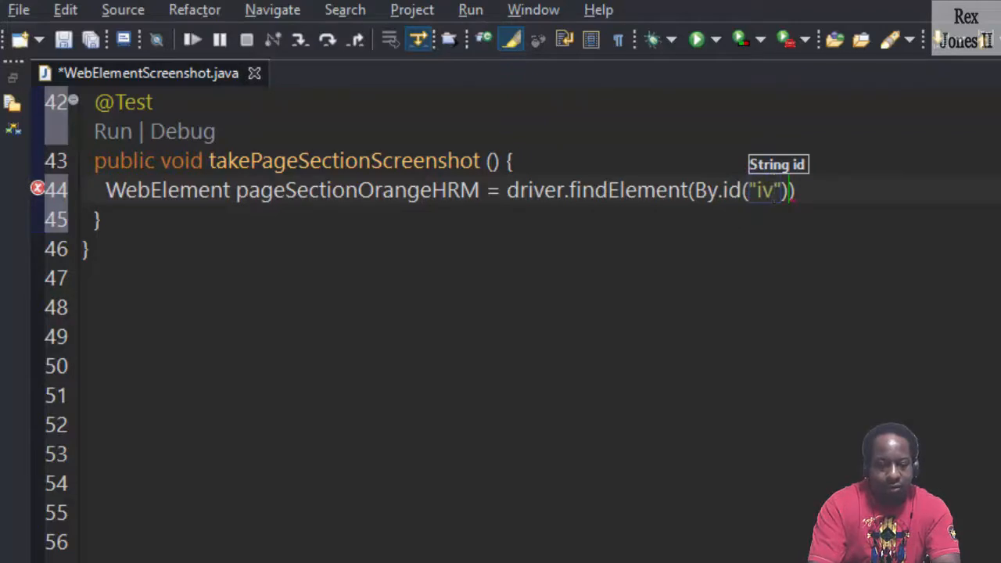
type("divLogin")
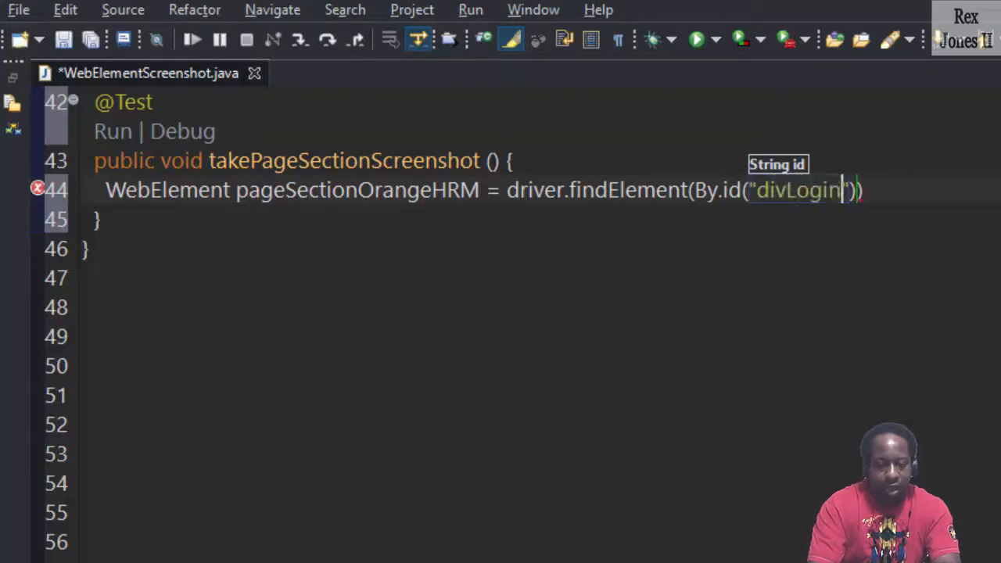
type("Image")
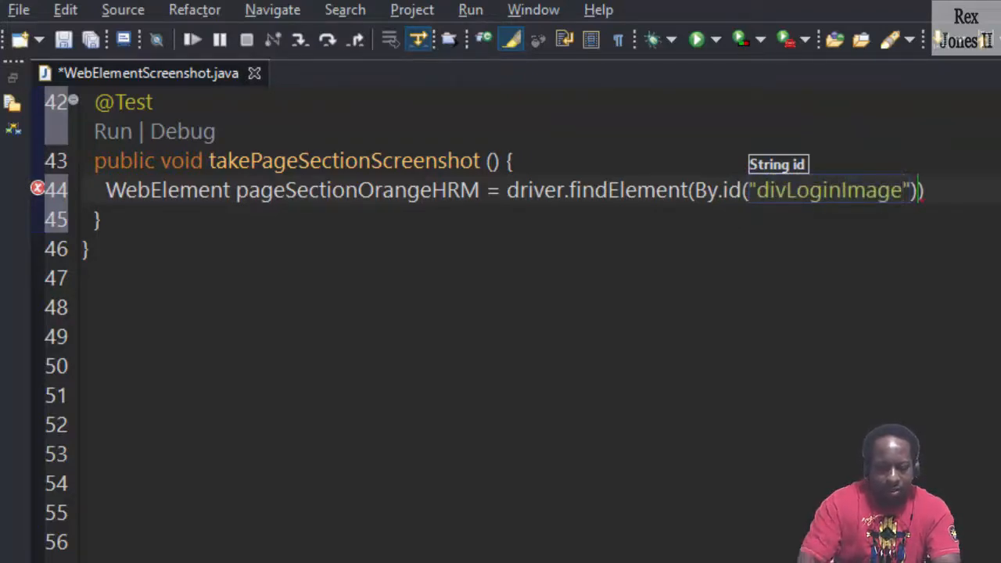
type(";")
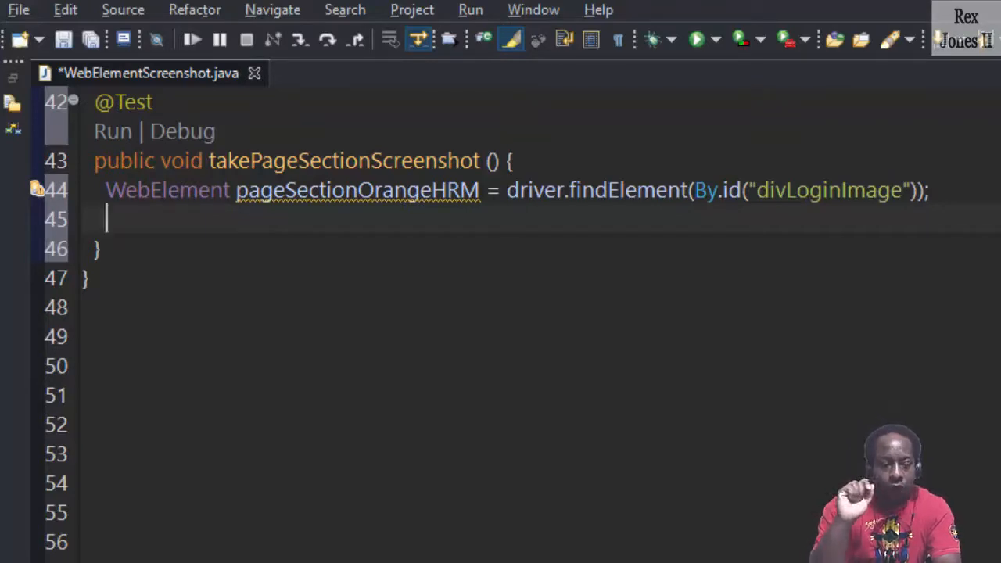
- Store pageSectionOrangeHRM.getScreenshotAs(OutputType.FILE) in a File named source, then start a new line
type("File")
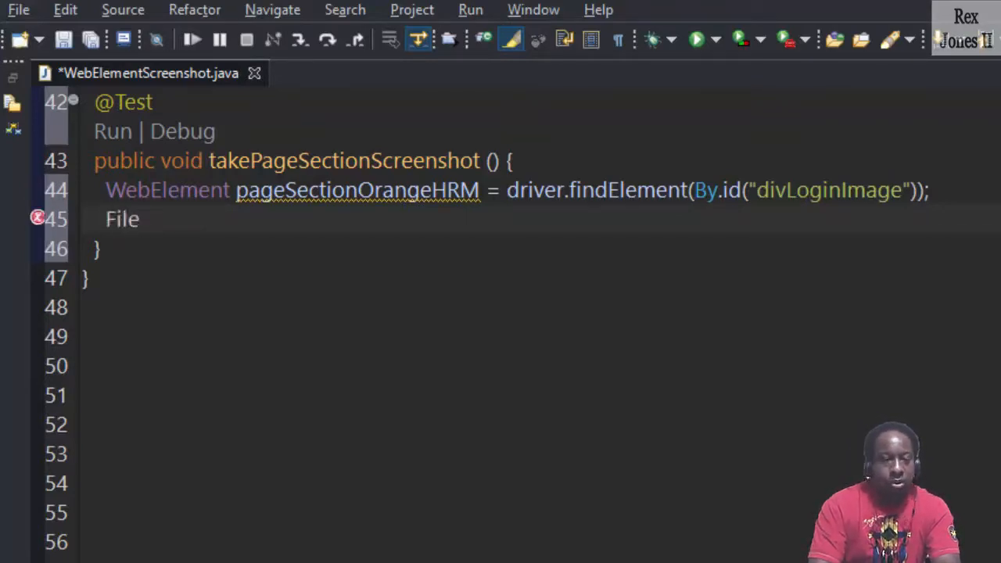
type("source =")
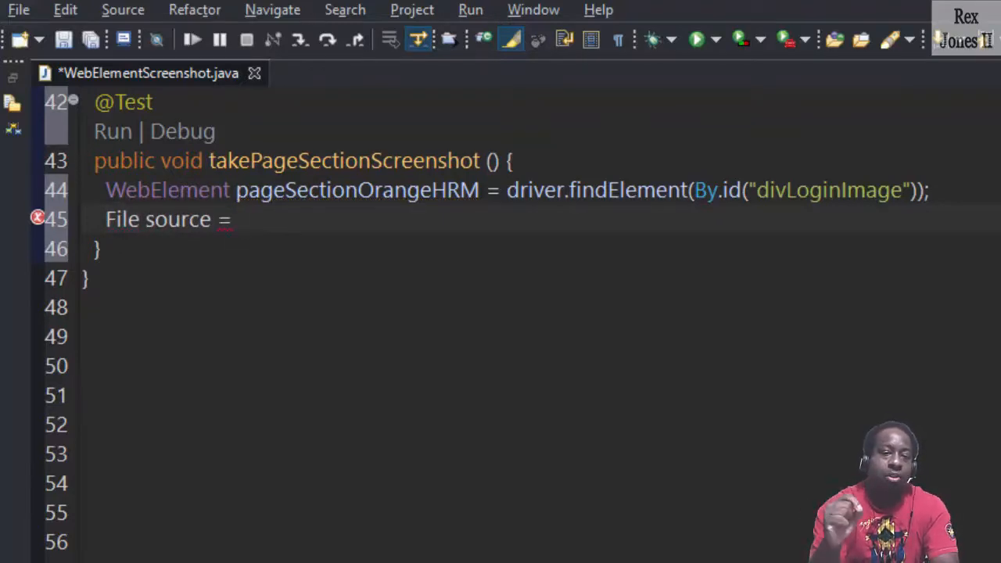
type("page")
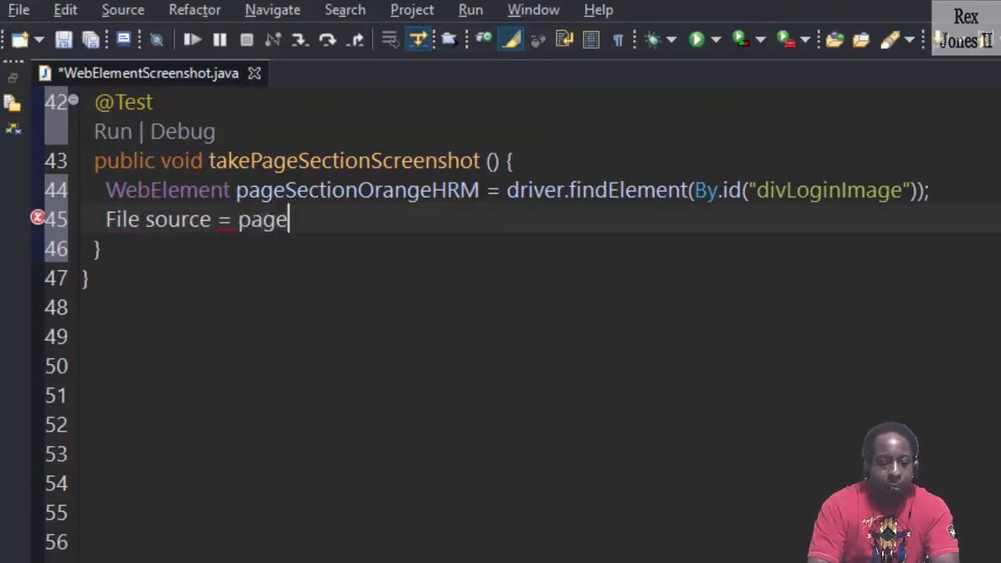
type("SectionOrangeHRM")
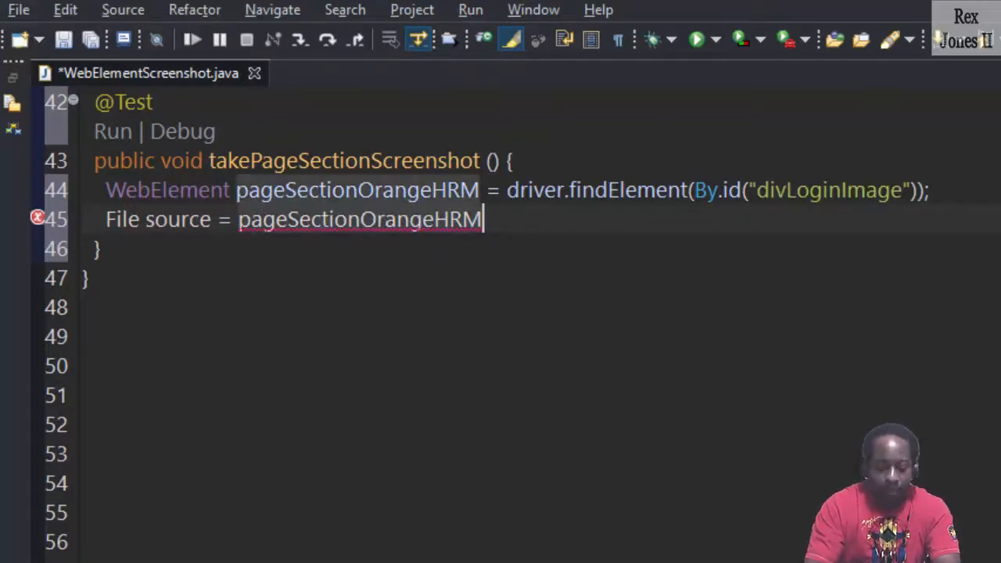
type(".gets")
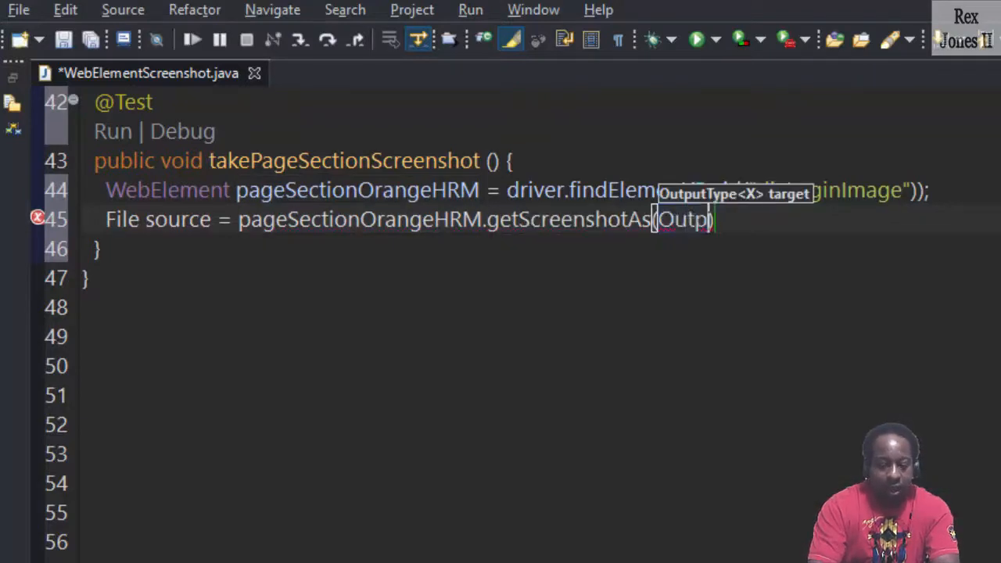
type("OutputType.FILE")
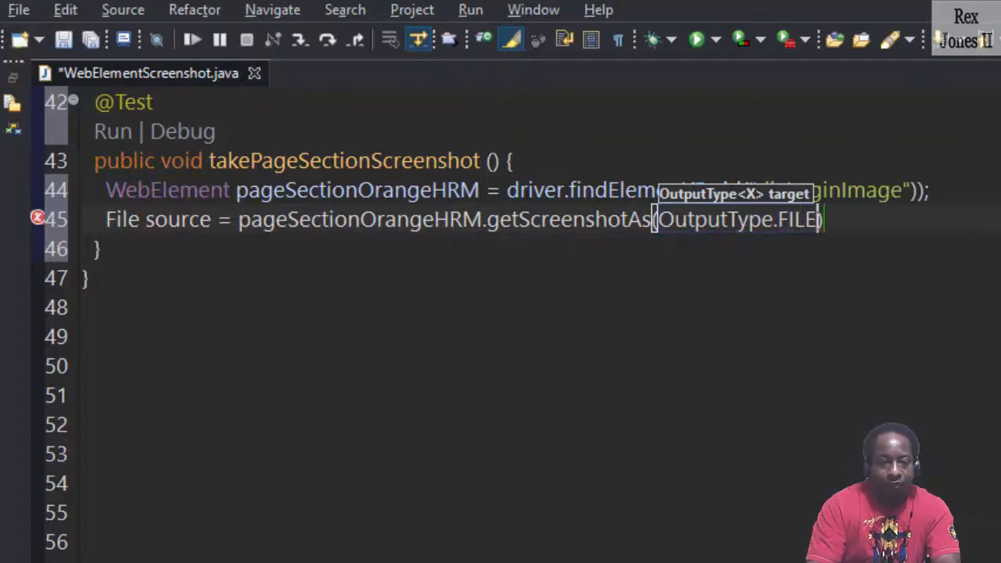
type(";")
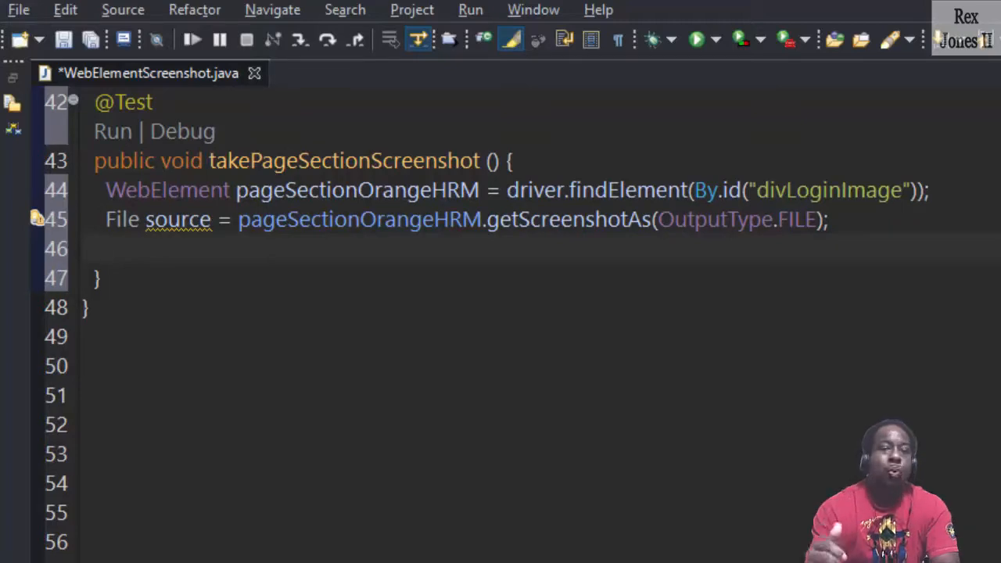
left_click(106, 249)
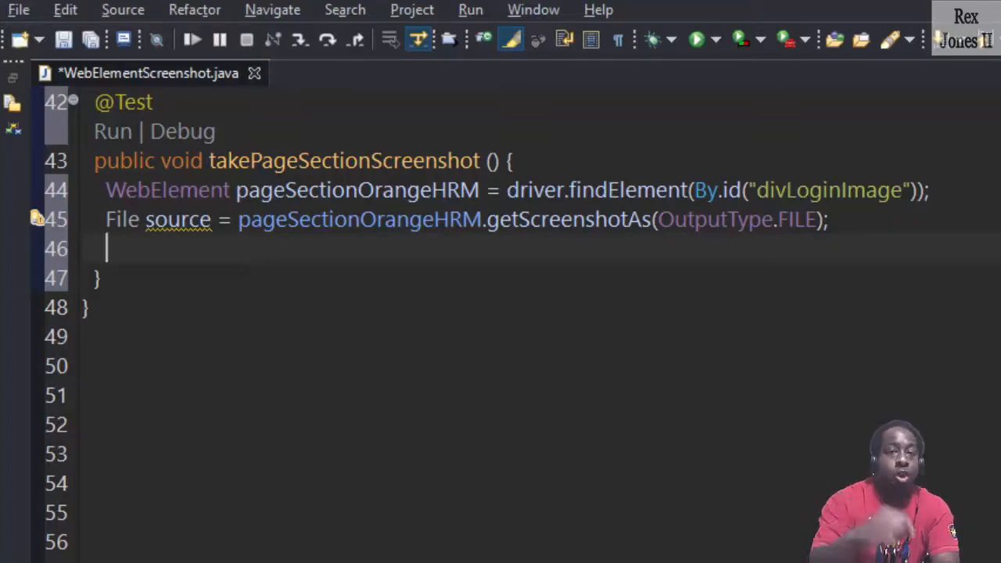
mouse_move(375, 433)
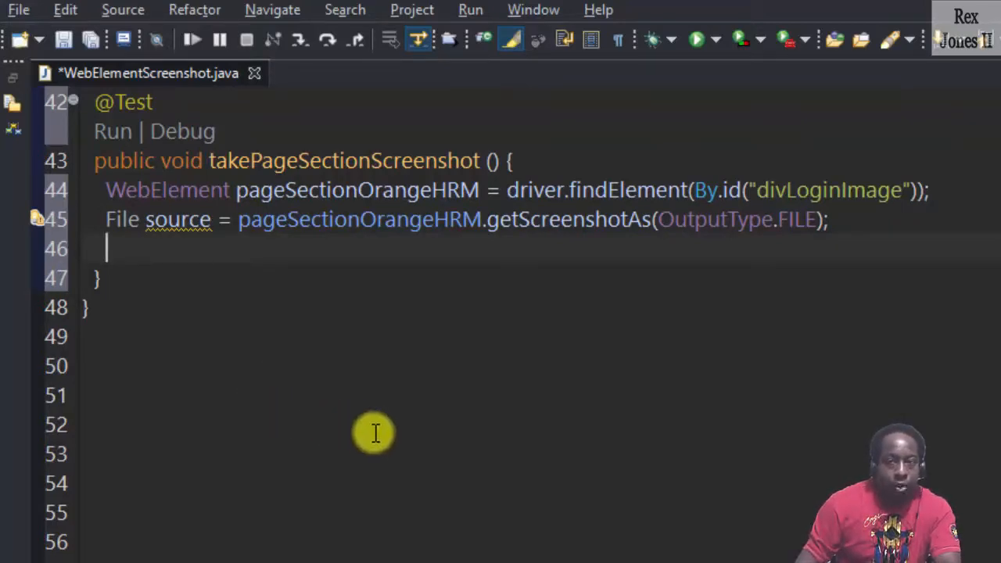
- Review the logo test's file-saving lines and begin a FileUtils.copyFile call
scroll("up", 3)
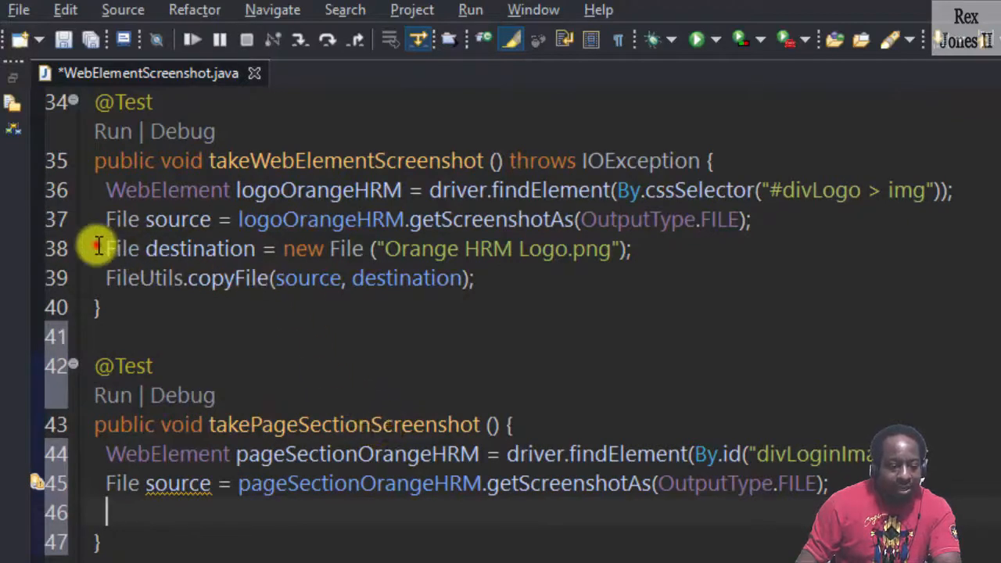
left_click_drag(105, 249, 474, 278)
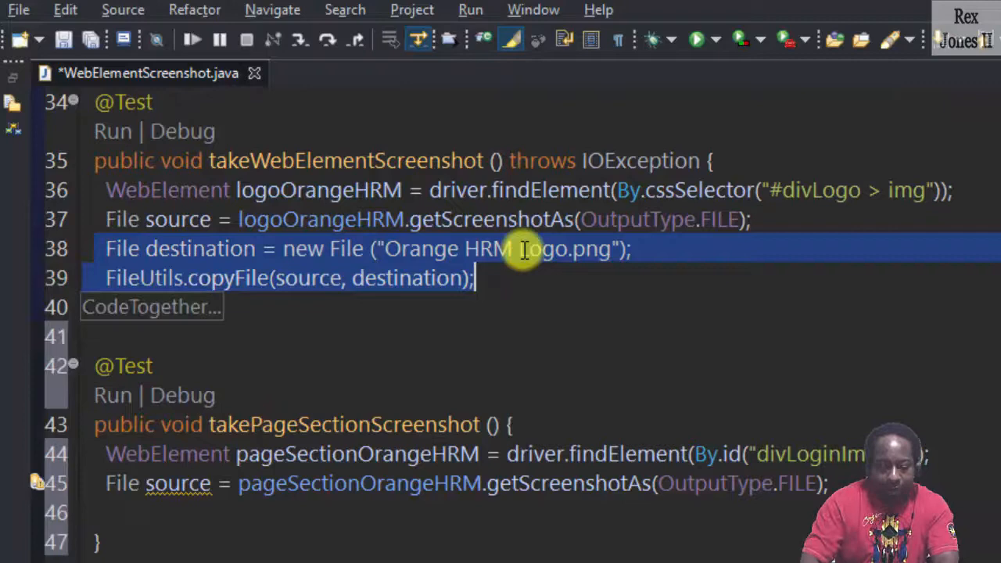
scroll("down", 3)
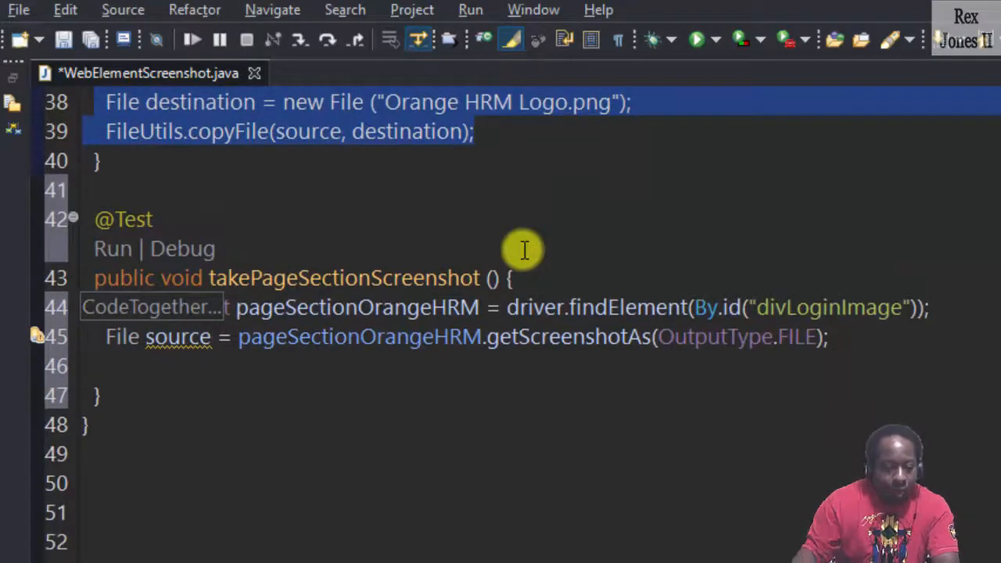
type("Fil")
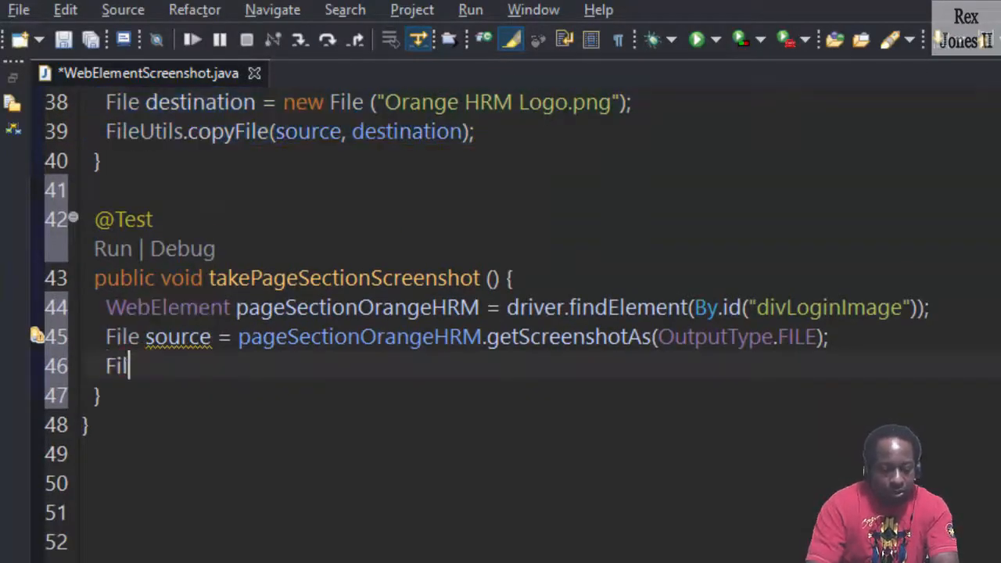
type("eUtils")
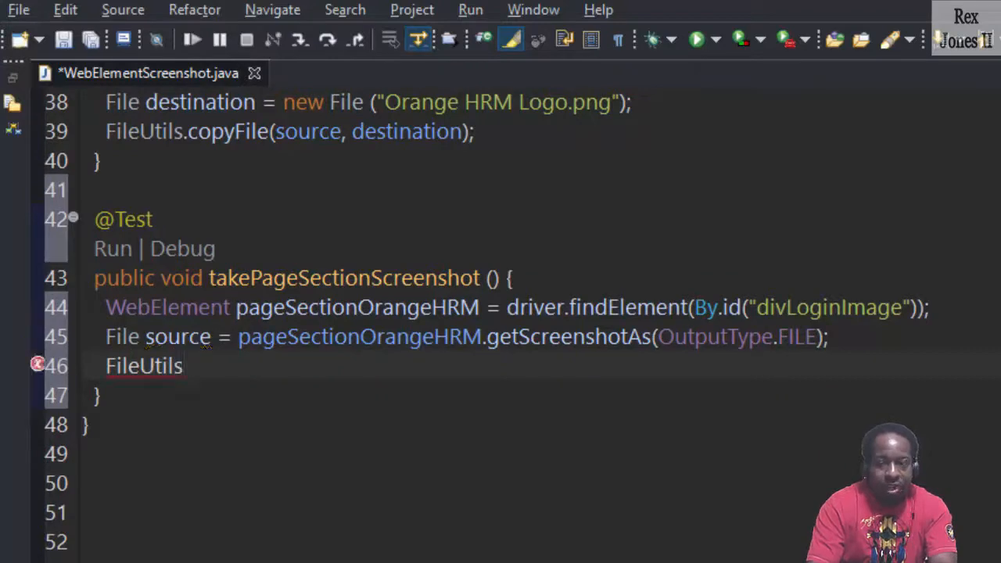
type(".cop")
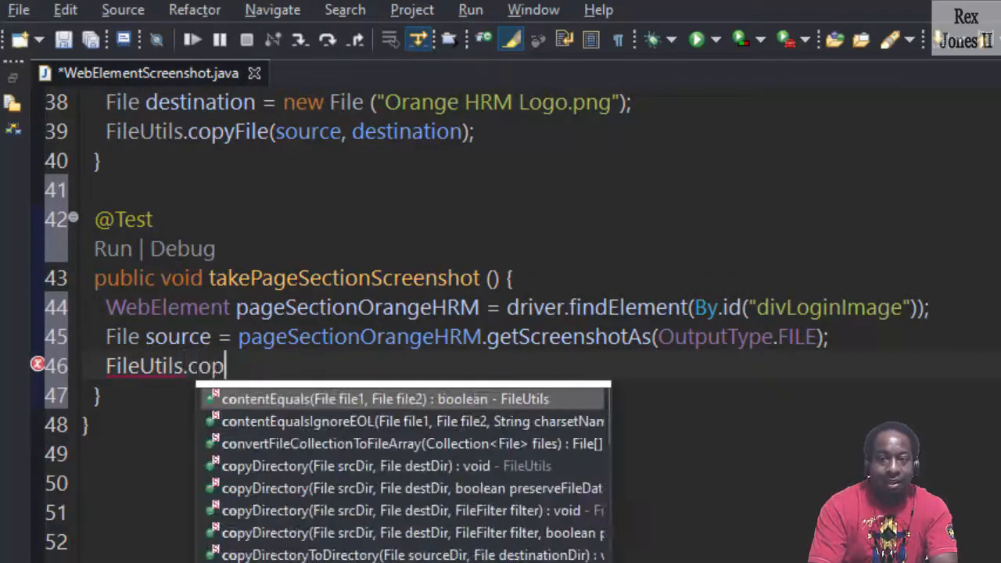
type("y")
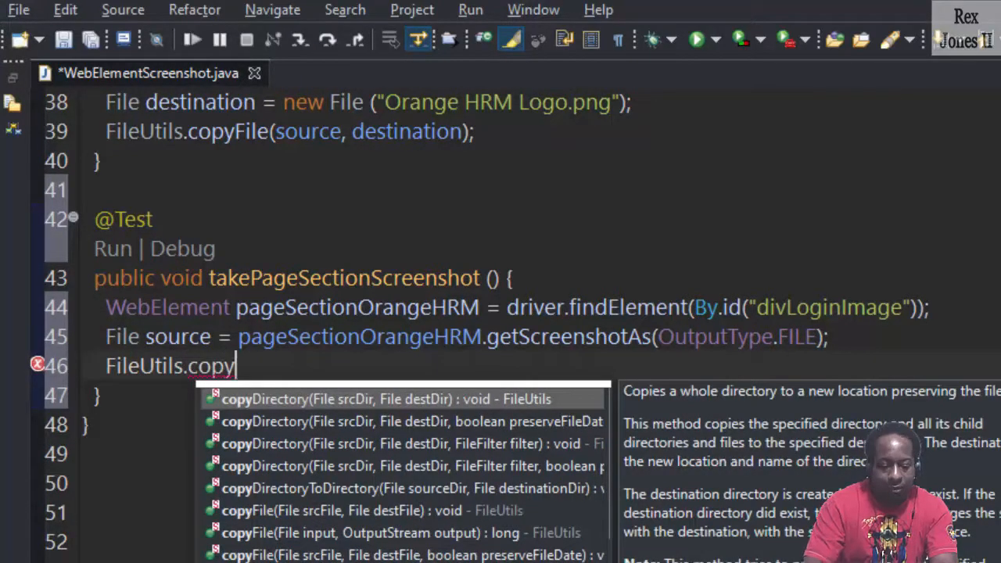
type("file")
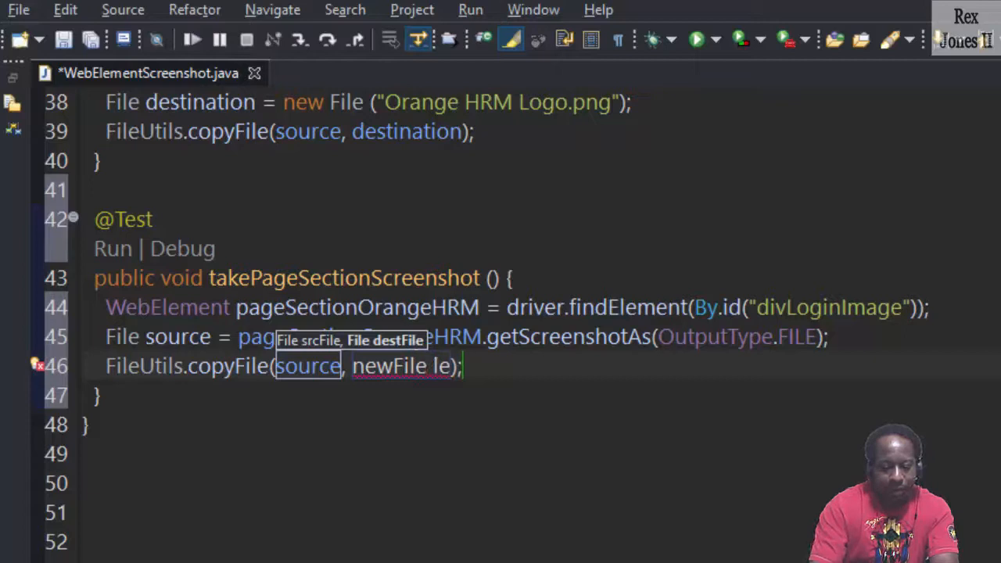
- Set the copyFile destination to 'Orange HRM Page Section.png' and begin a throws clause
key("Backspace")
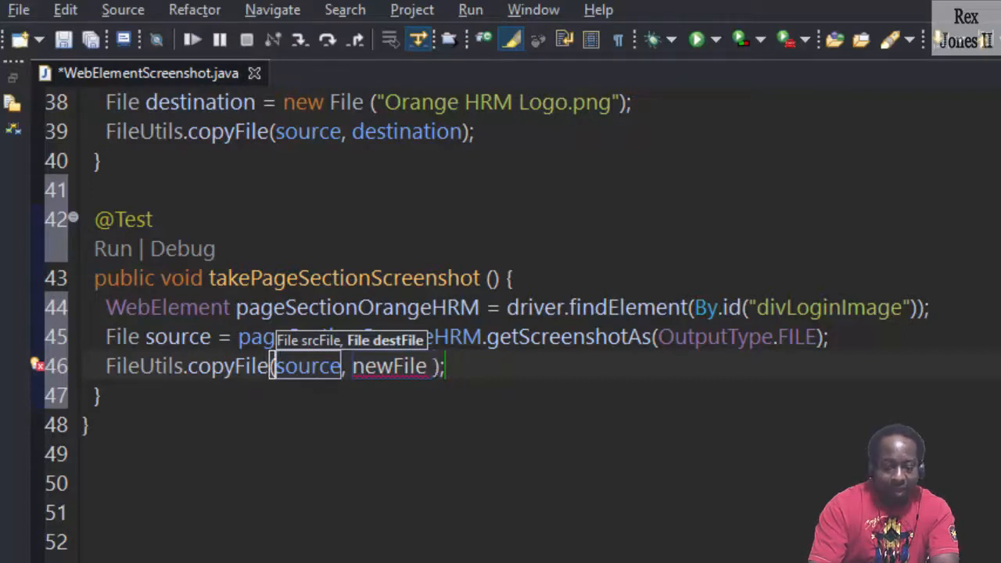
type("(\"\")")
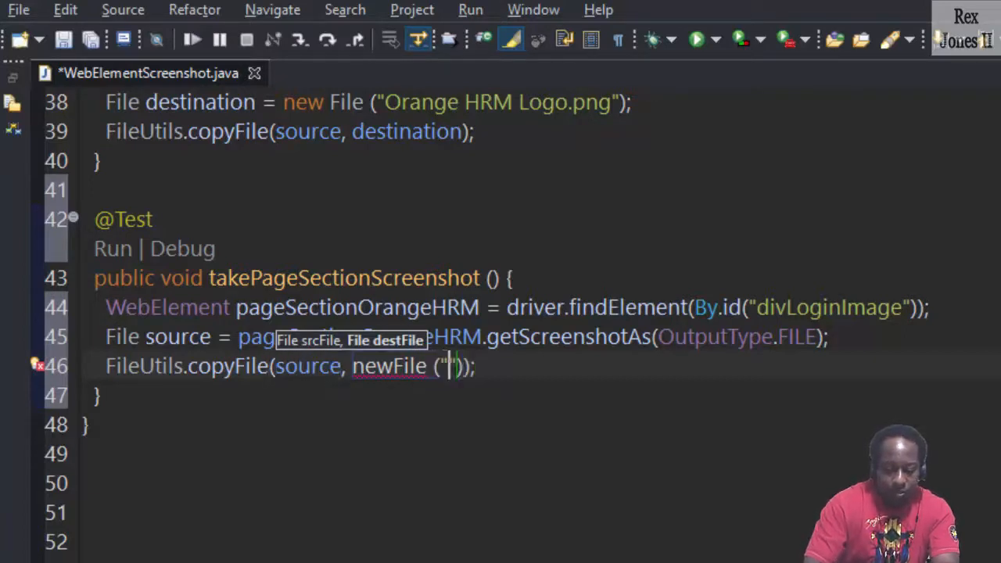
type("Orange")
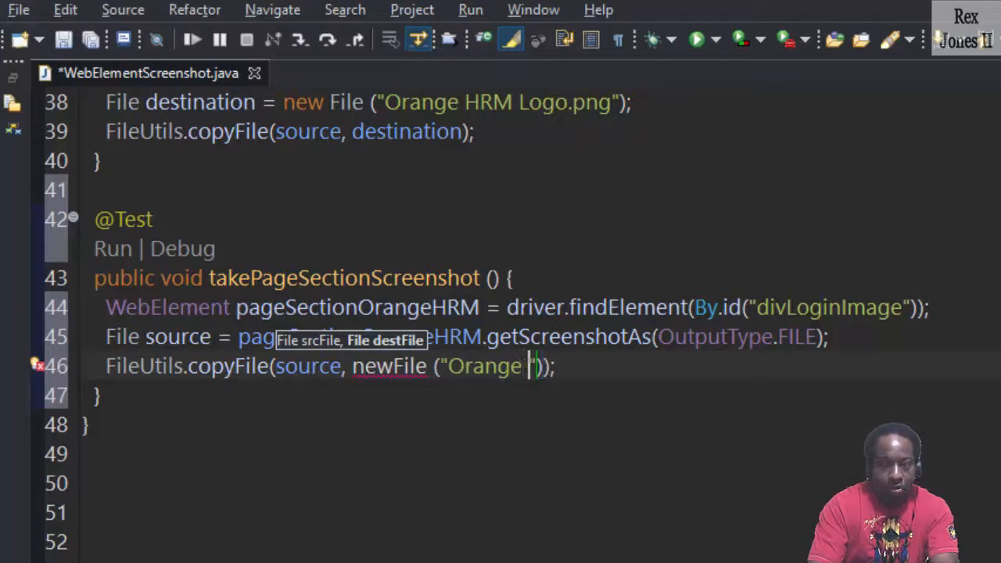
type("HRM Page S")
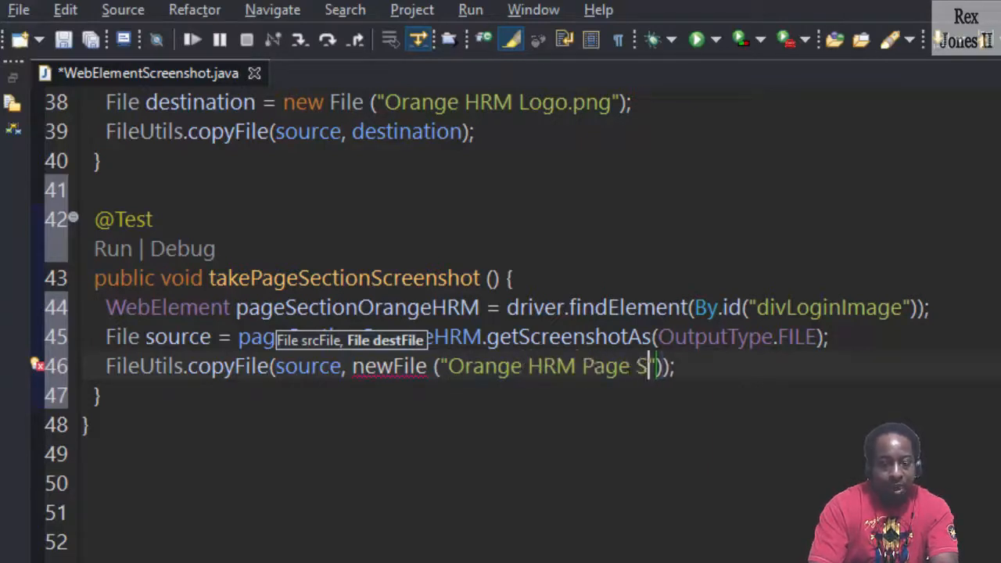
type("ection")
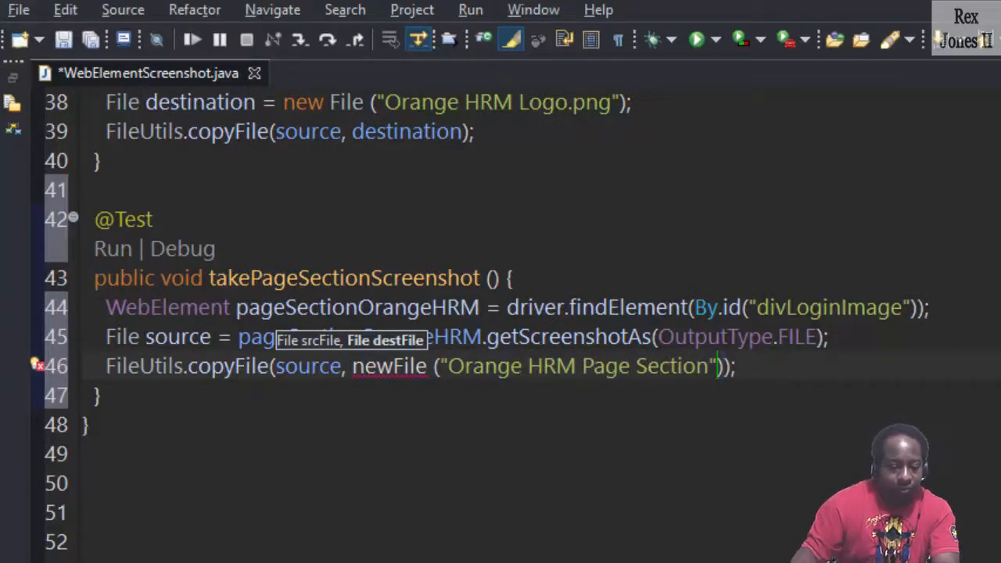
mouse_move(531, 410)
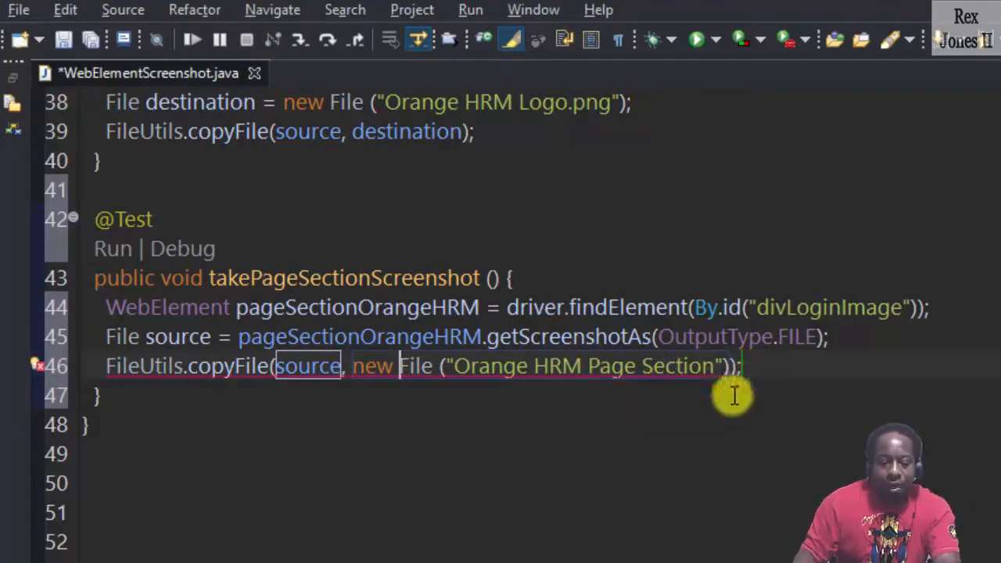
type(".png")
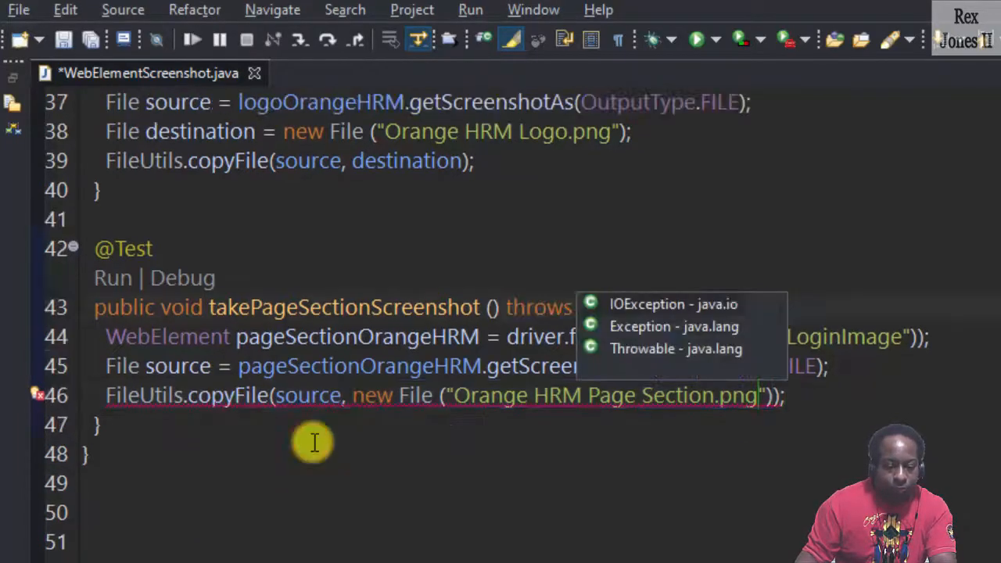
mouse_move(661, 304)
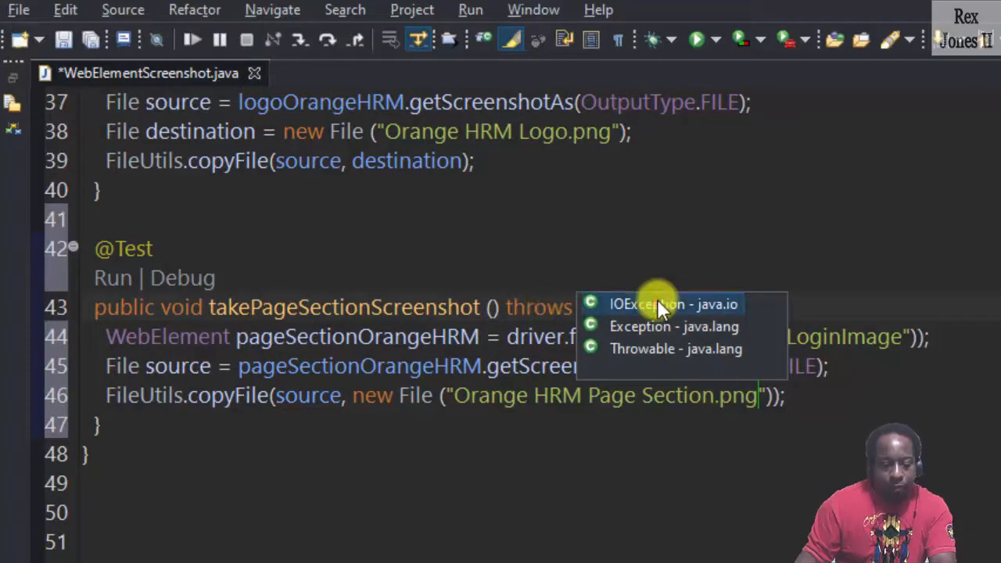
- Declare takePageSectionScreenshot throws IOException and save the class
left_click(657, 305)
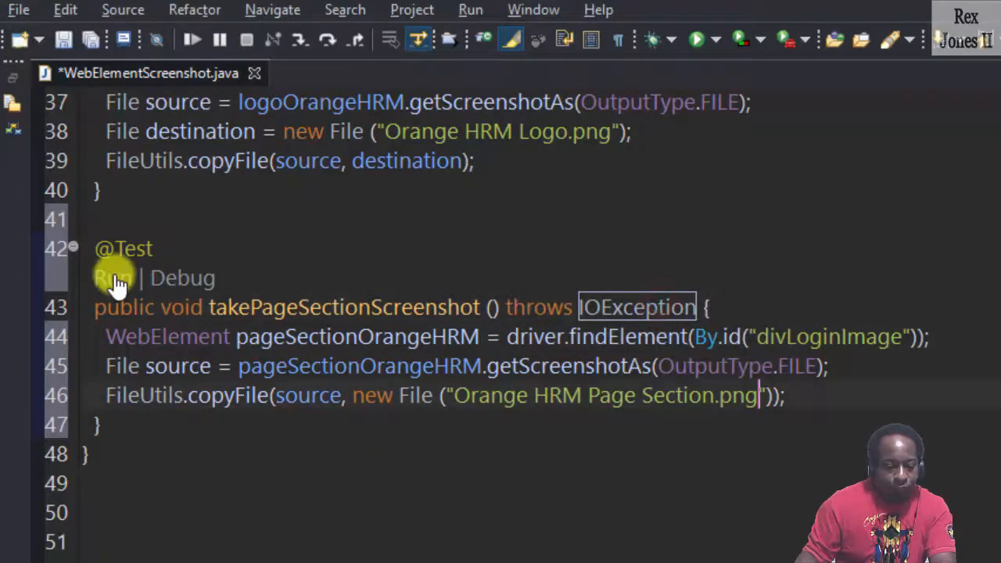
key("ctrl+s")
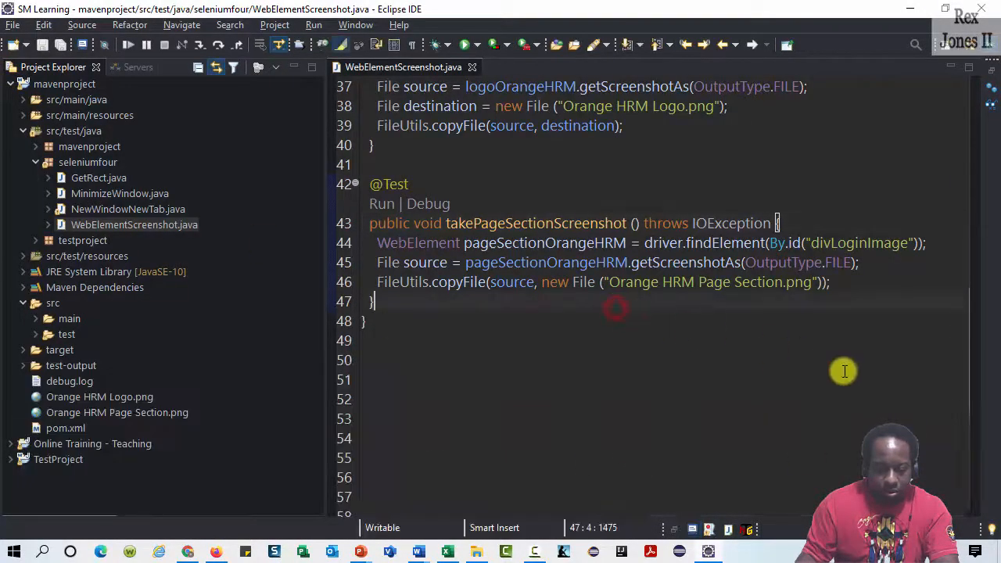
- Open Orange HRM Page Section.png from Project Explorer
left_click(117, 412)
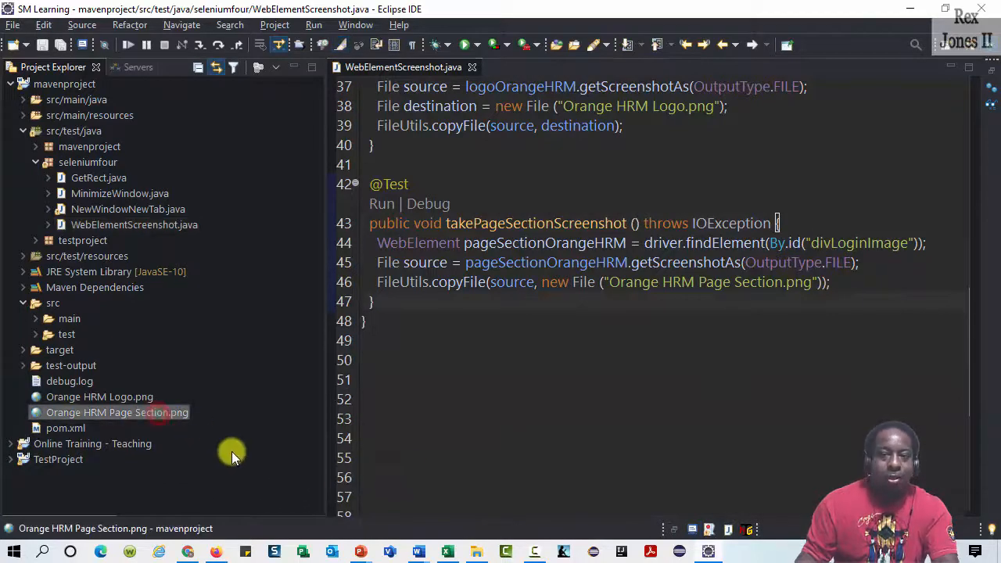
mouse_move(161, 413)
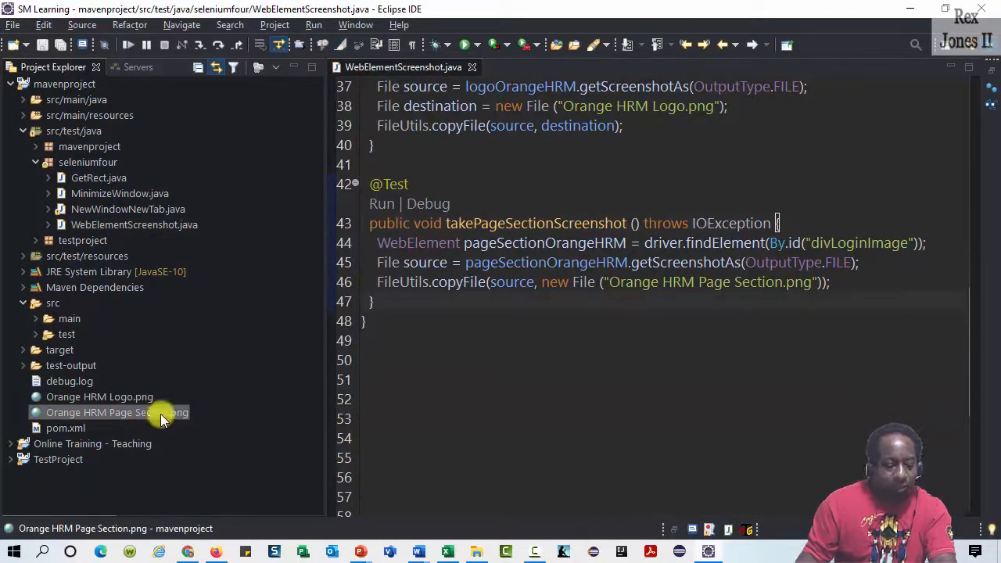
right_click(102, 413)
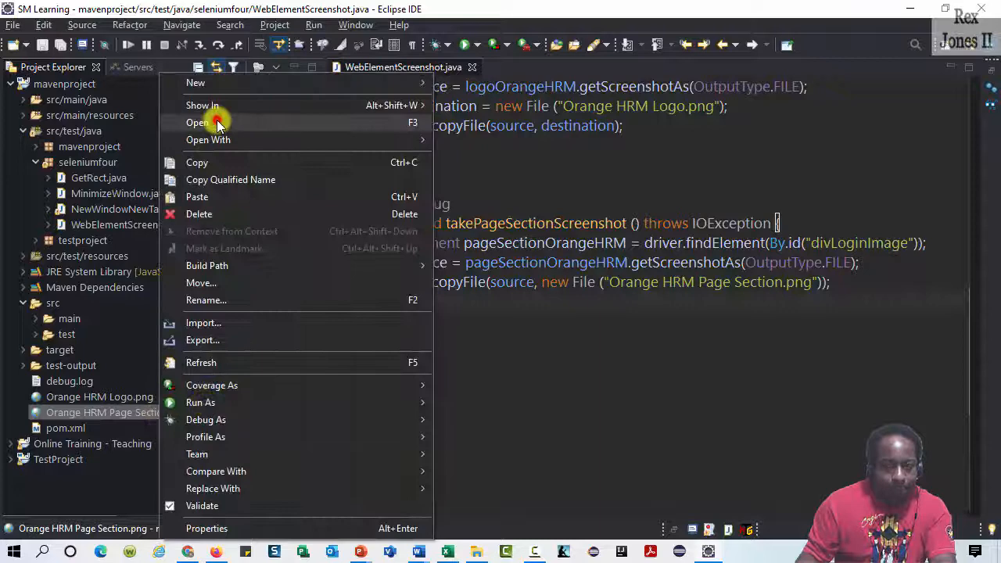
left_click(197, 122)
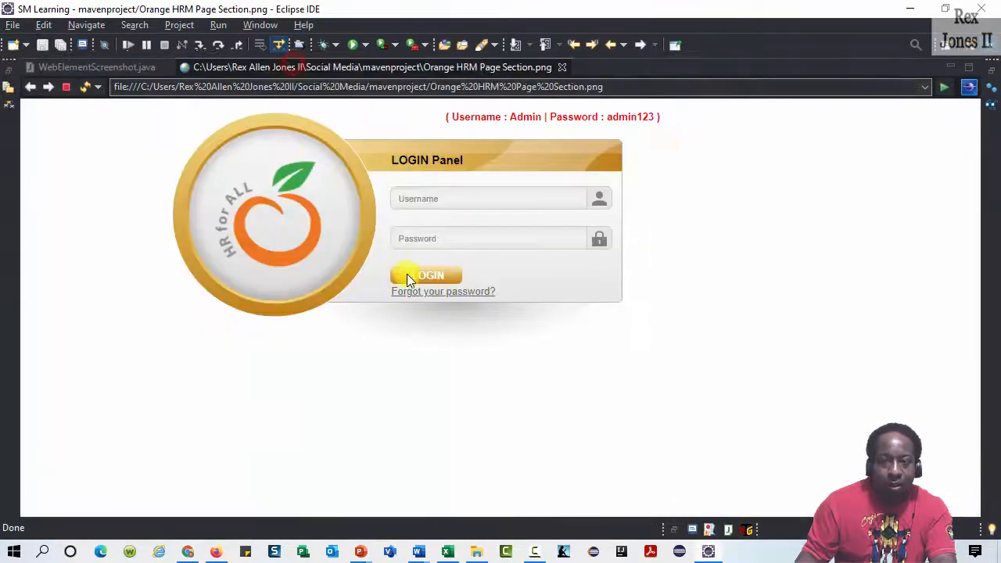
mouse_move(400, 301)
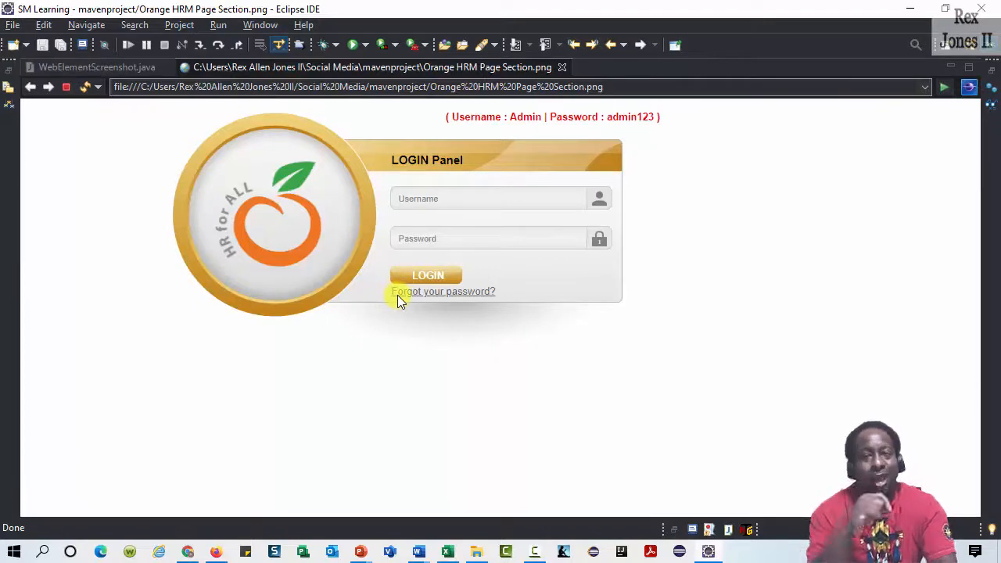